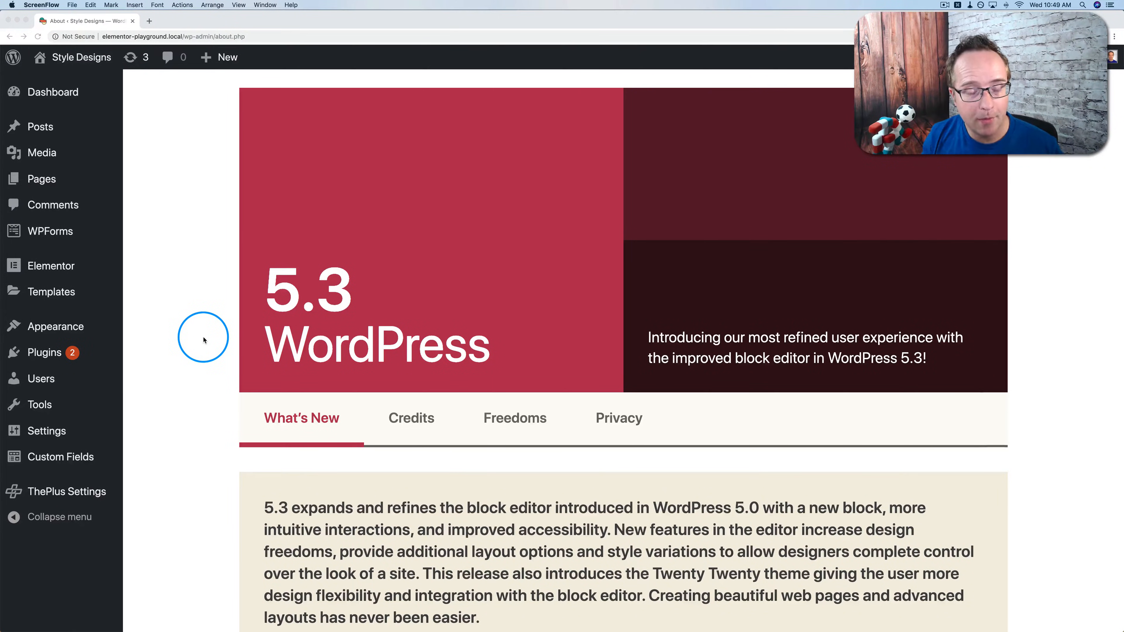
Create a new page and add a Group block with a custom purple background.
scroll("down", 3)
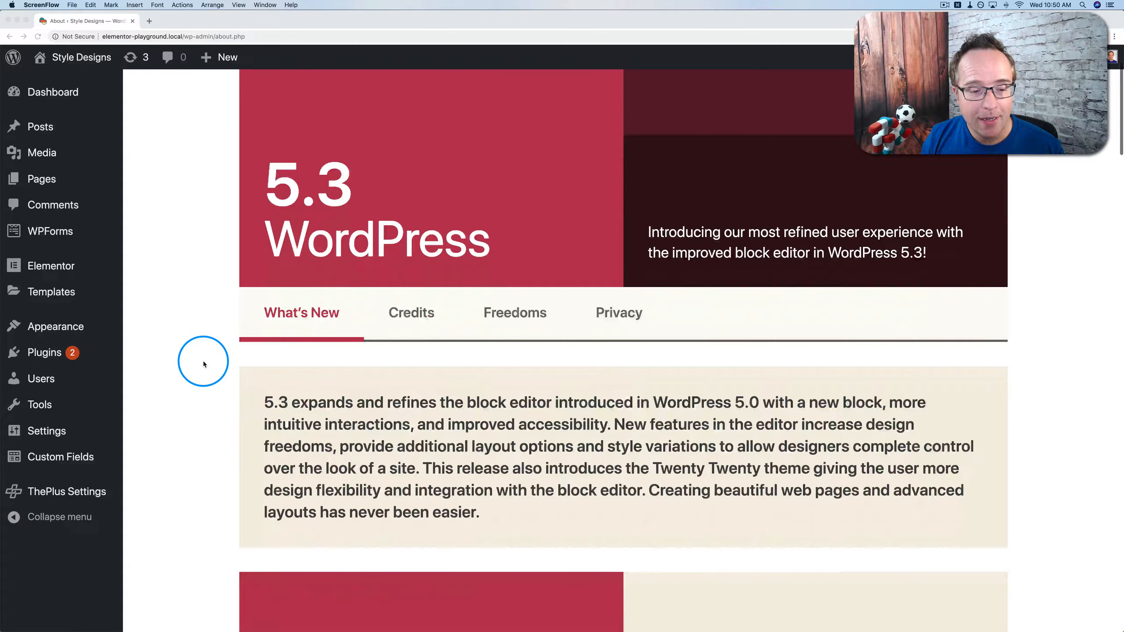
scroll("down", 3)
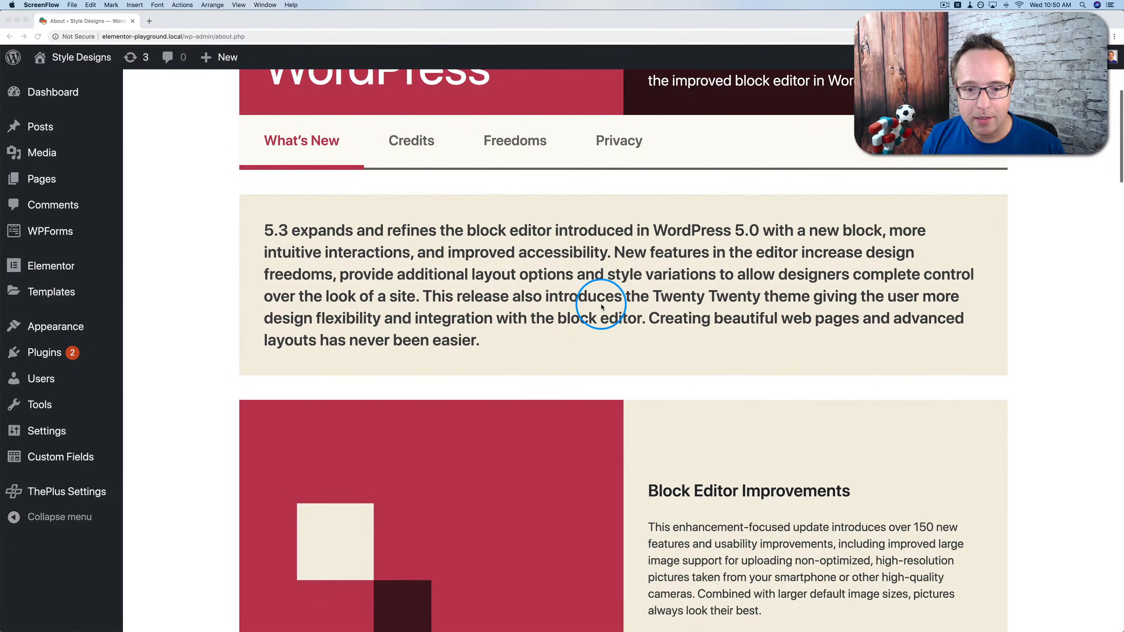
scroll("down", 3)
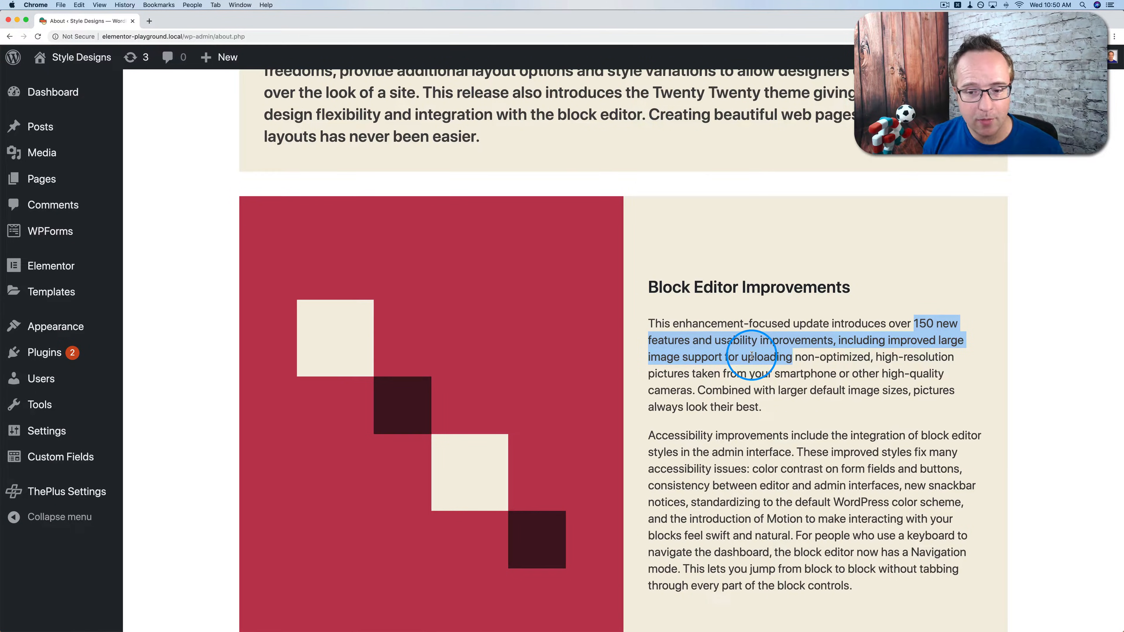
scroll("down", 3)
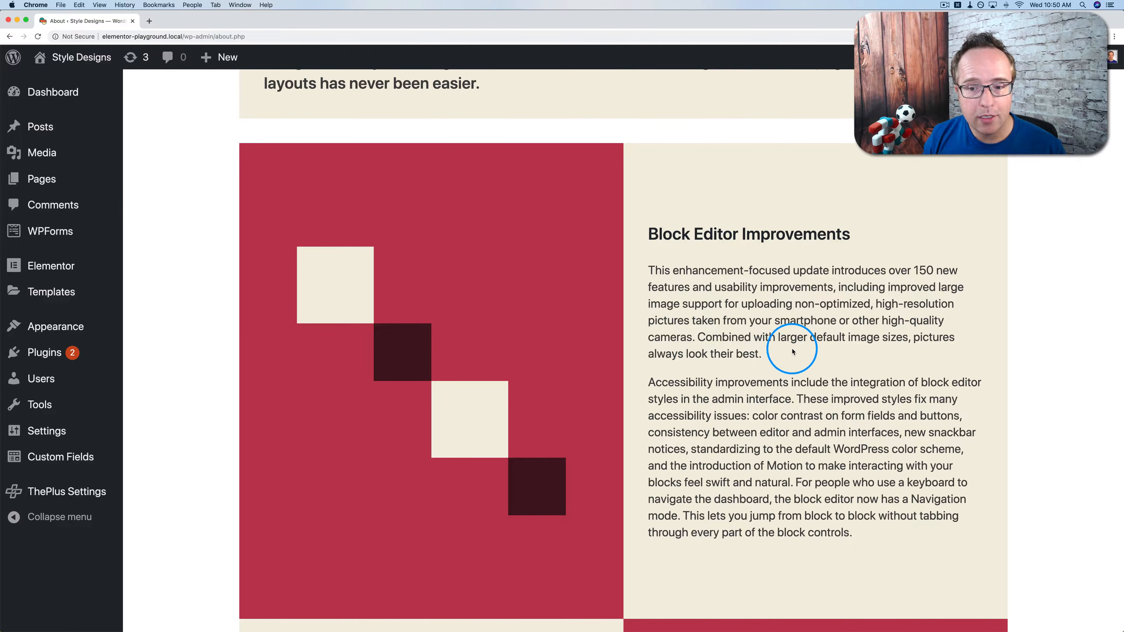
scroll("down", 3)
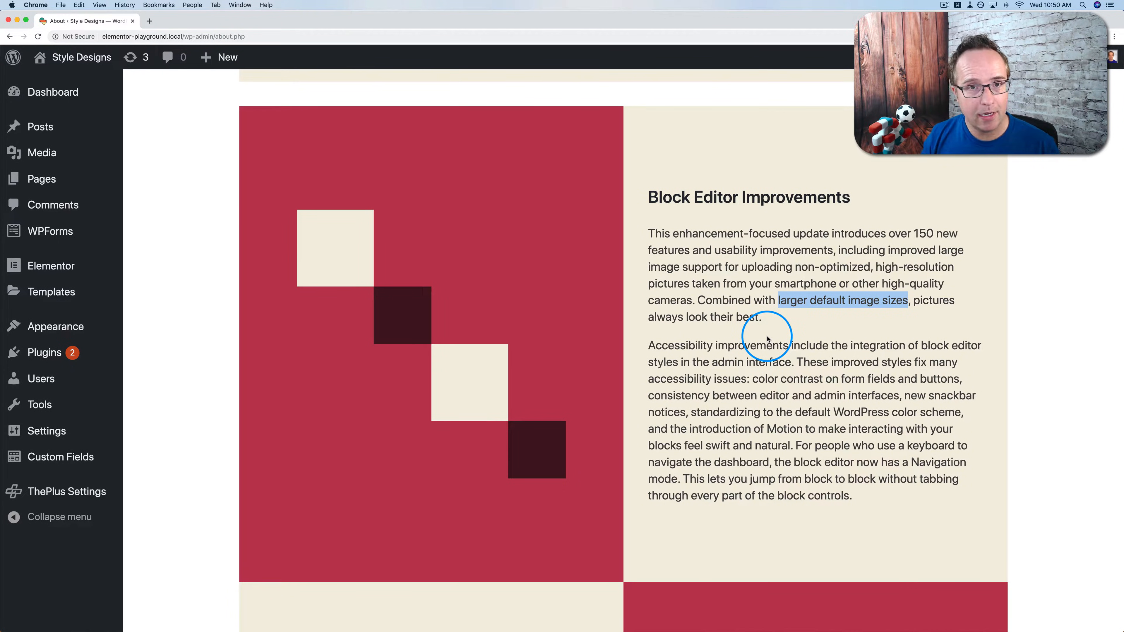
mouse_move(849, 284)
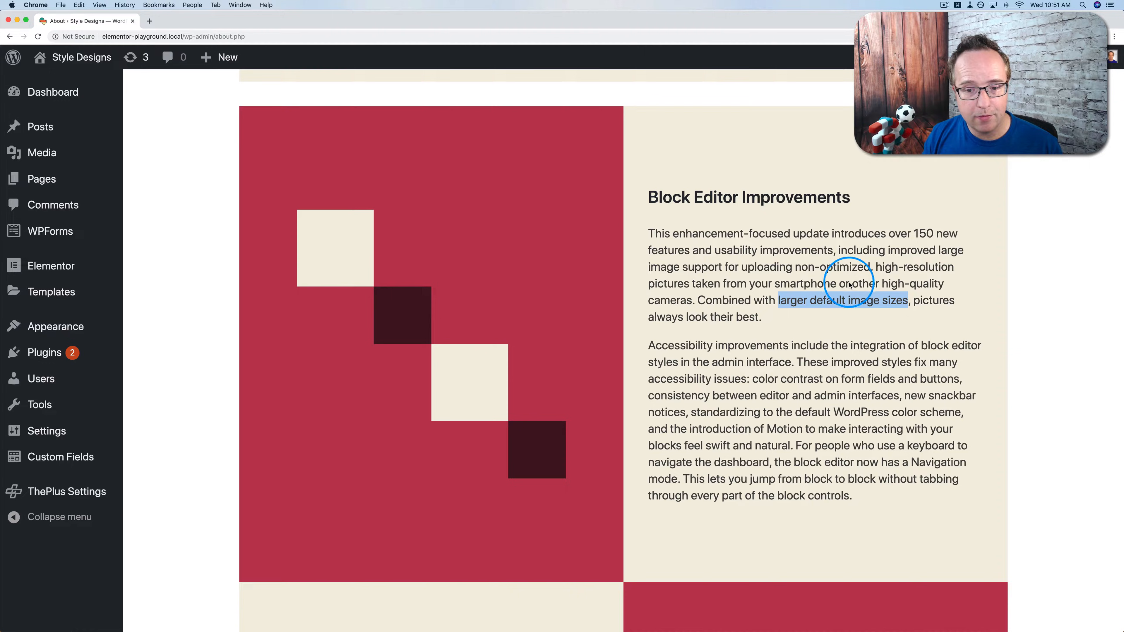
scroll("down", 3)
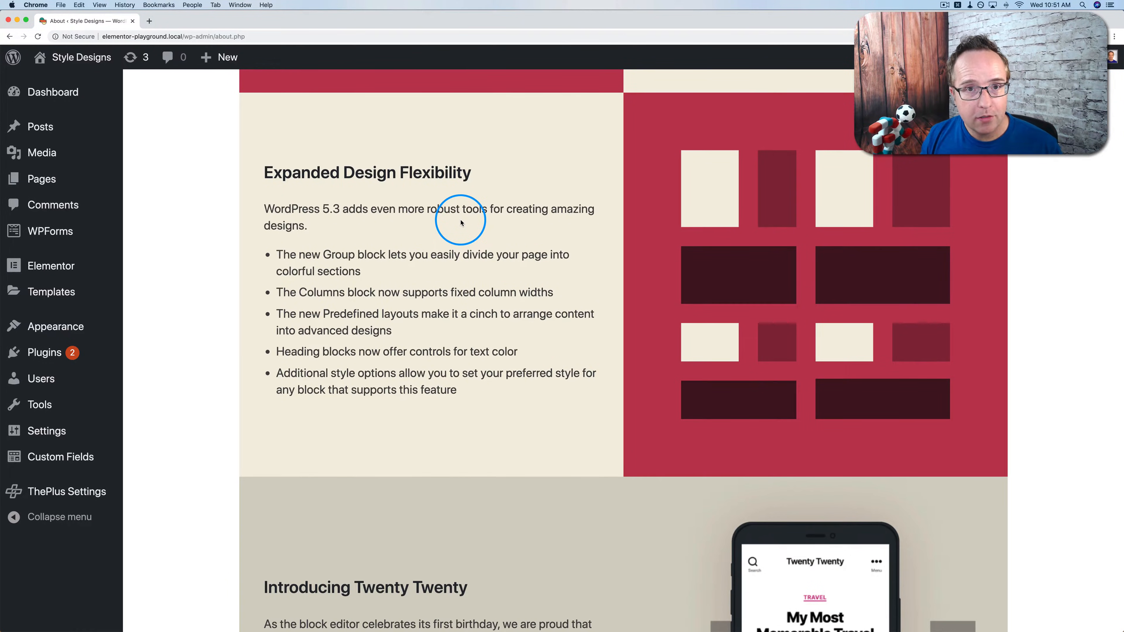
mouse_move(344, 283)
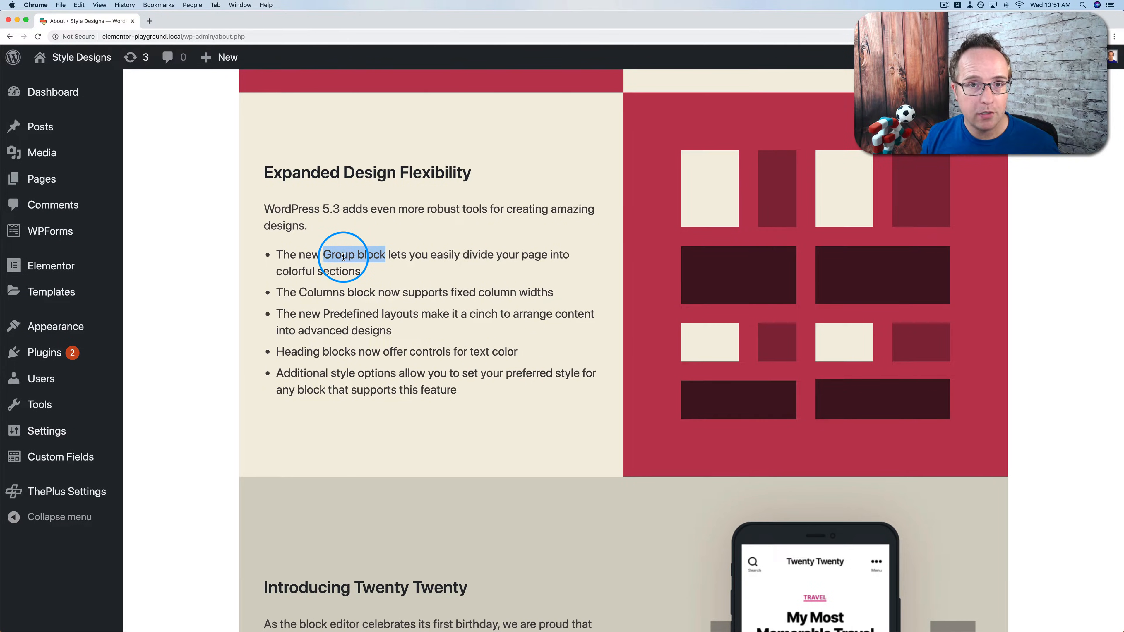
mouse_move(332, 255)
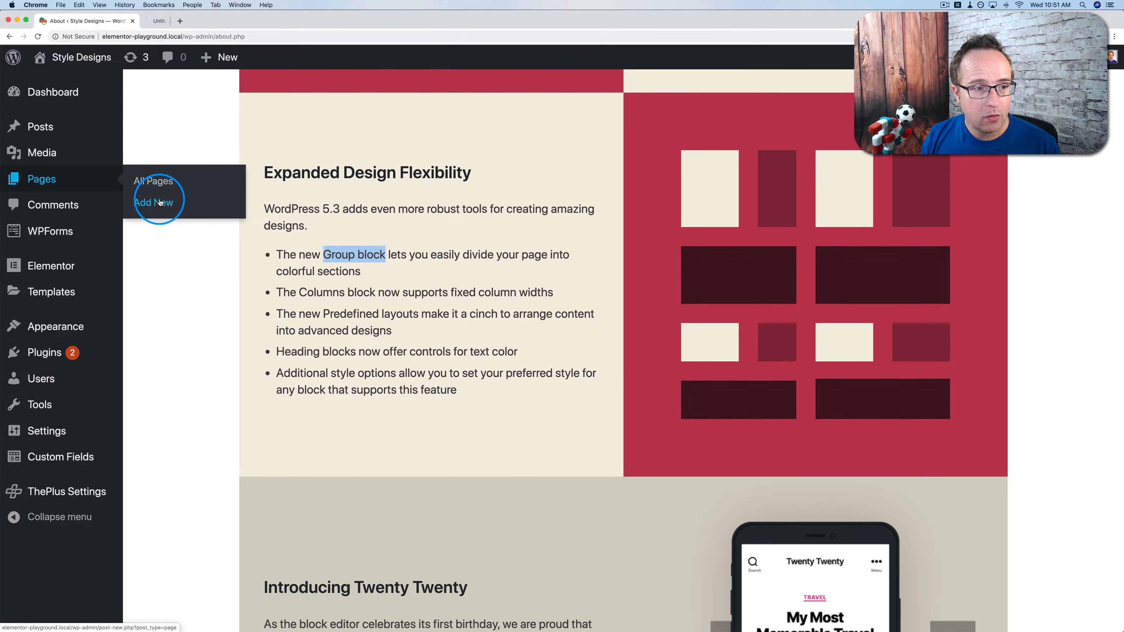
left_click(153, 202)
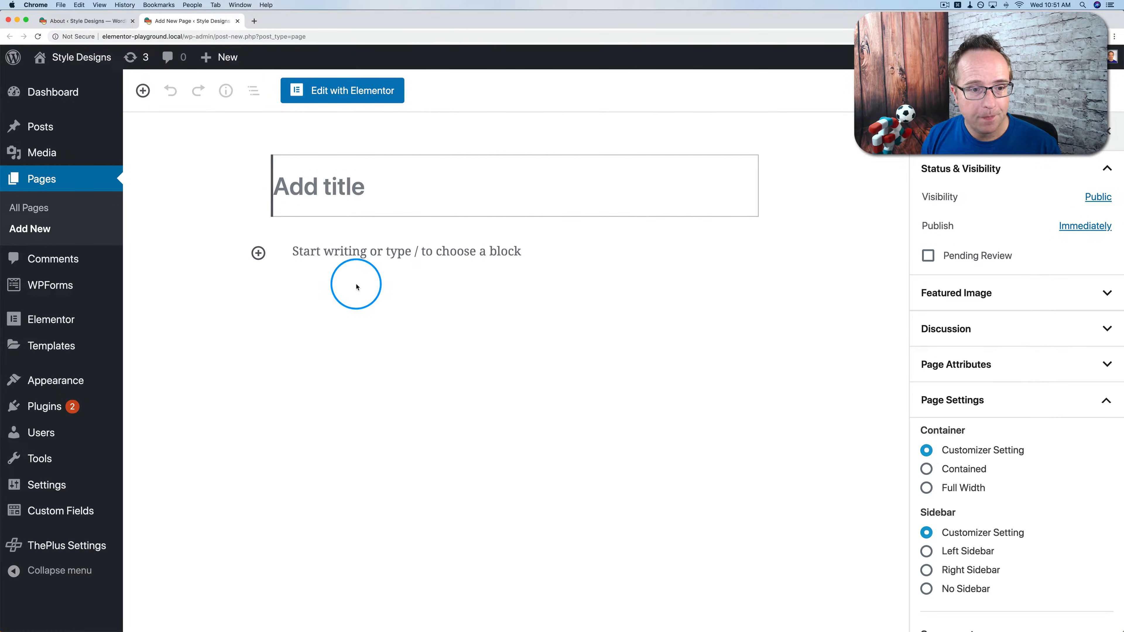
left_click(258, 253)
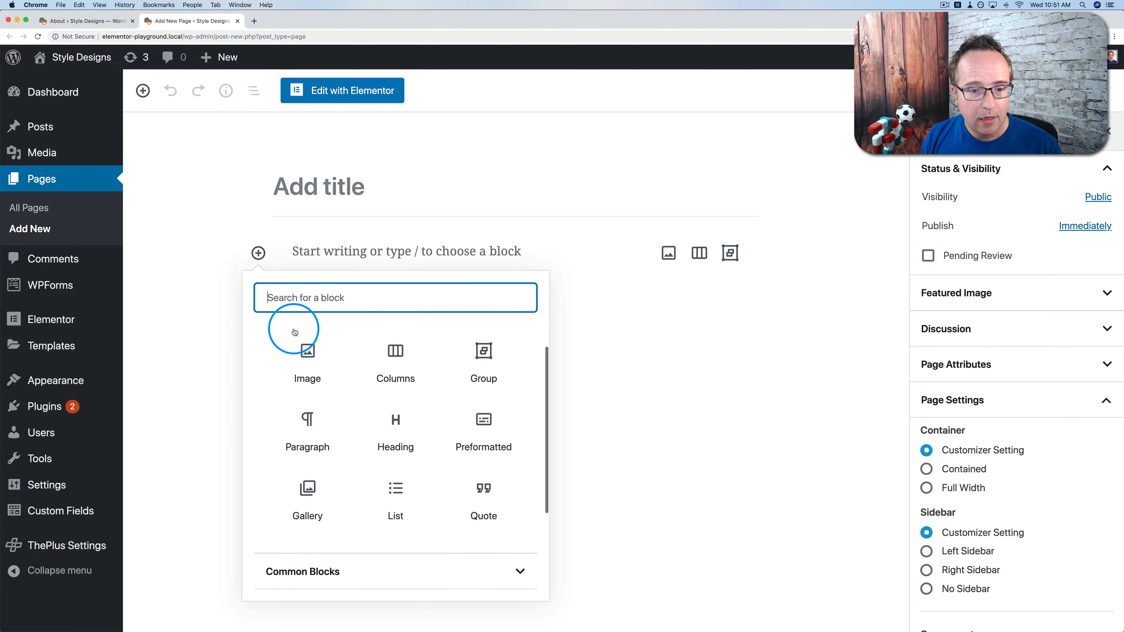
mouse_move(456, 306)
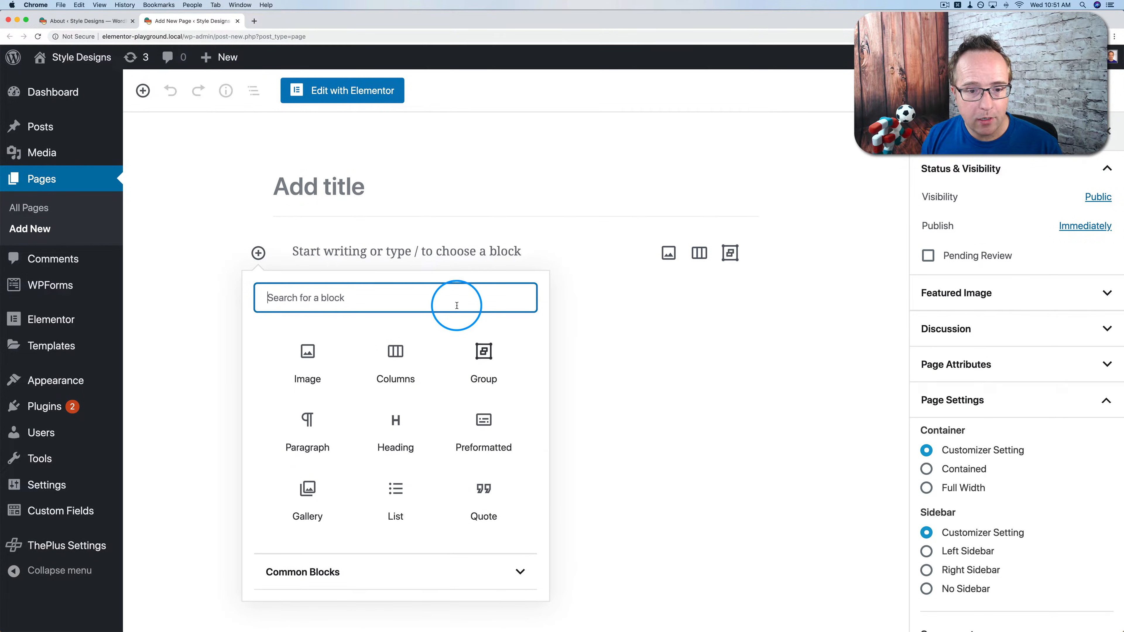
type("group")
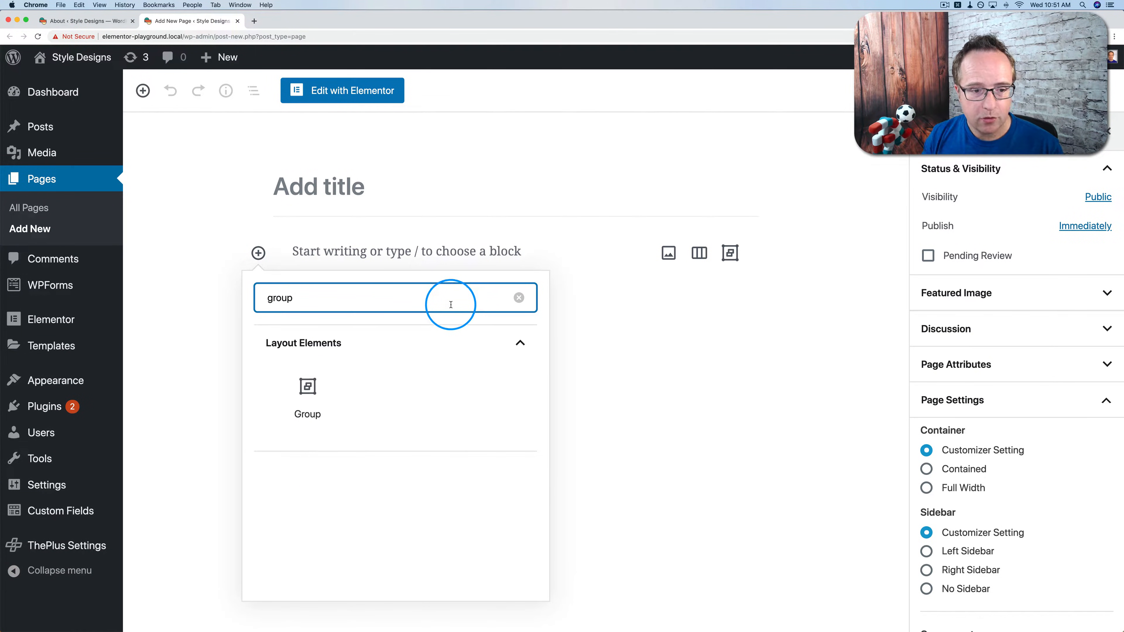
left_click(306, 394)
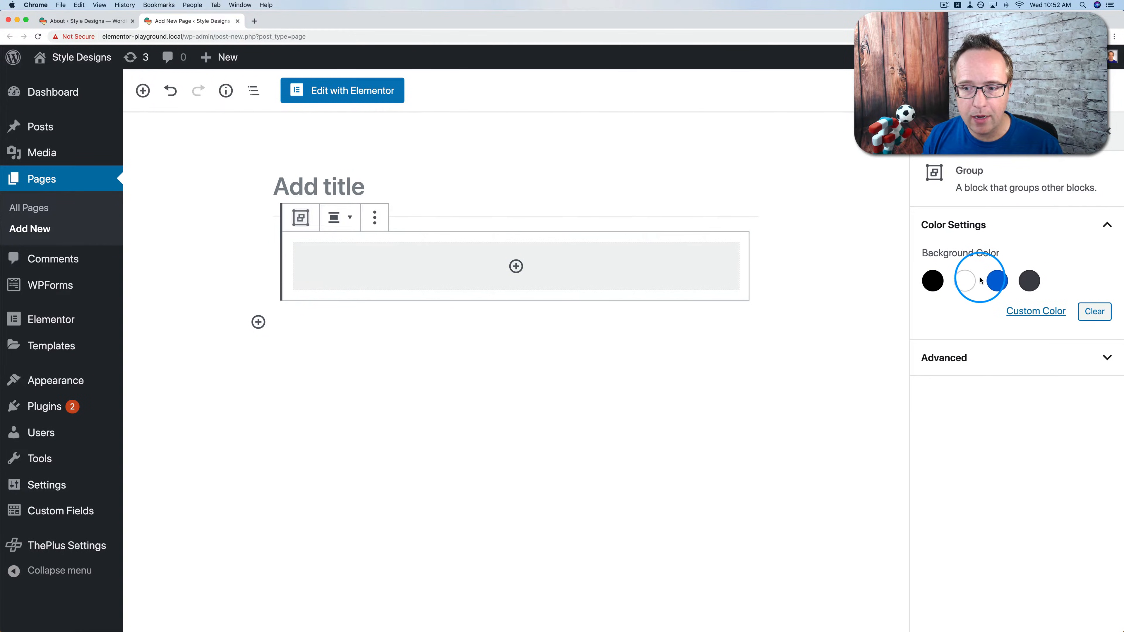
left_click(1035, 311)
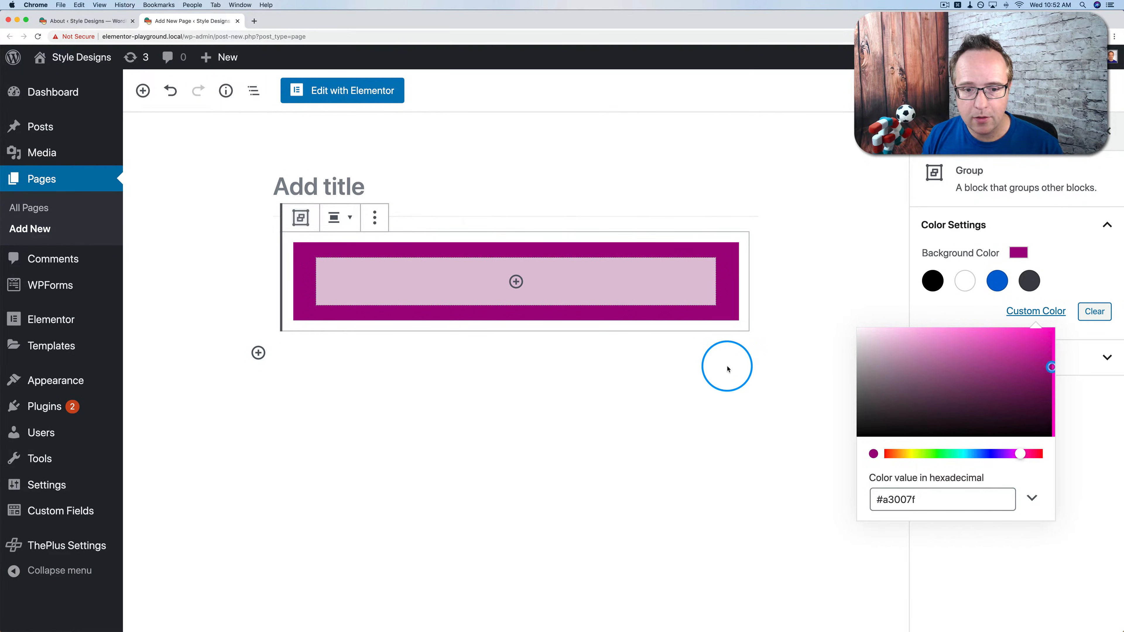
Inside the group, discard a trial Image block and add a Columns block with the 25/50/25 layout.
left_click(516, 281)
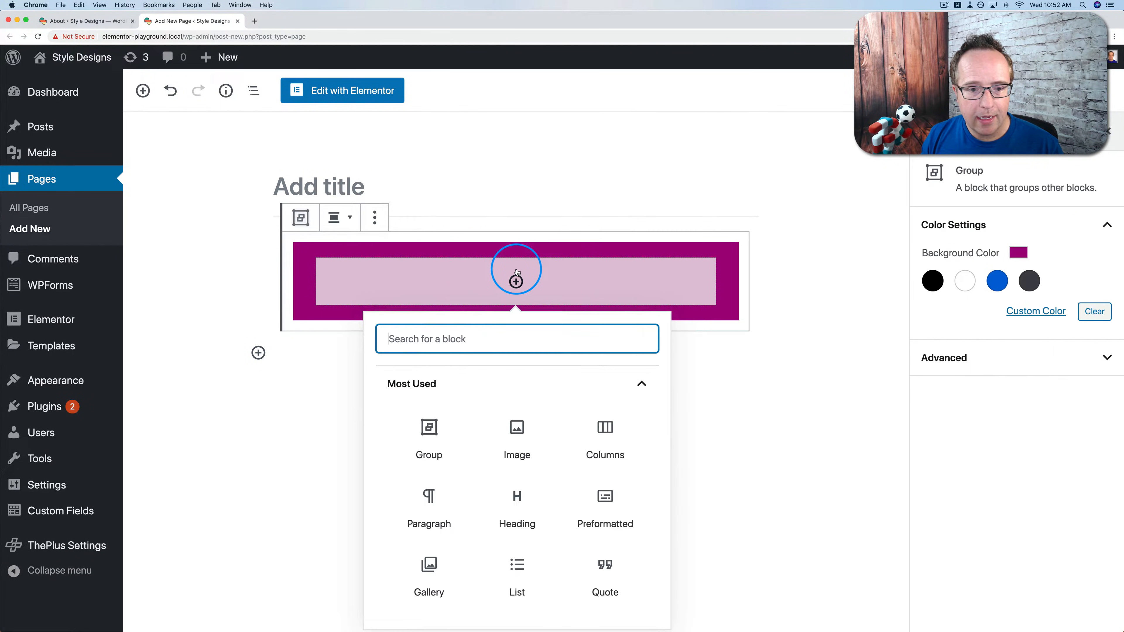
left_click(517, 427)
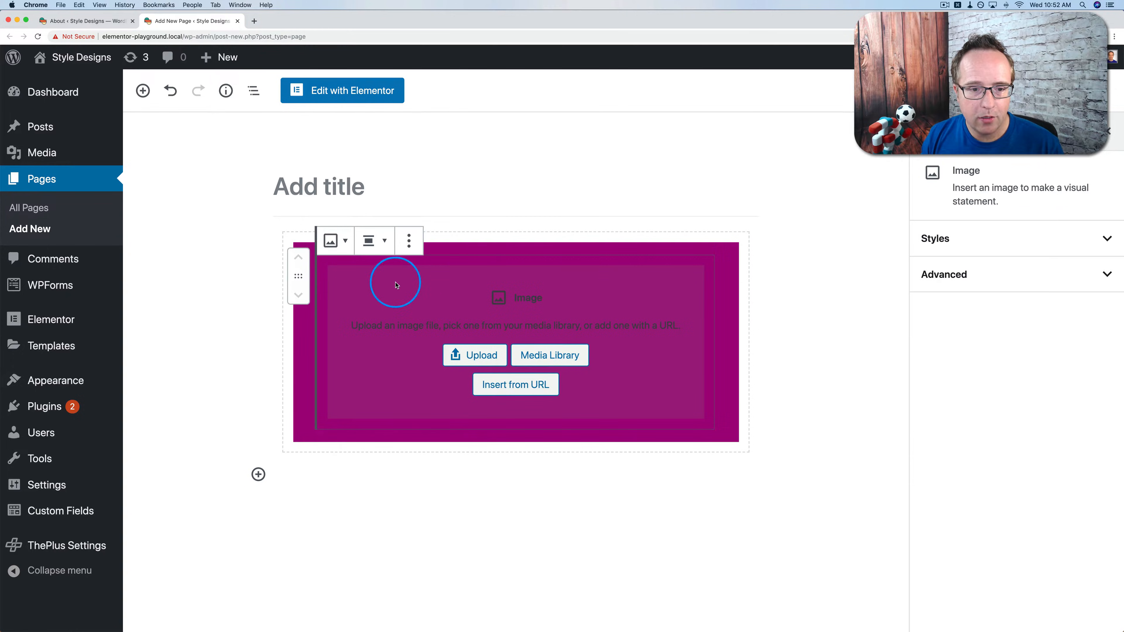
left_click(409, 240)
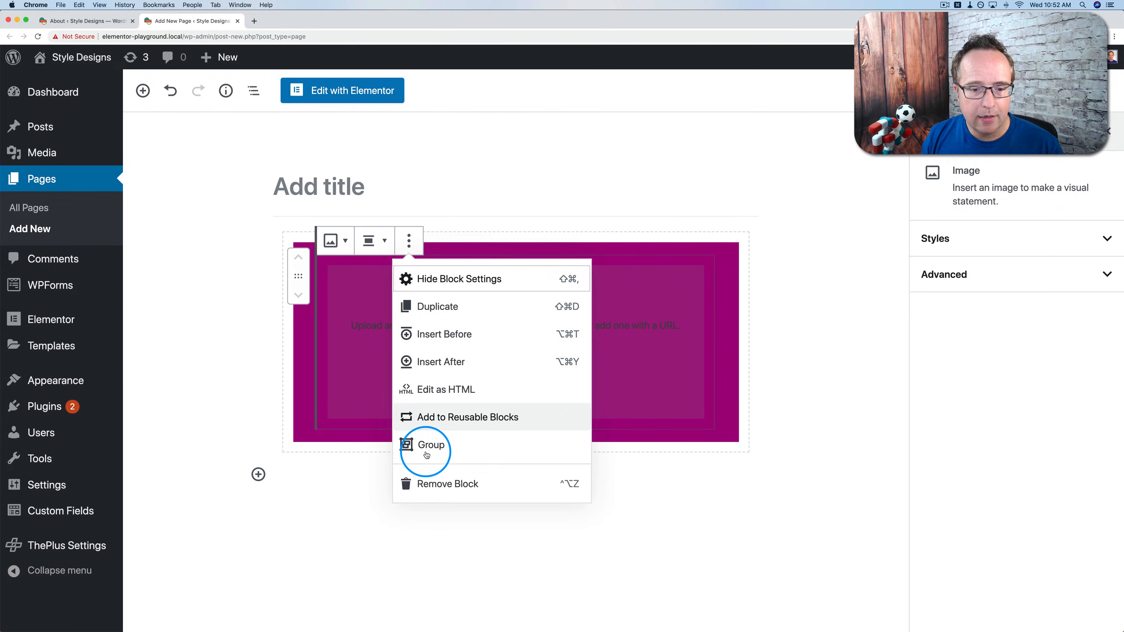
left_click(431, 445)
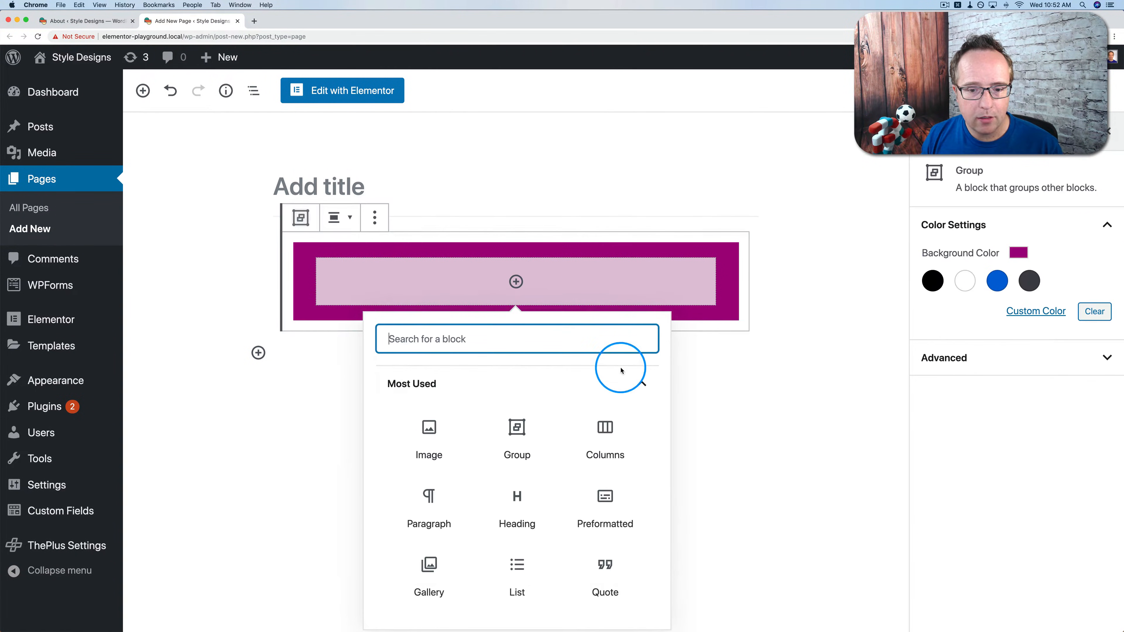
left_click(604, 427)
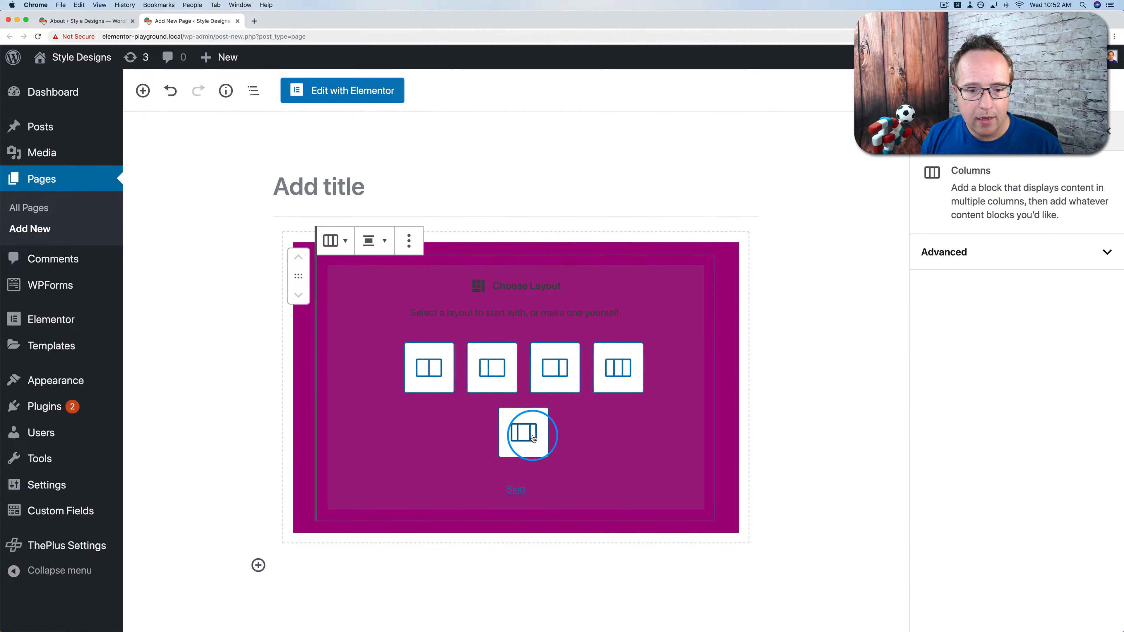
left_click(528, 434)
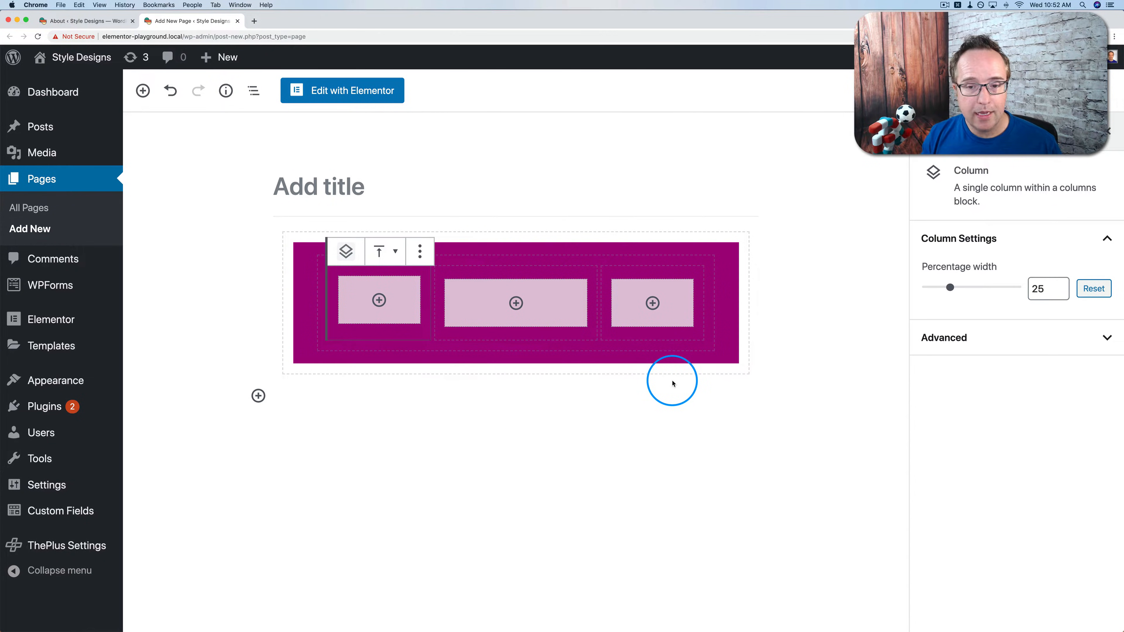
mouse_move(709, 274)
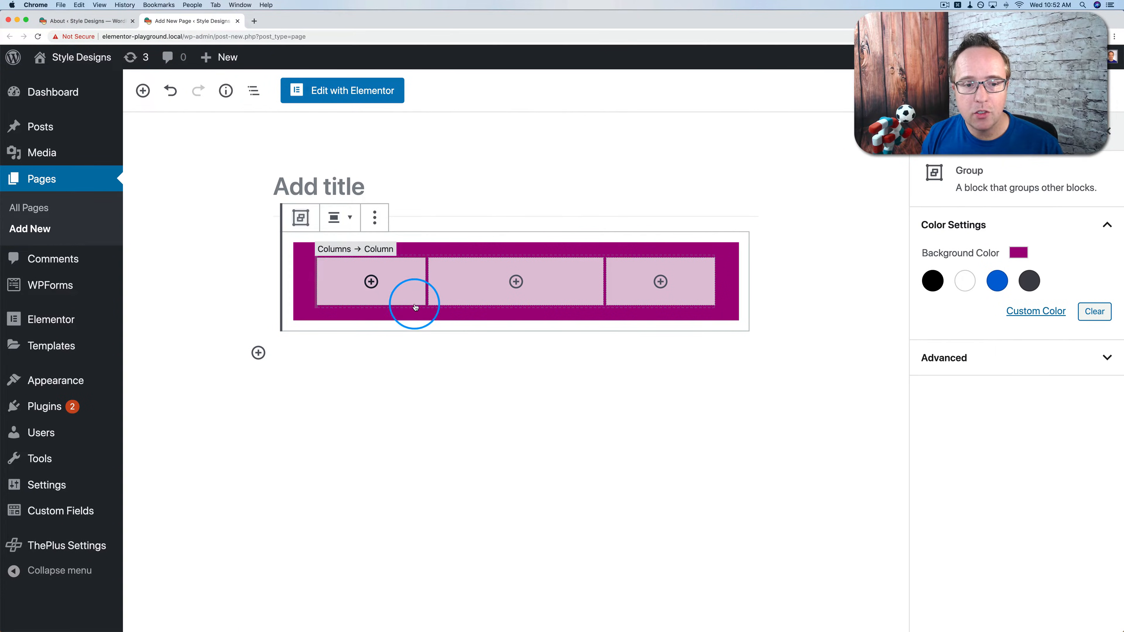
Select the first column of the group's columns for a percentage width, checking the About page notes.
left_click(515, 301)
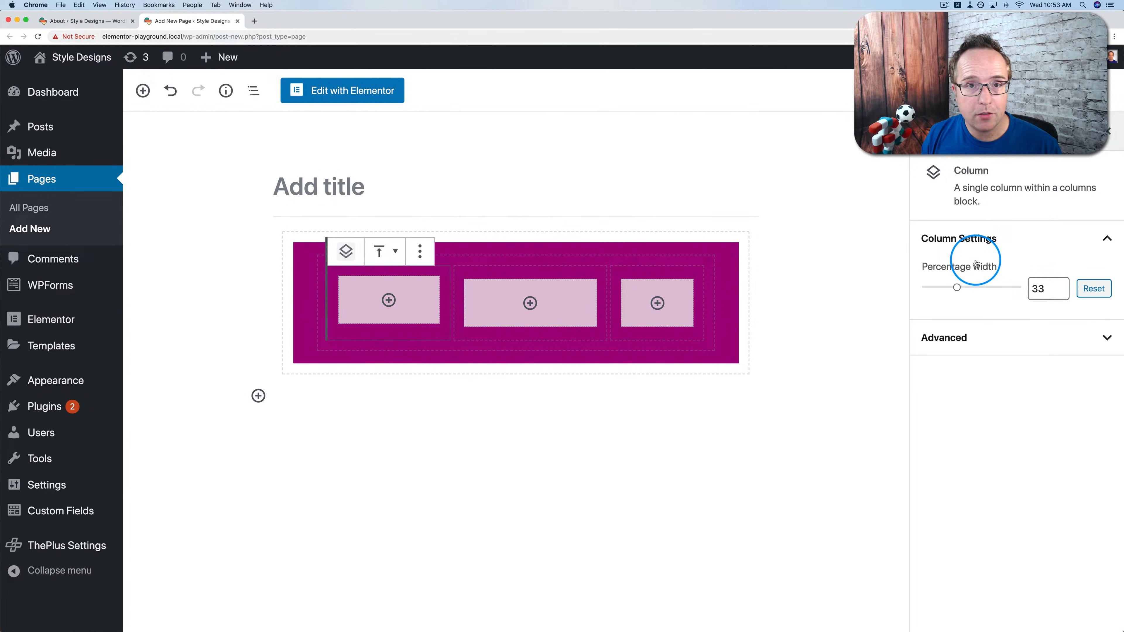
left_click(86, 19)
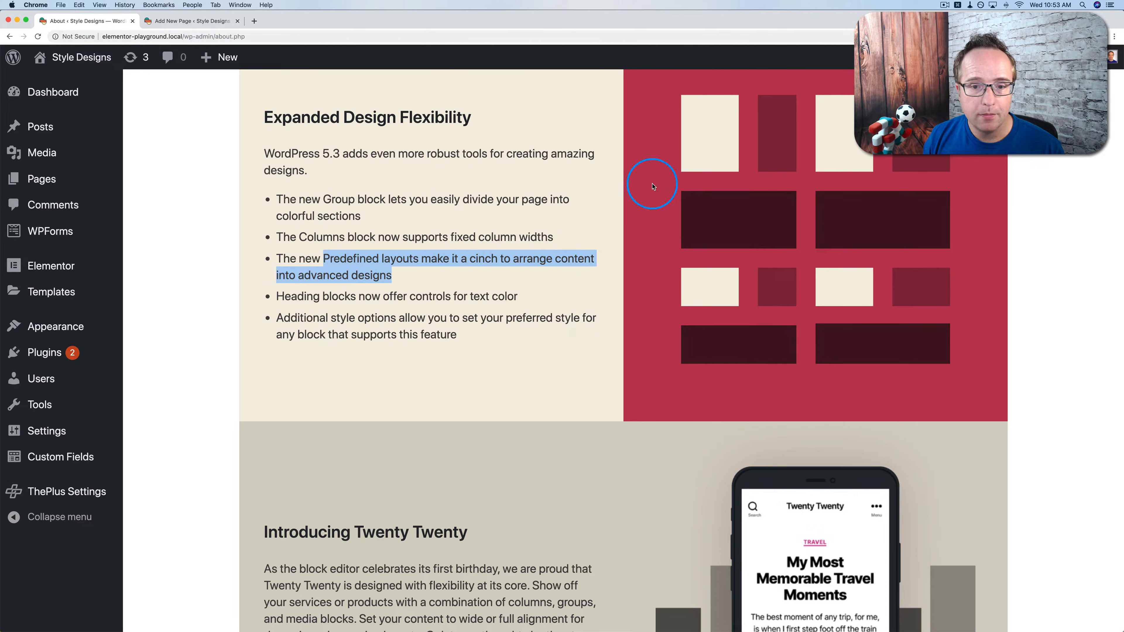
mouse_move(147, 13)
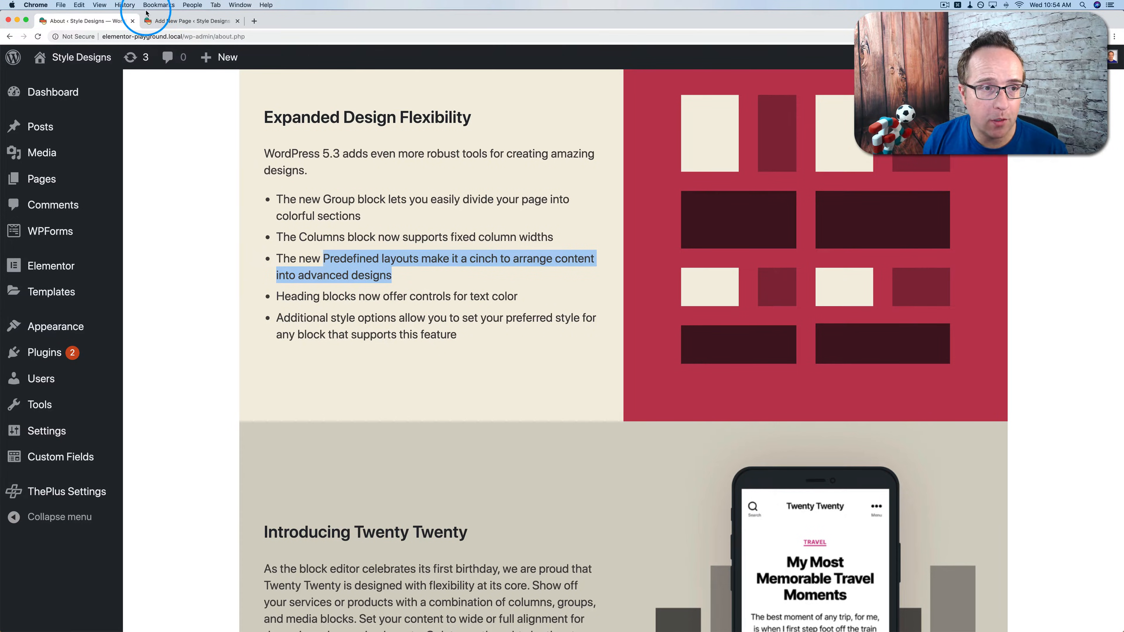
left_click(190, 21)
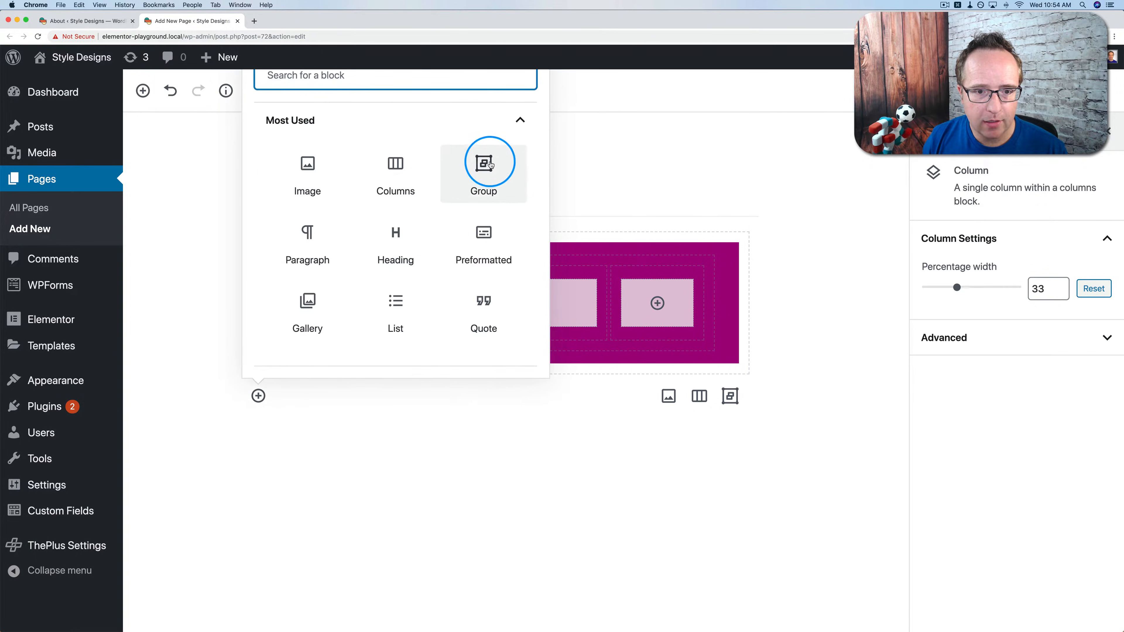
Add a second Columns block below the group and set its first column to 37% width.
left_click(395, 172)
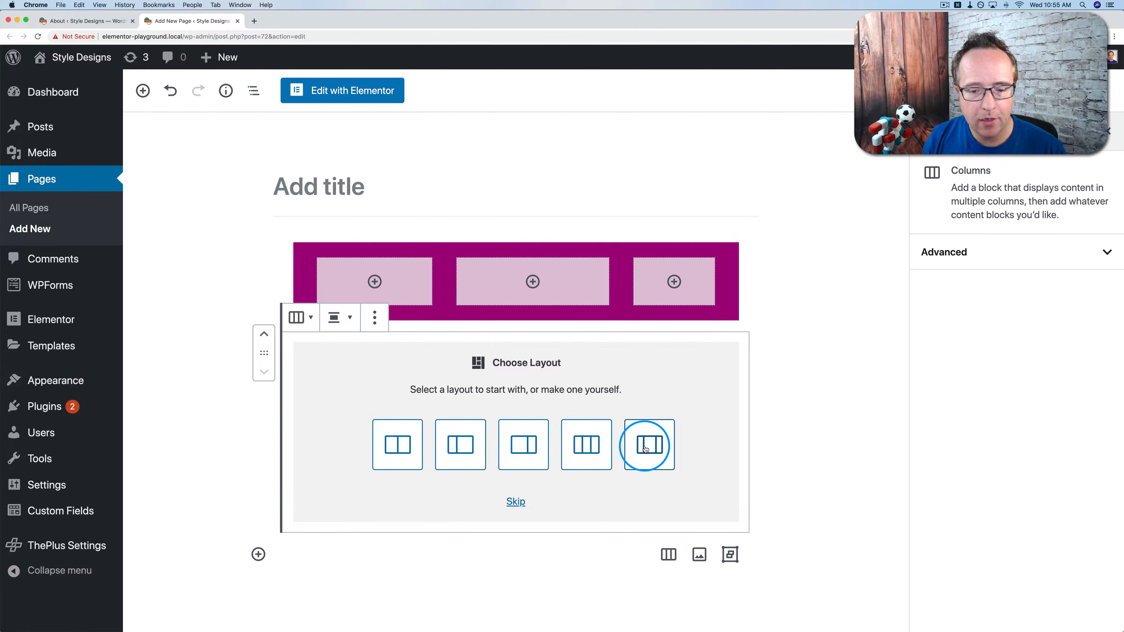
left_click(647, 444)
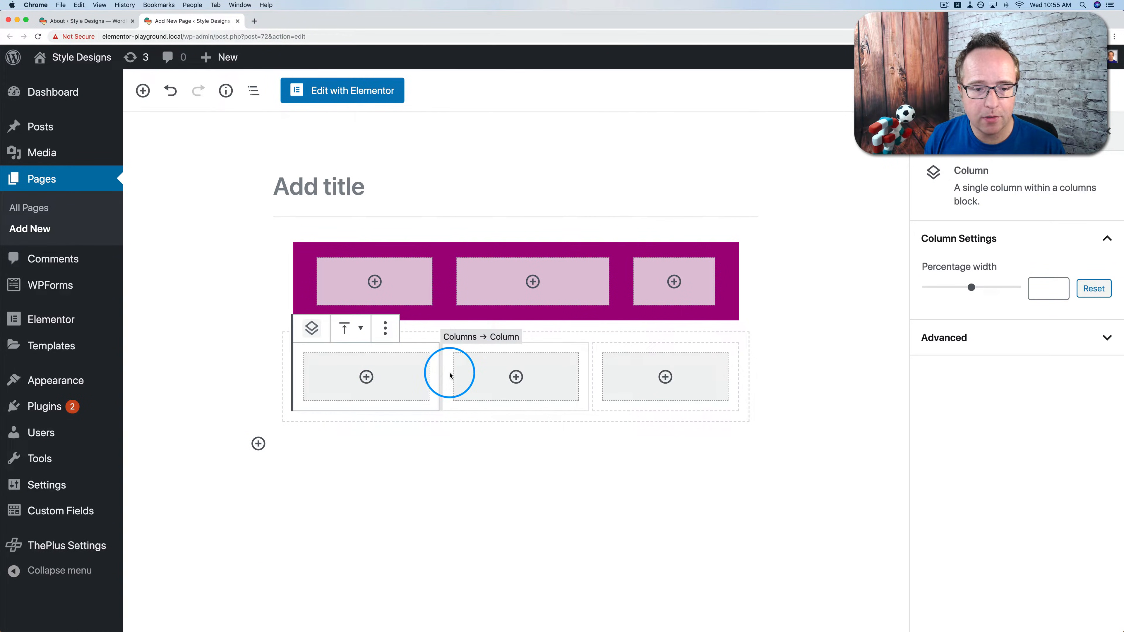
left_click(366, 377)
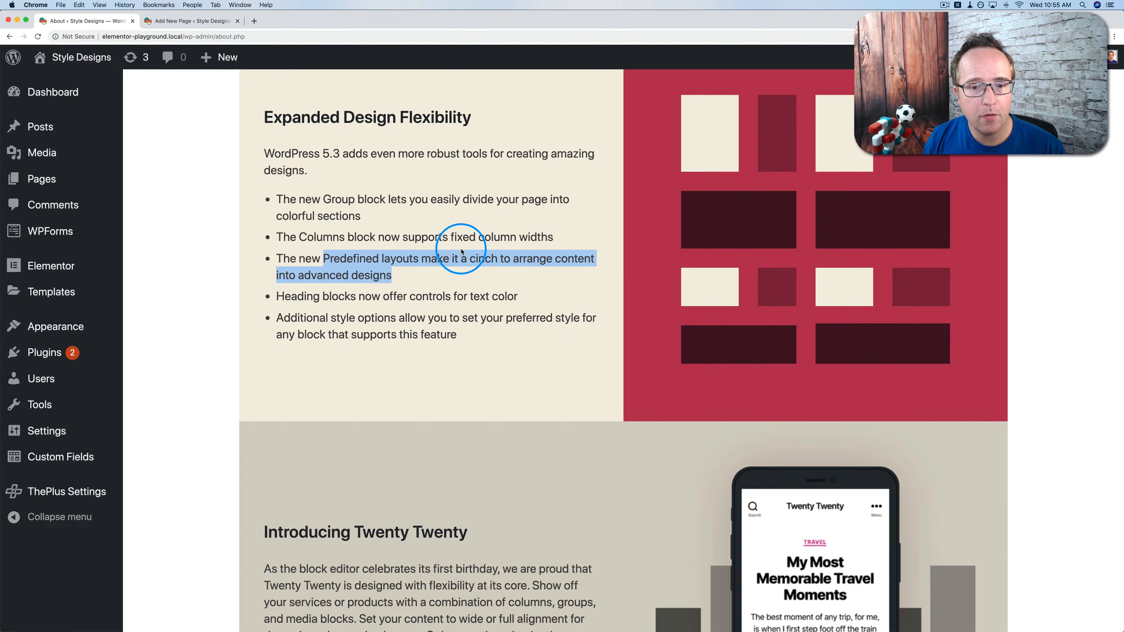
mouse_move(301, 293)
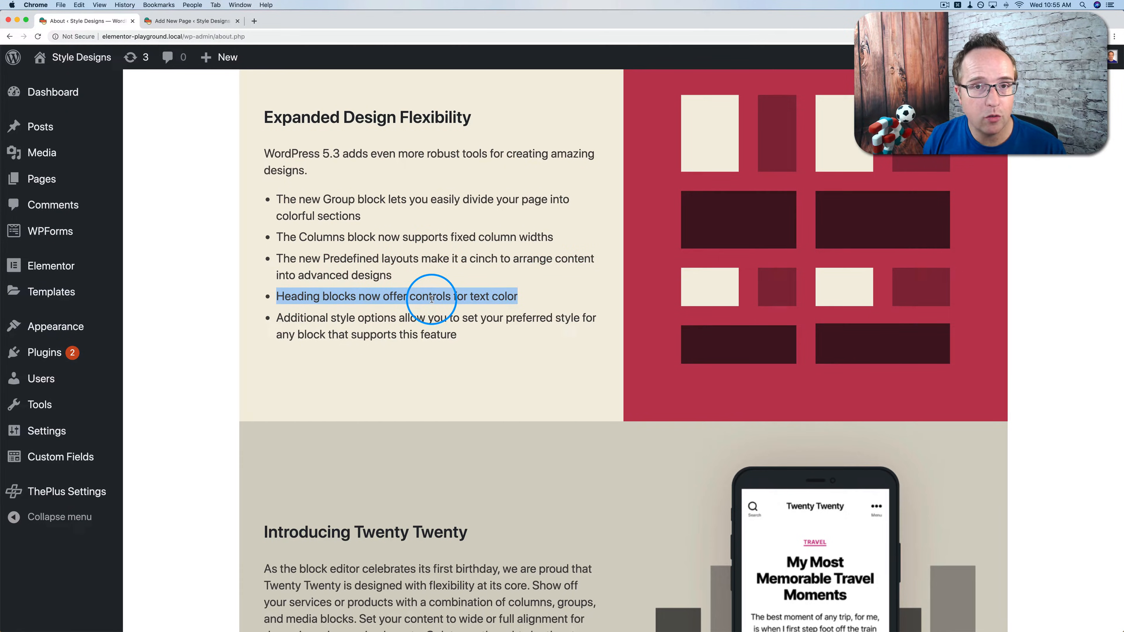
left_click(190, 21)
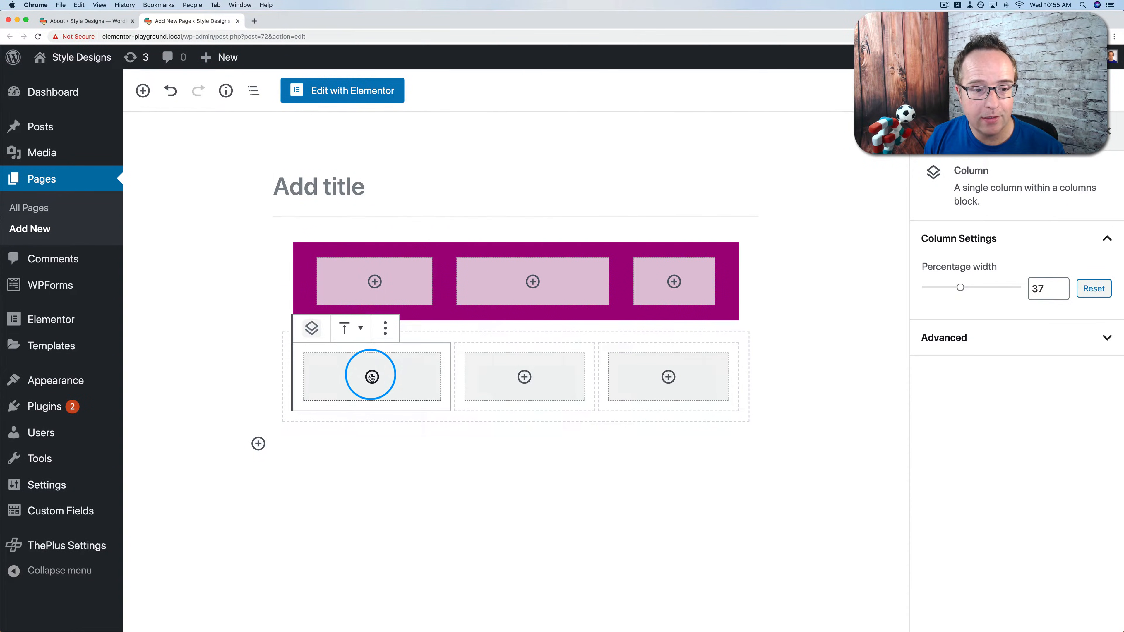
Add a 'Test' heading in the first column, expand its Color Settings, then view the About page notes.
left_click(371, 376)
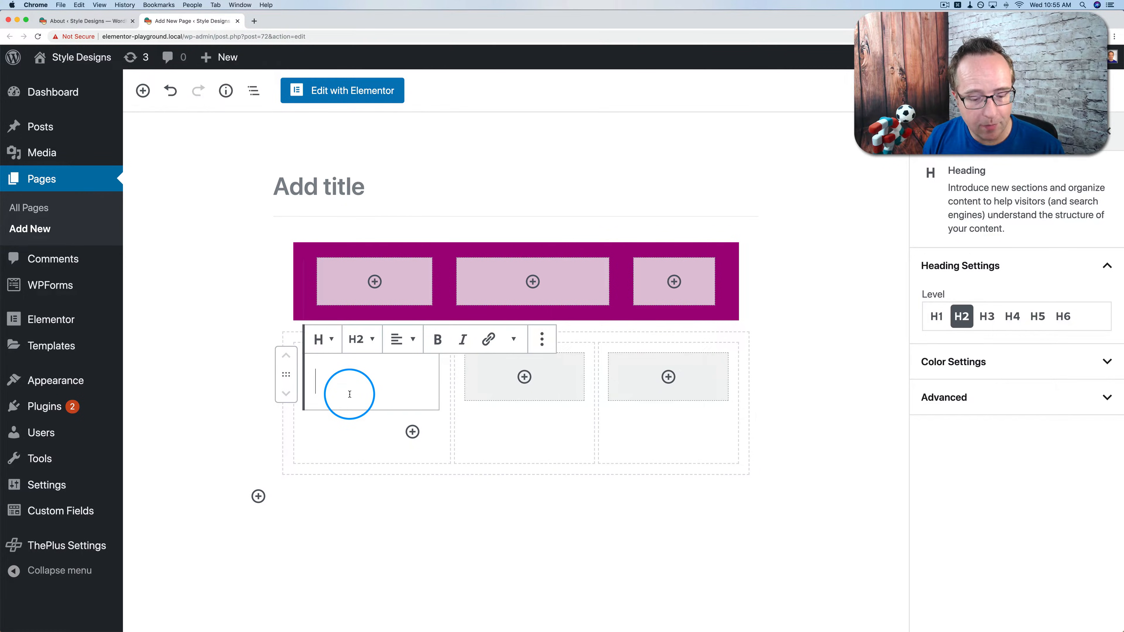
type("Test")
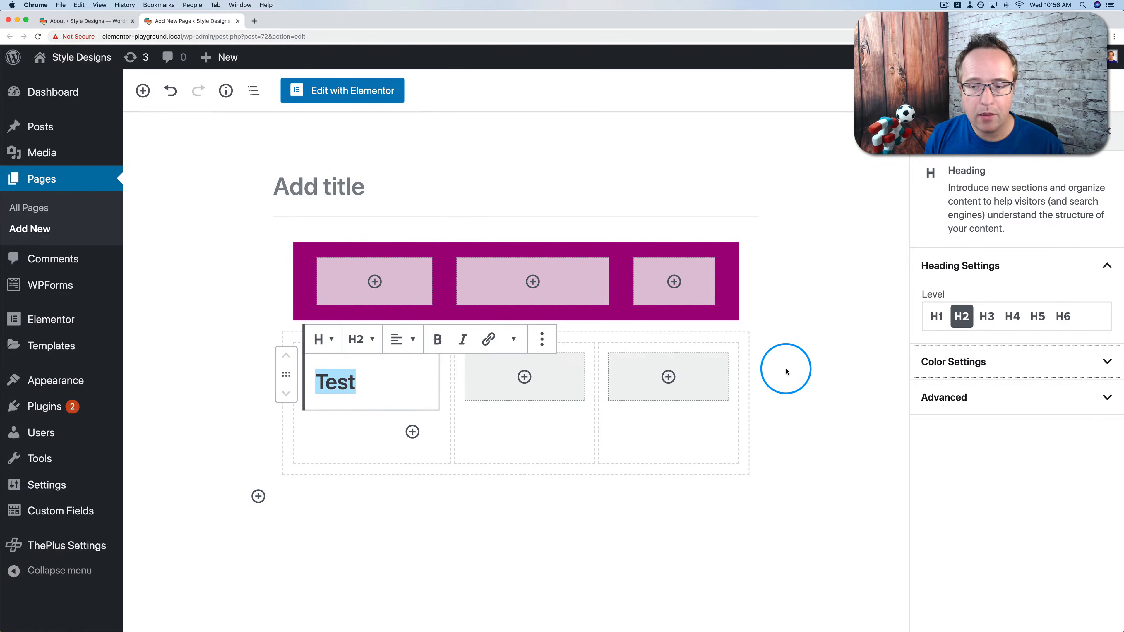
left_click(954, 361)
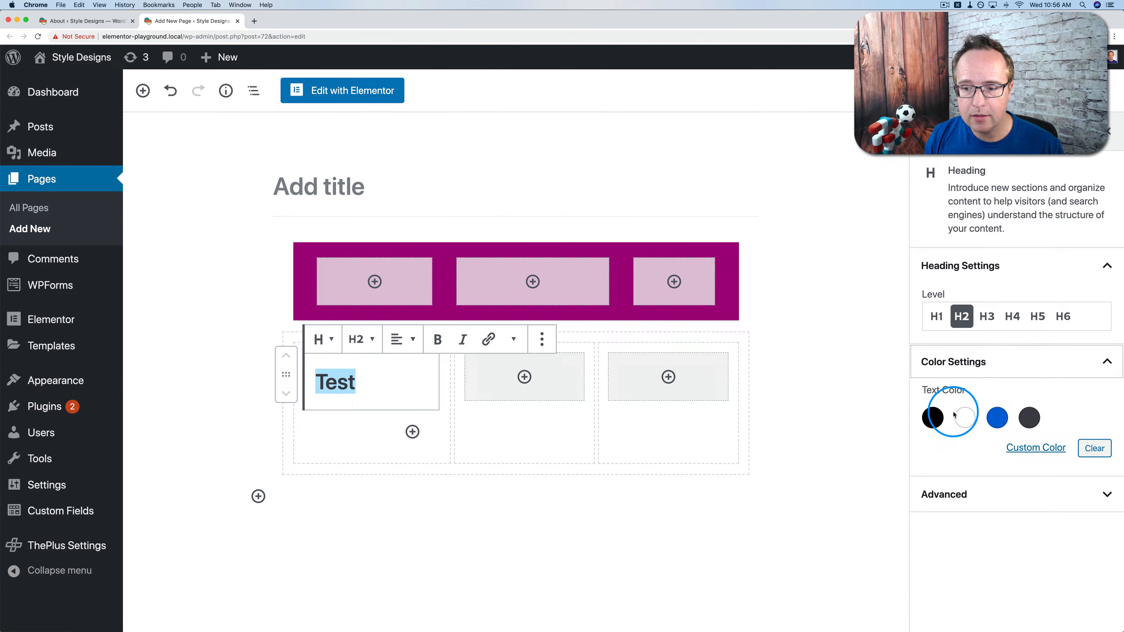
mouse_move(995, 457)
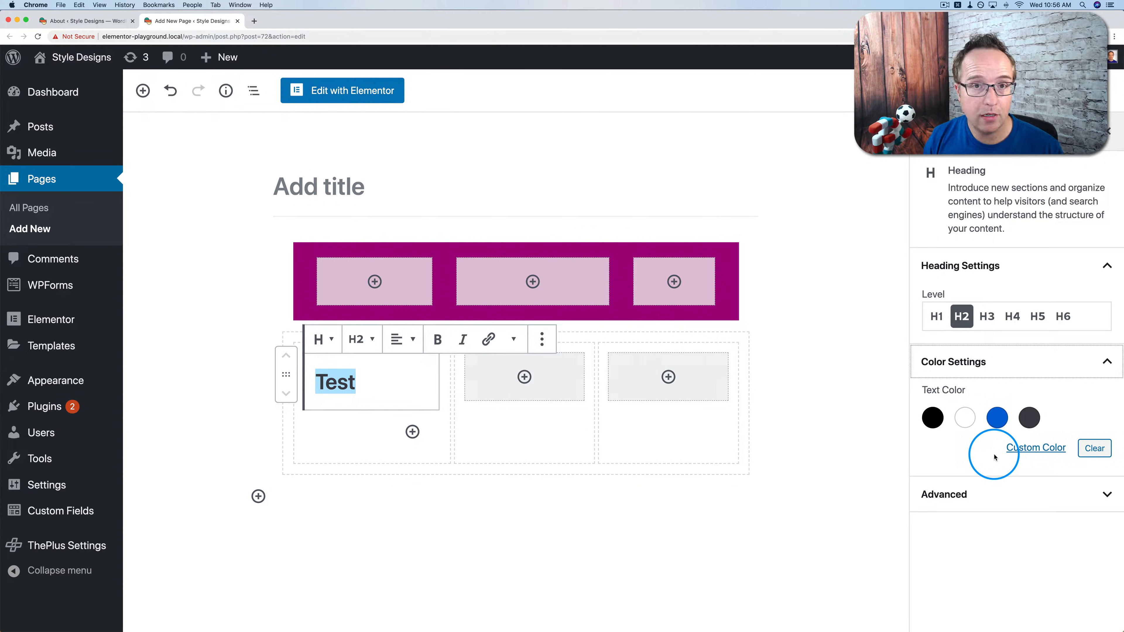
left_click(84, 21)
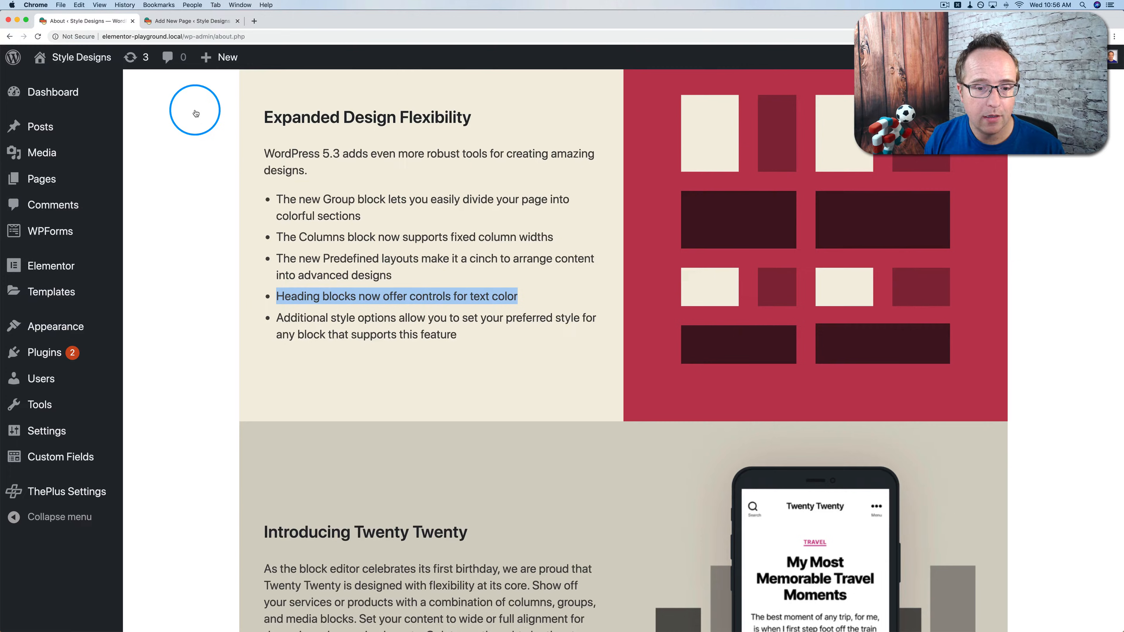
scroll("down", 3)
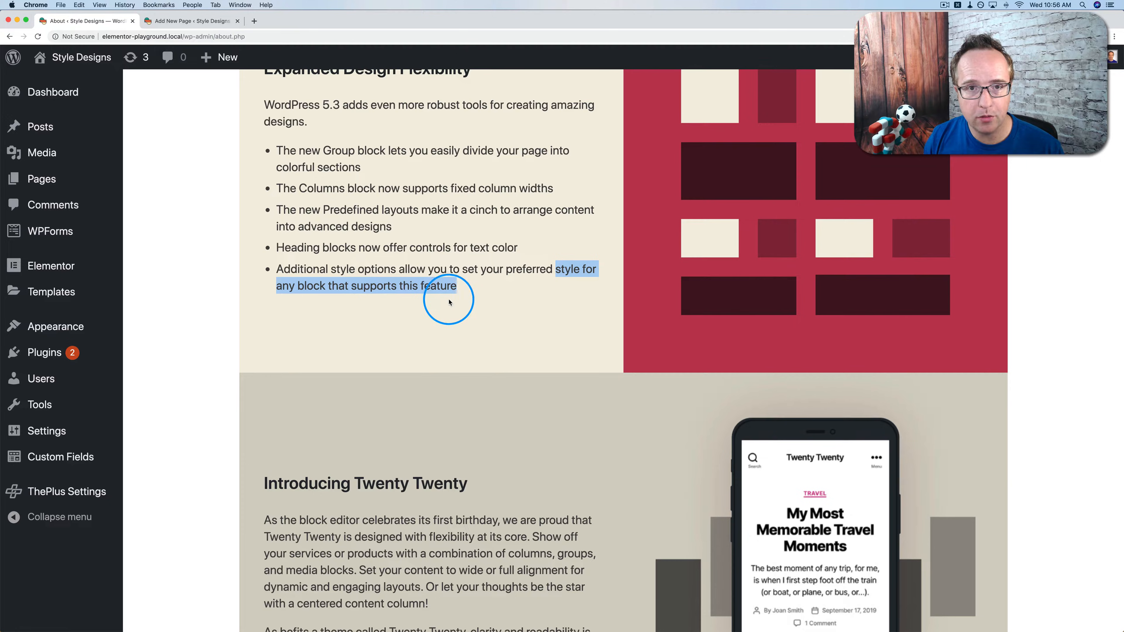
mouse_move(504, 304)
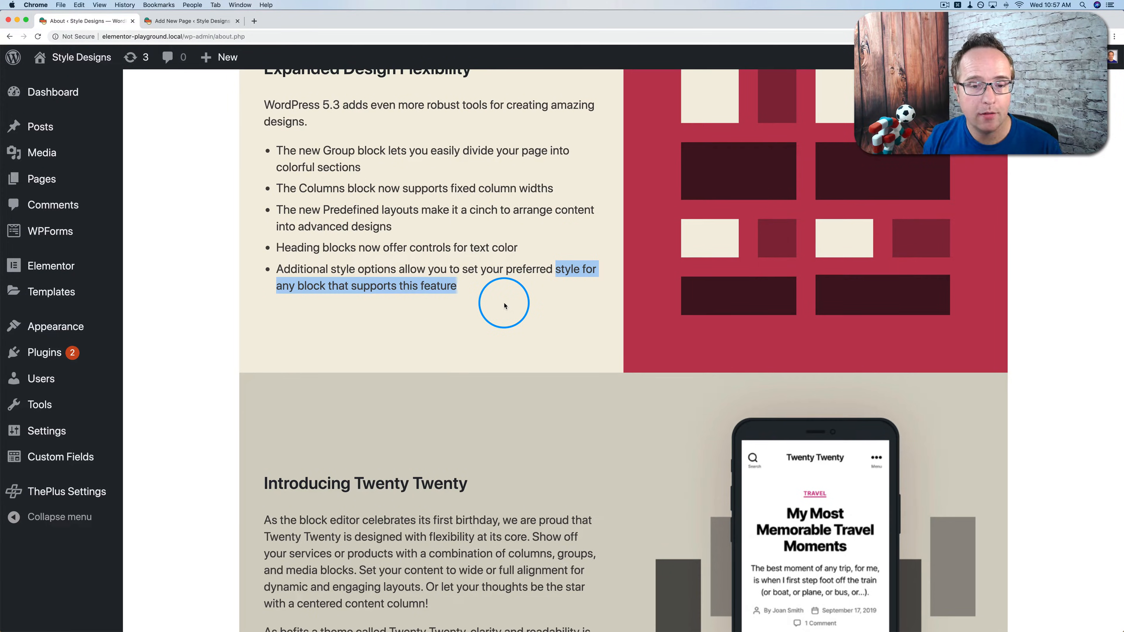
mouse_move(566, 269)
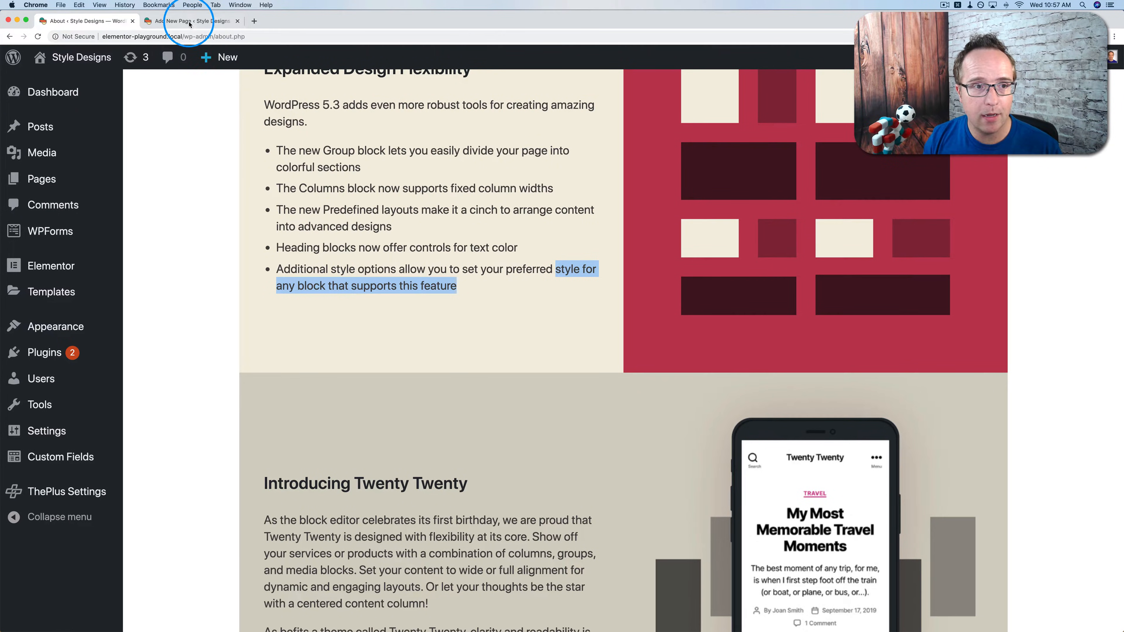
Insert a Table block below the columns and create a two-by-two table.
left_click(189, 20)
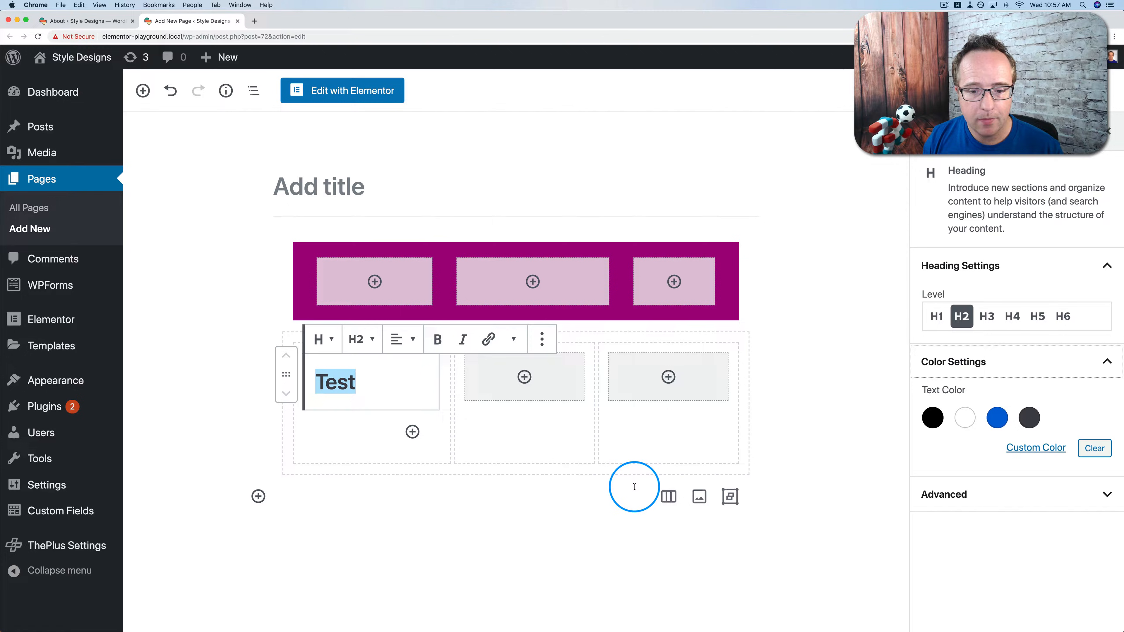
left_click(258, 496)
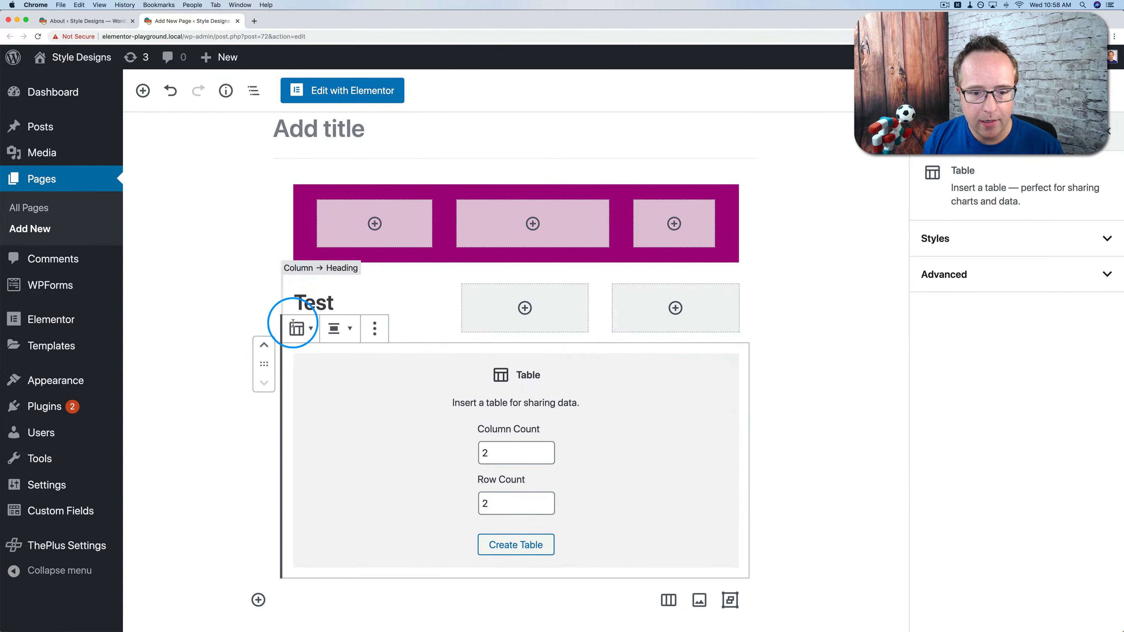
mouse_move(512, 401)
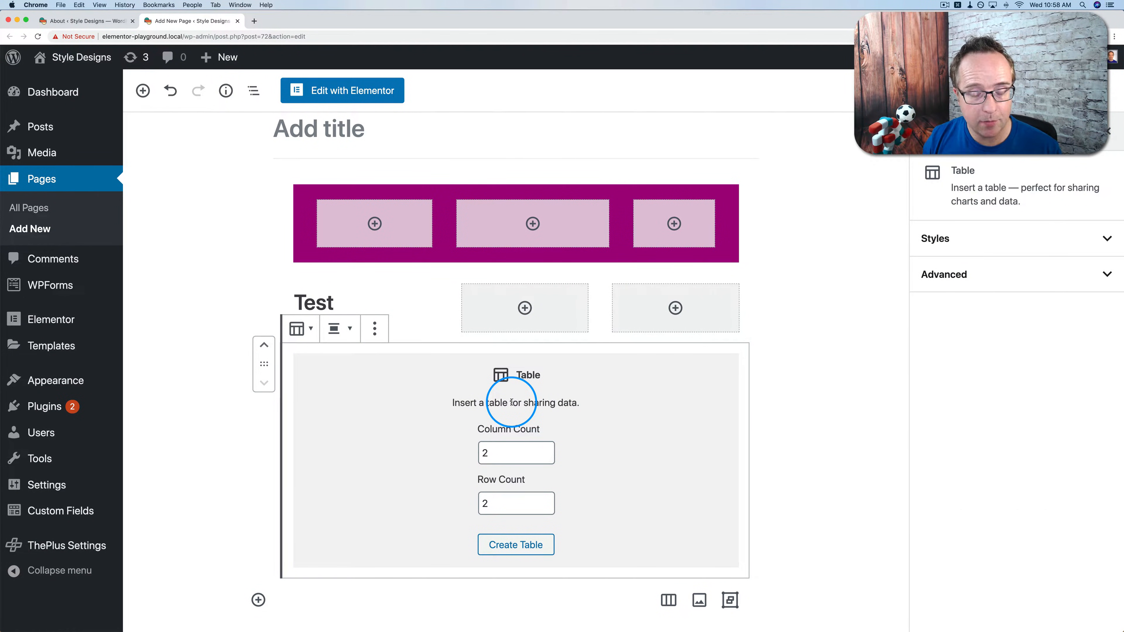
left_click(515, 545)
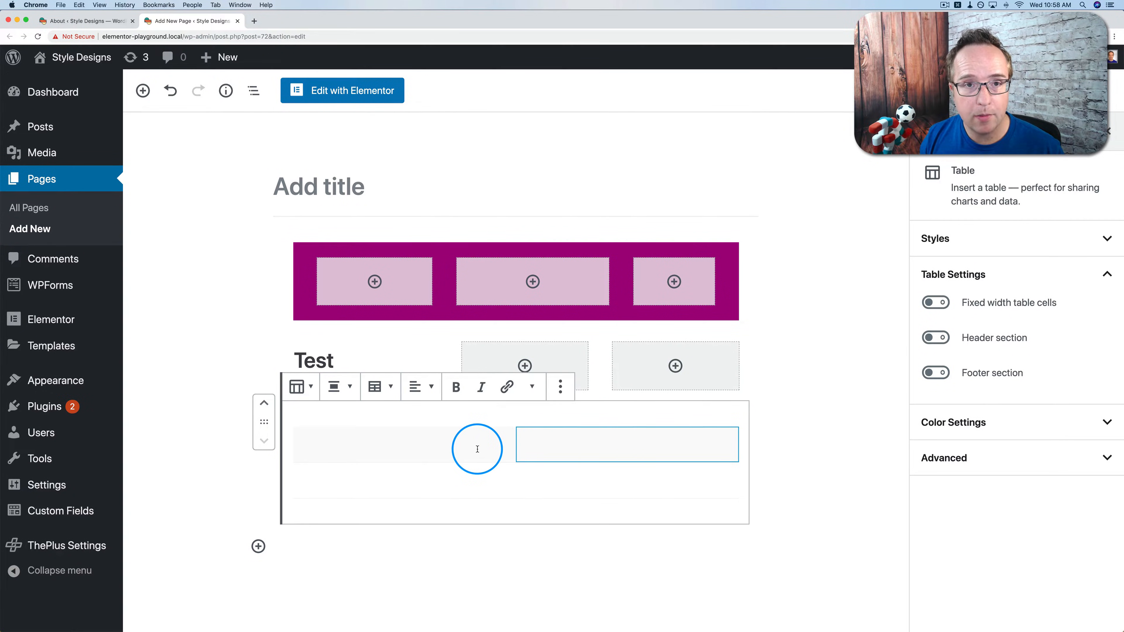
Fill the table cells with Column 1, Column 2, Data 1 and Data 2.
type("R")
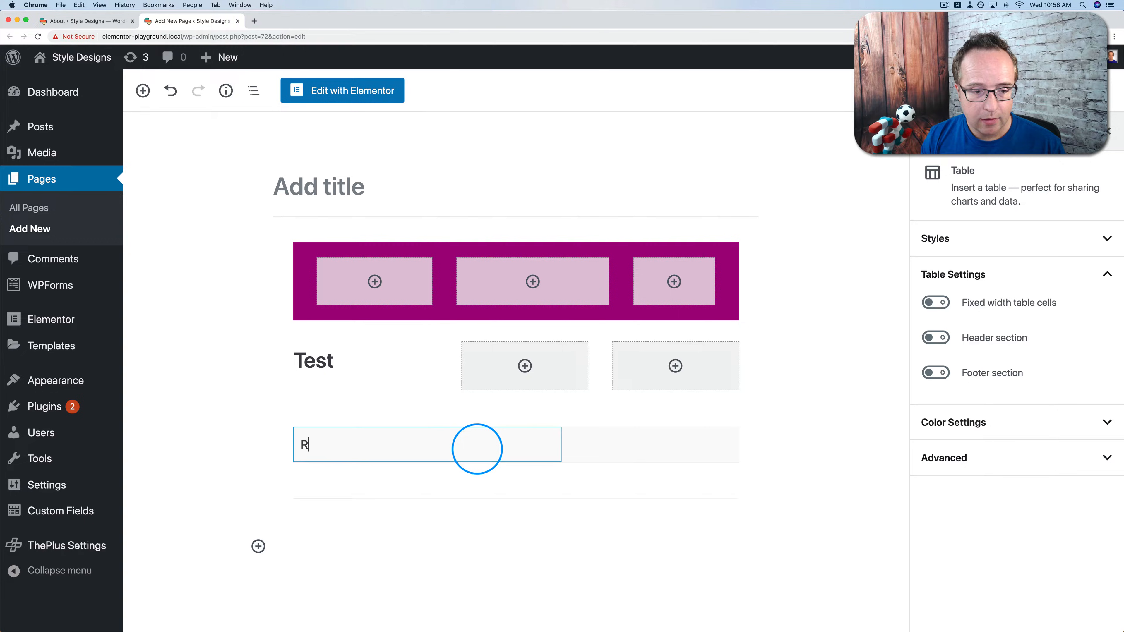
type("Column")
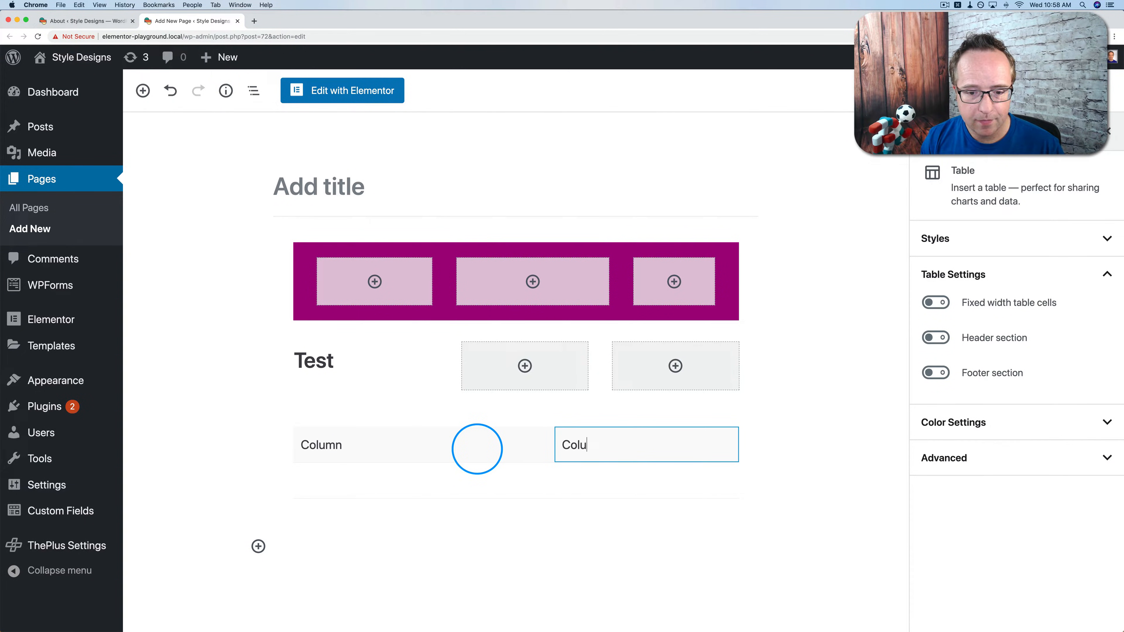
type("mn 2")
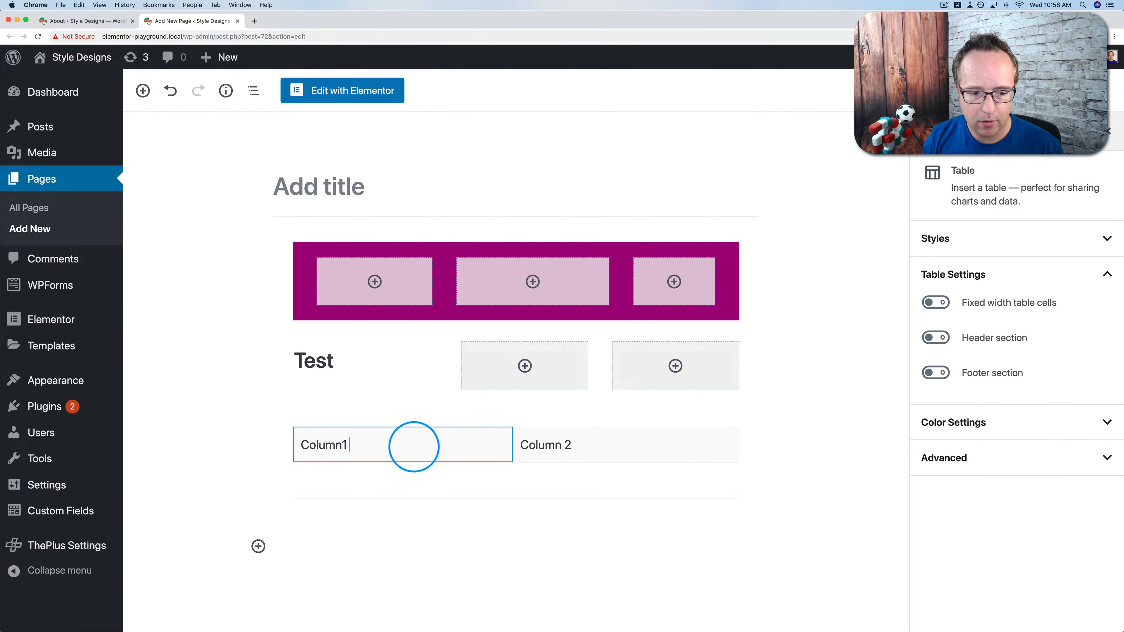
type("Data 1")
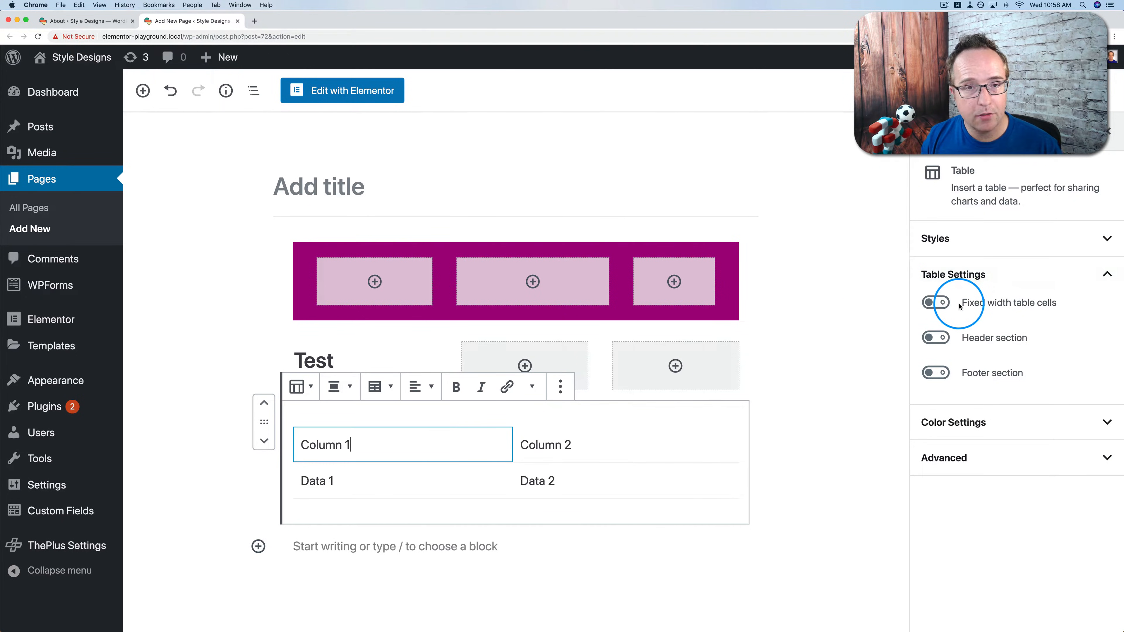
mouse_move(1032, 305)
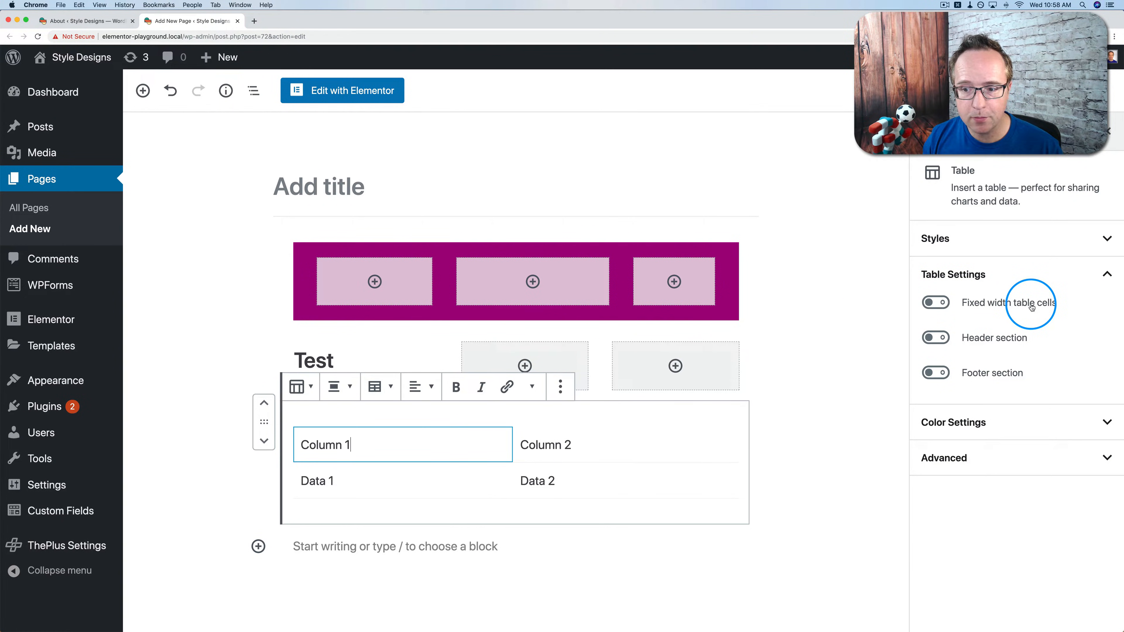
Toggle the table's Header section on and off, then expand Styles and the Default Style dropdown.
left_click(935, 338)
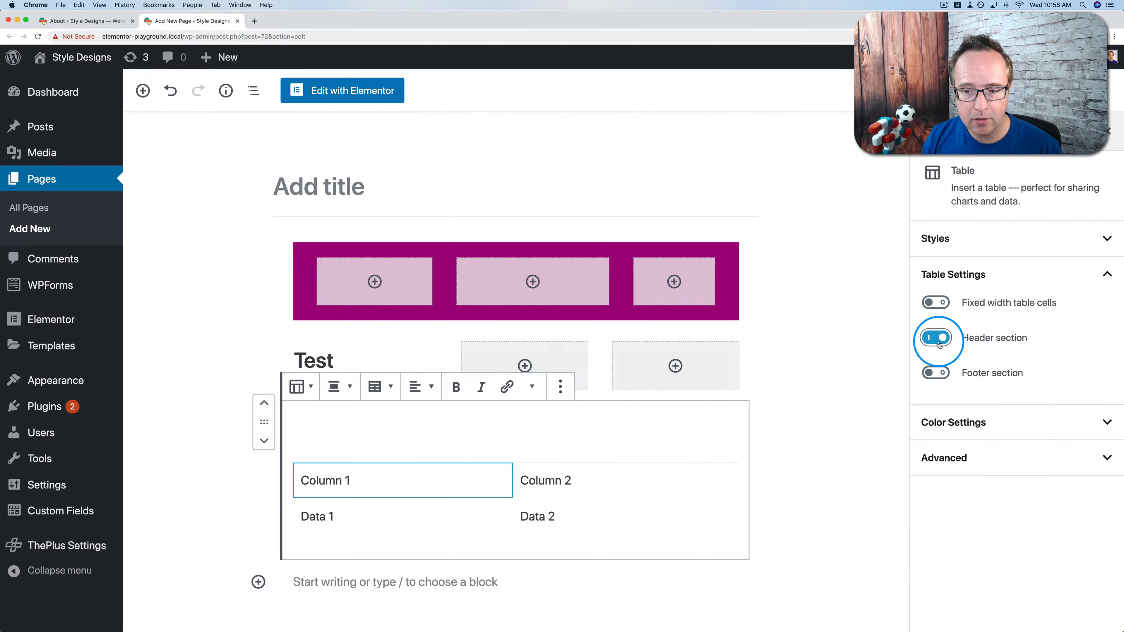
left_click(935, 338)
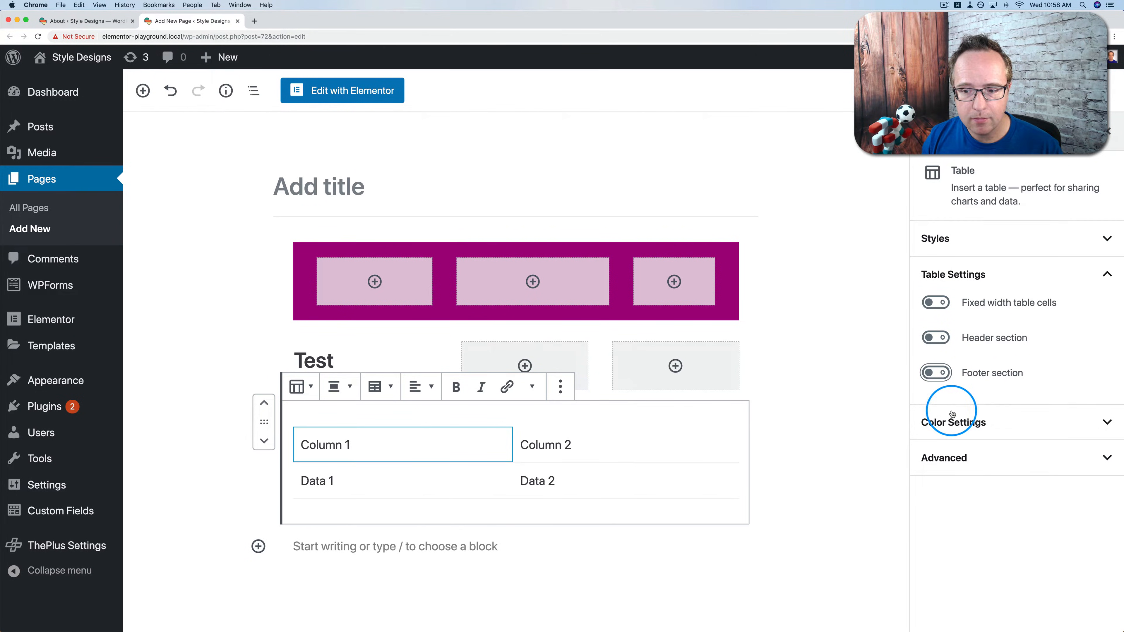
left_click(954, 421)
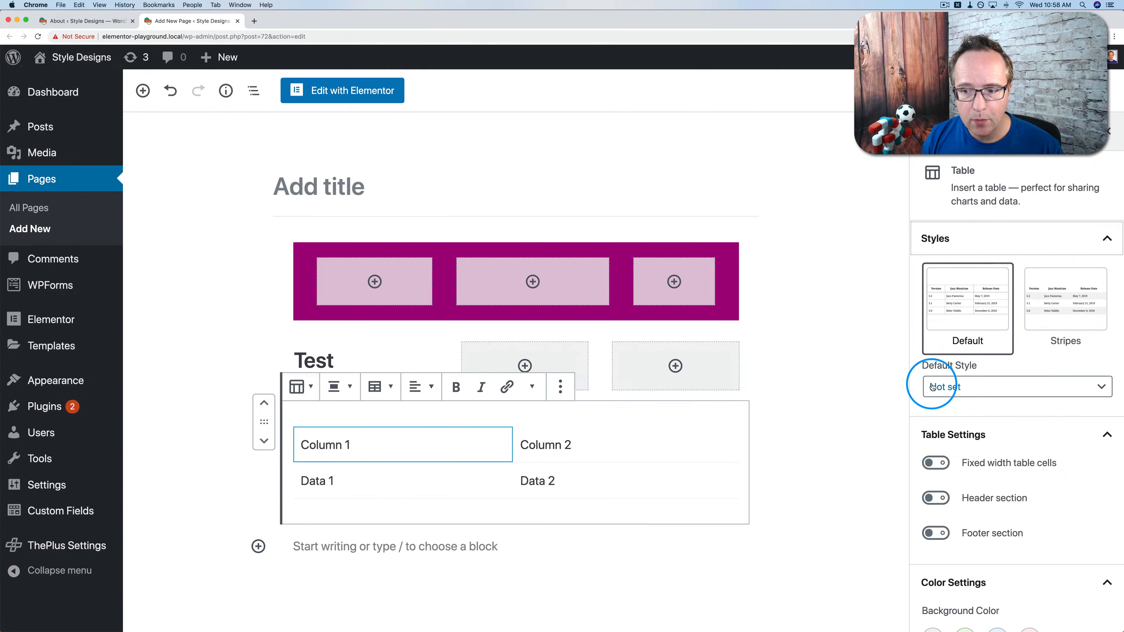
left_click(967, 309)
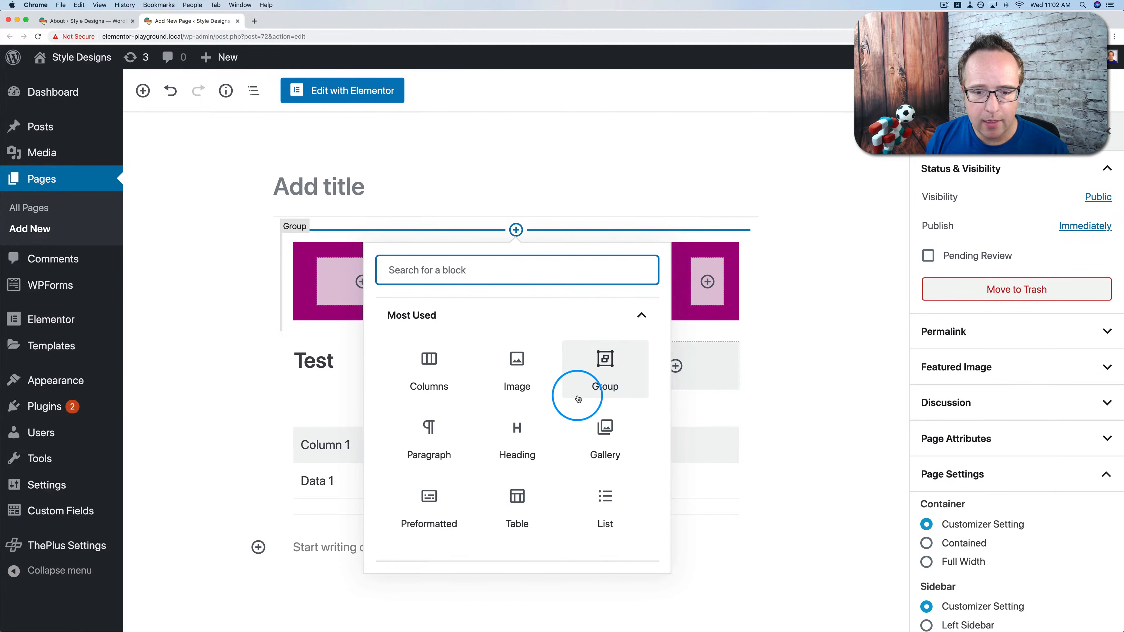
Insert a Gallery block built from five portrait photos in the Media Library.
left_click(604, 438)
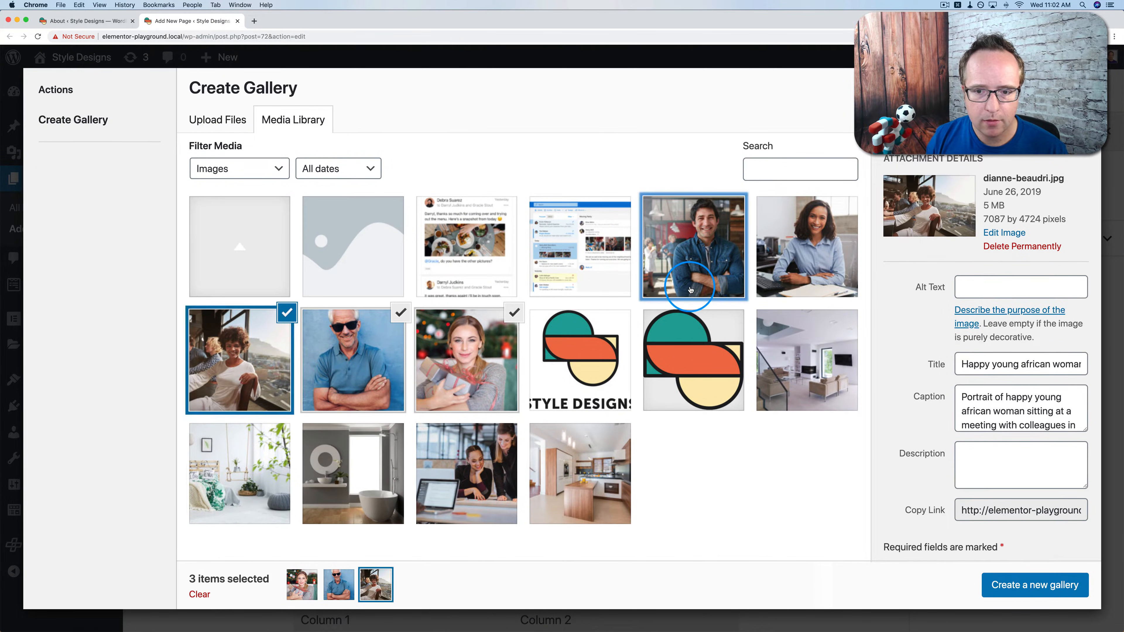
left_click(1034, 585)
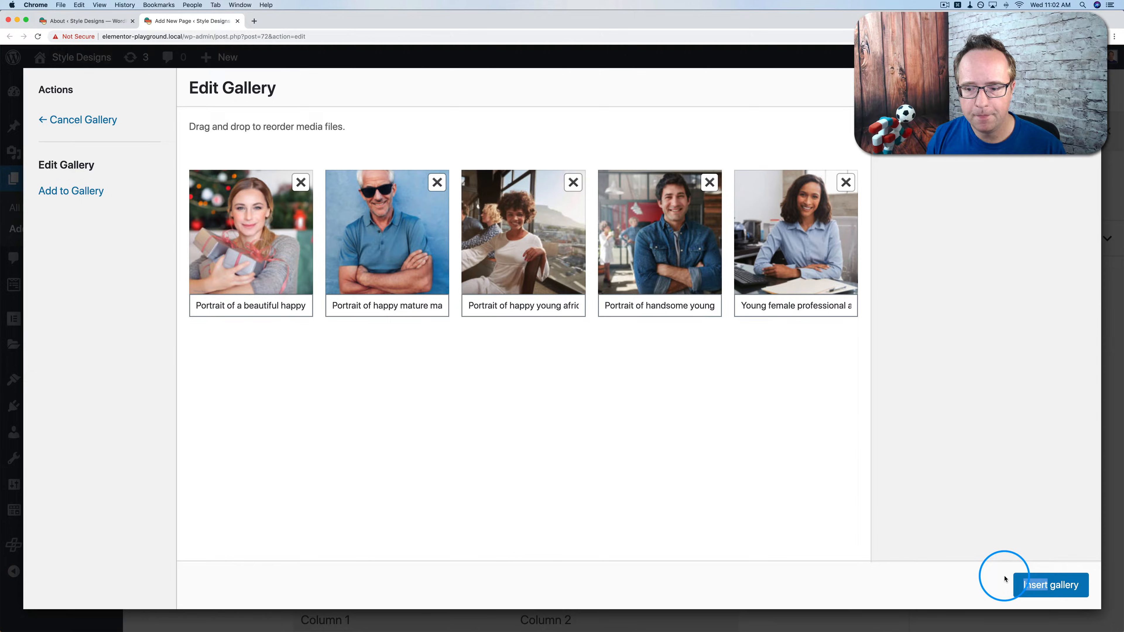
left_click(1052, 584)
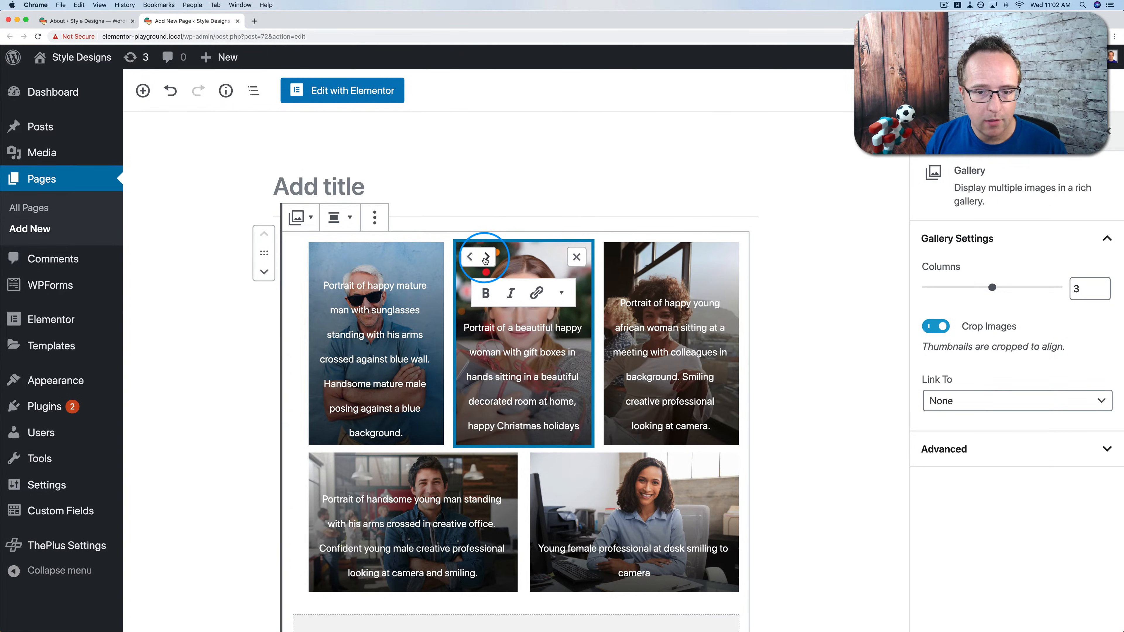
Move the woman-at-desk photo one place earlier in the gallery.
scroll("down", 3)
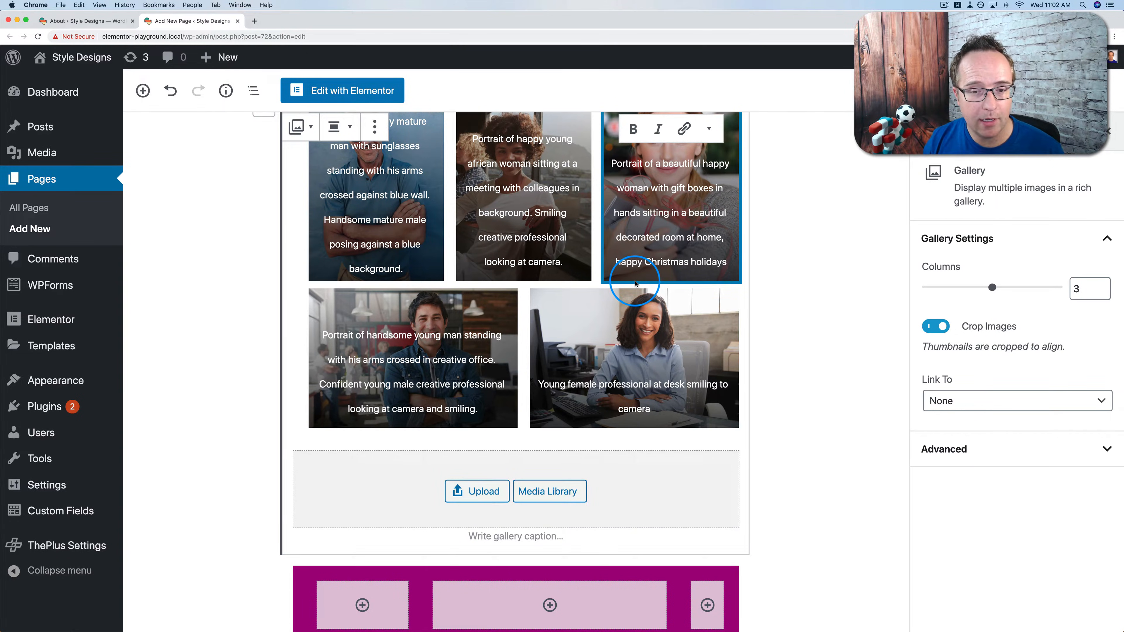
left_click(633, 359)
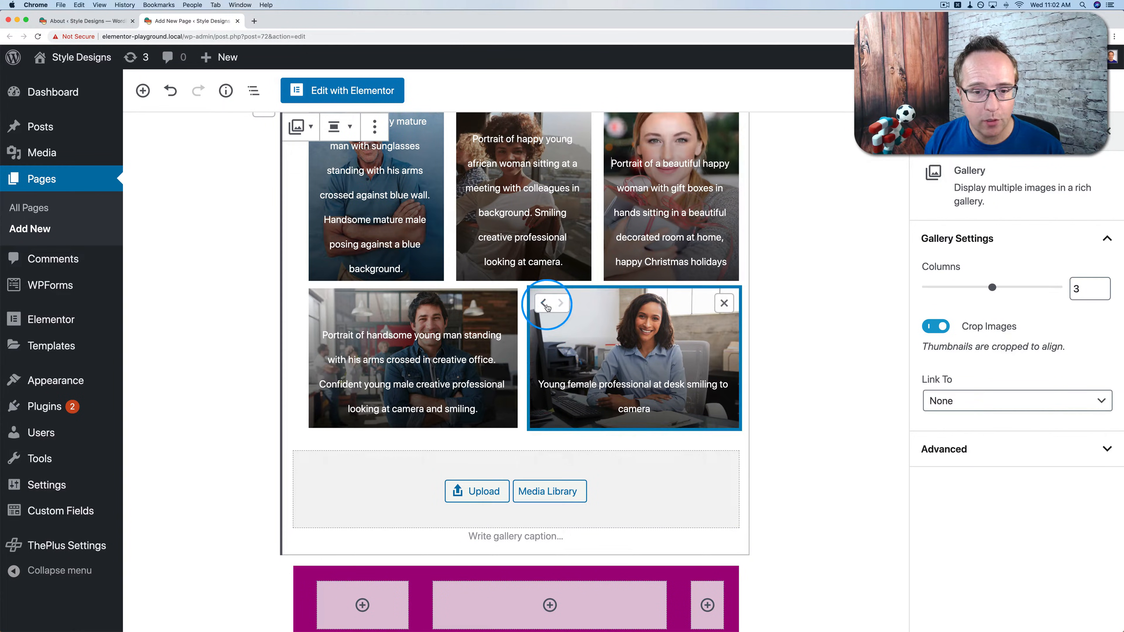
left_click(543, 303)
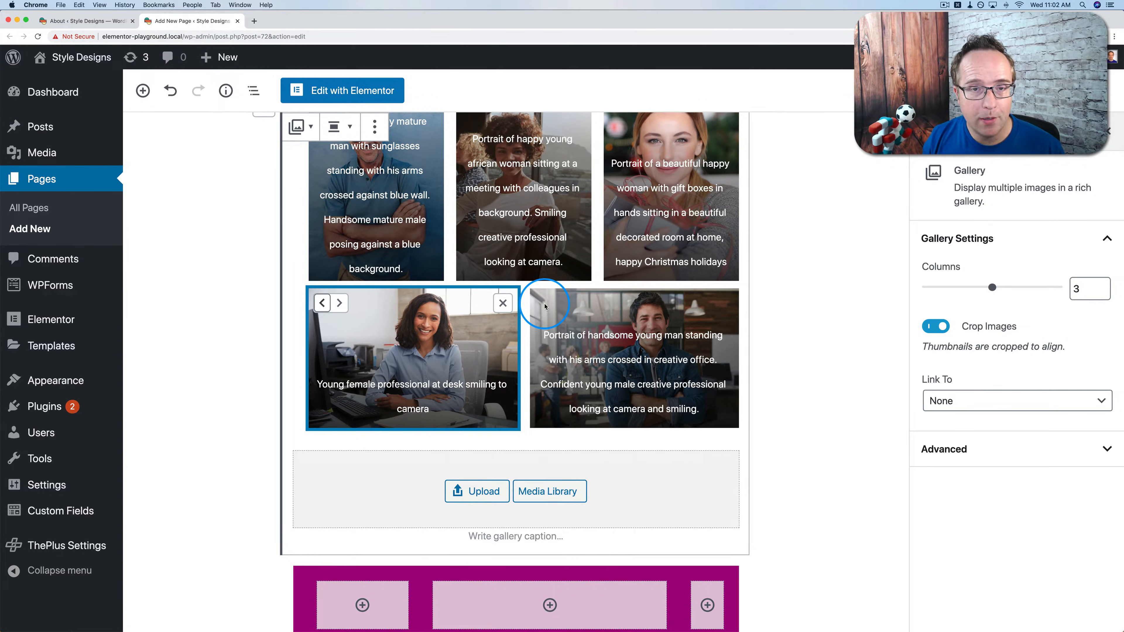
scroll("up", 3)
type("rec")
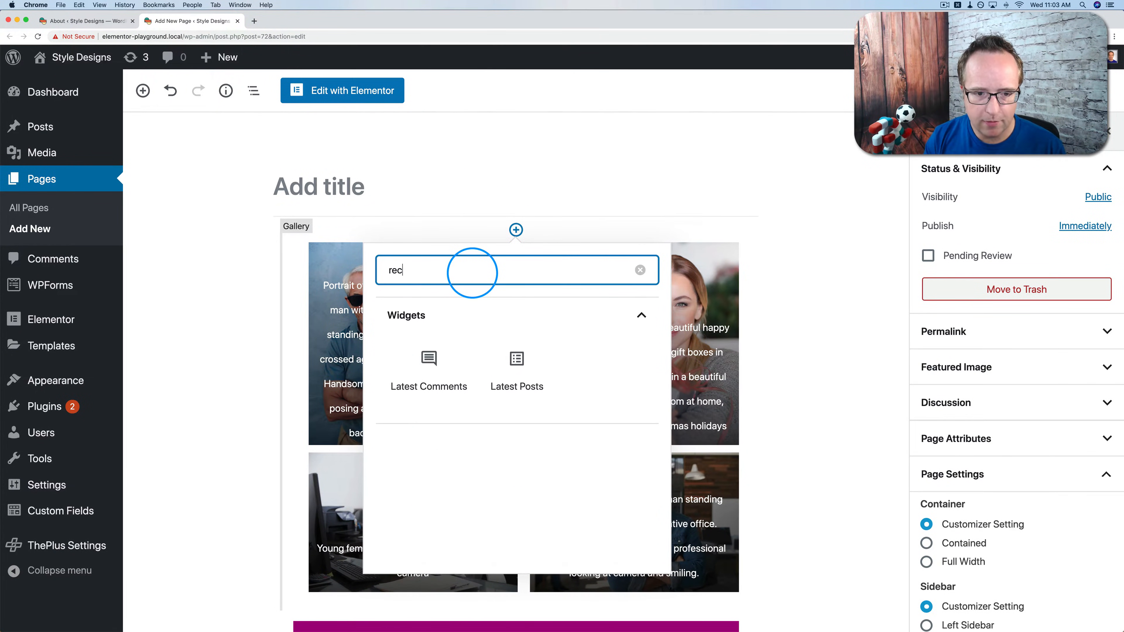
Add a Latest Posts block above the gallery with post content shown as excerpts.
left_click(516, 369)
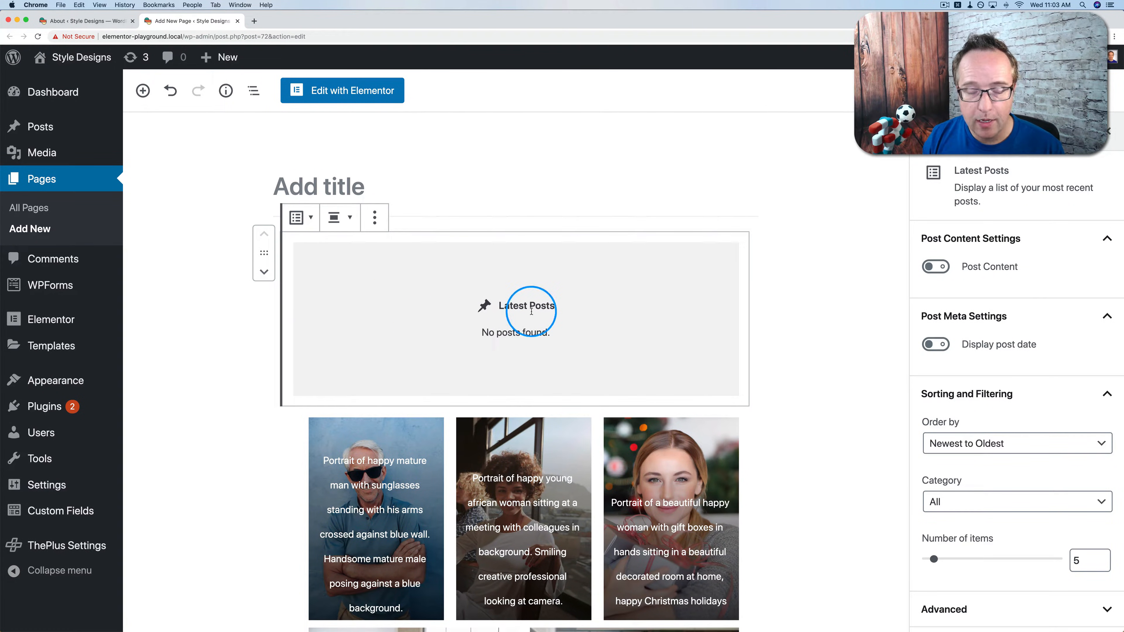
mouse_move(428, 301)
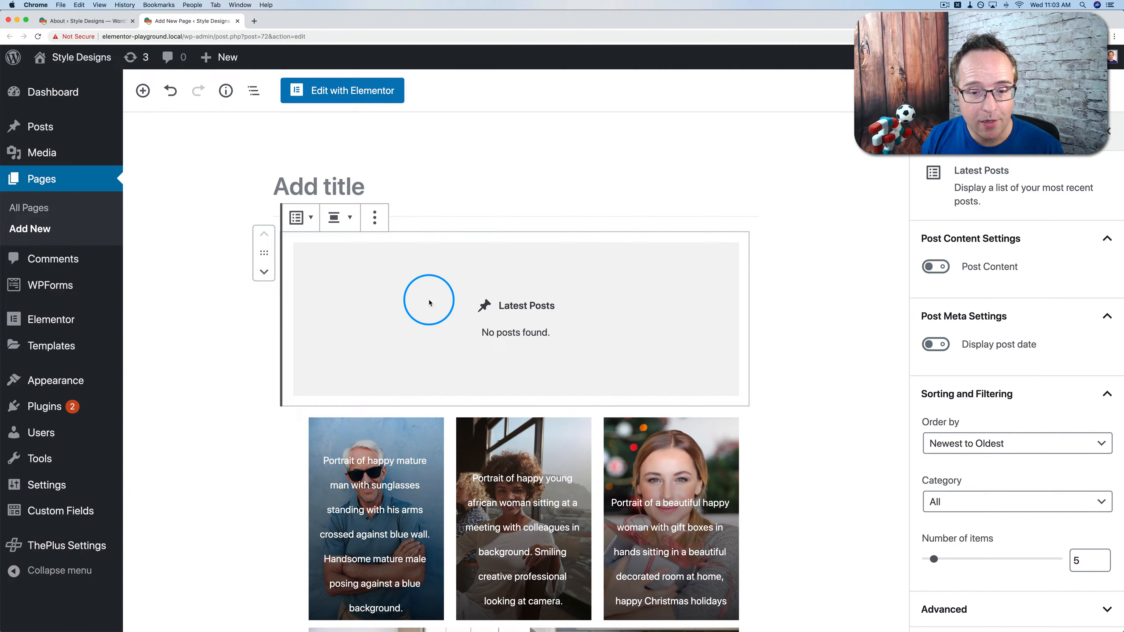
left_click(935, 342)
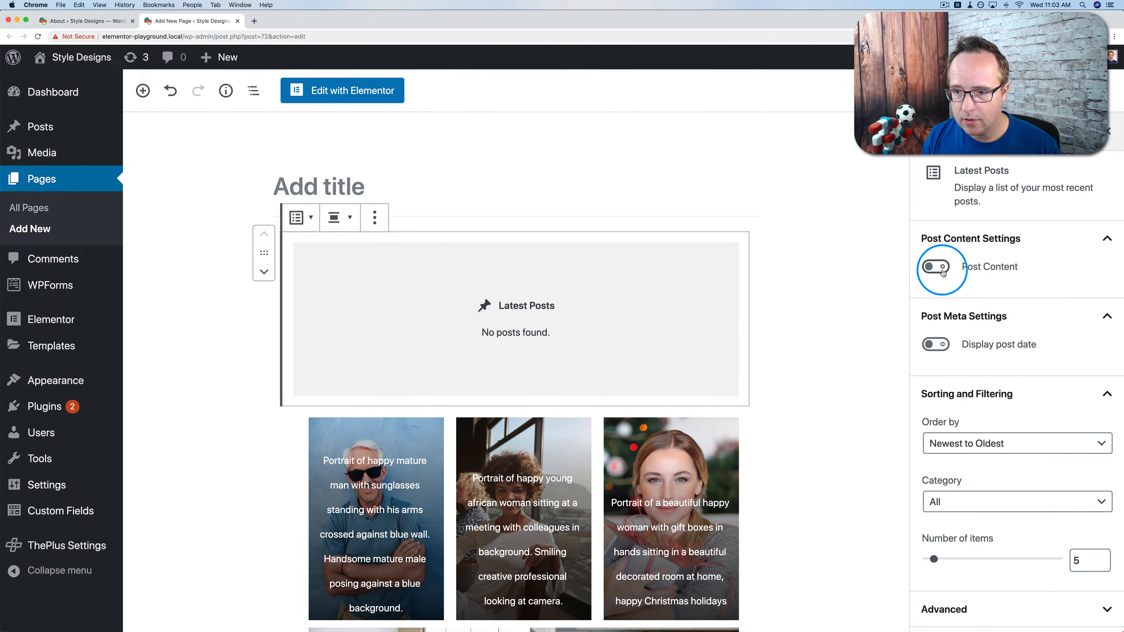
left_click(935, 267)
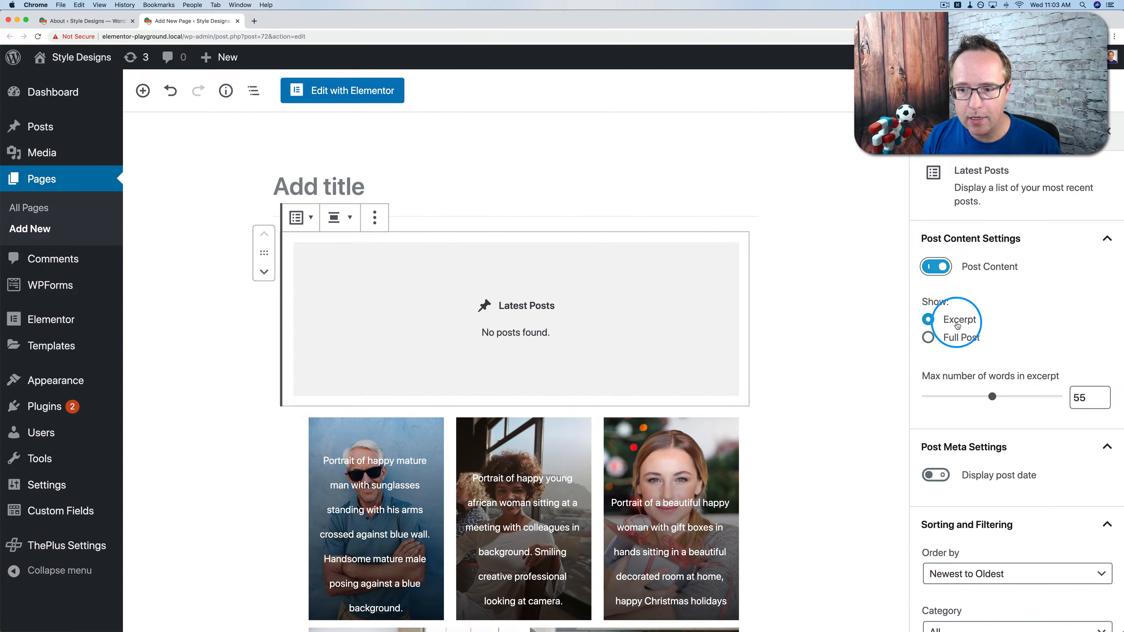
mouse_move(929, 338)
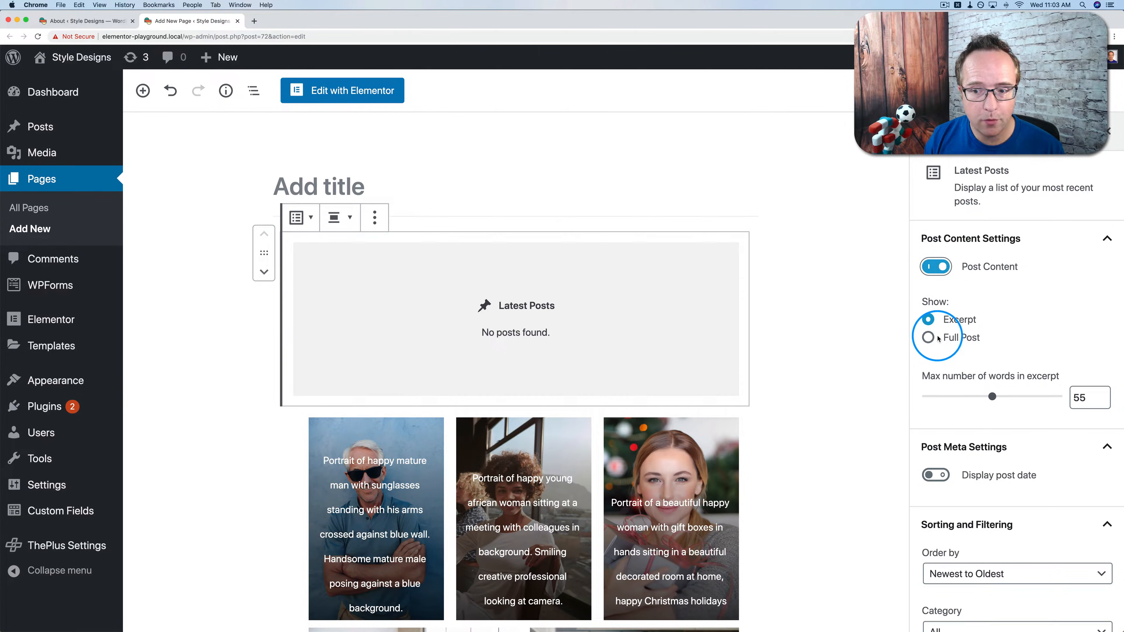
mouse_move(1014, 411)
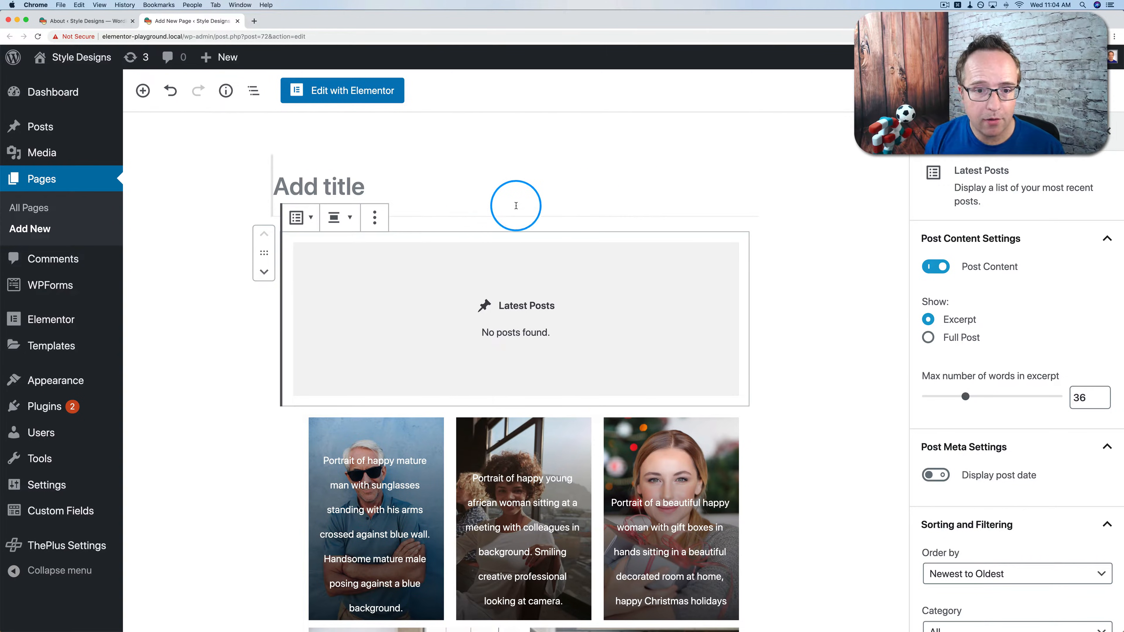
Add a List block with List 1 through List 4 and make it a numbered list.
left_click(515, 230)
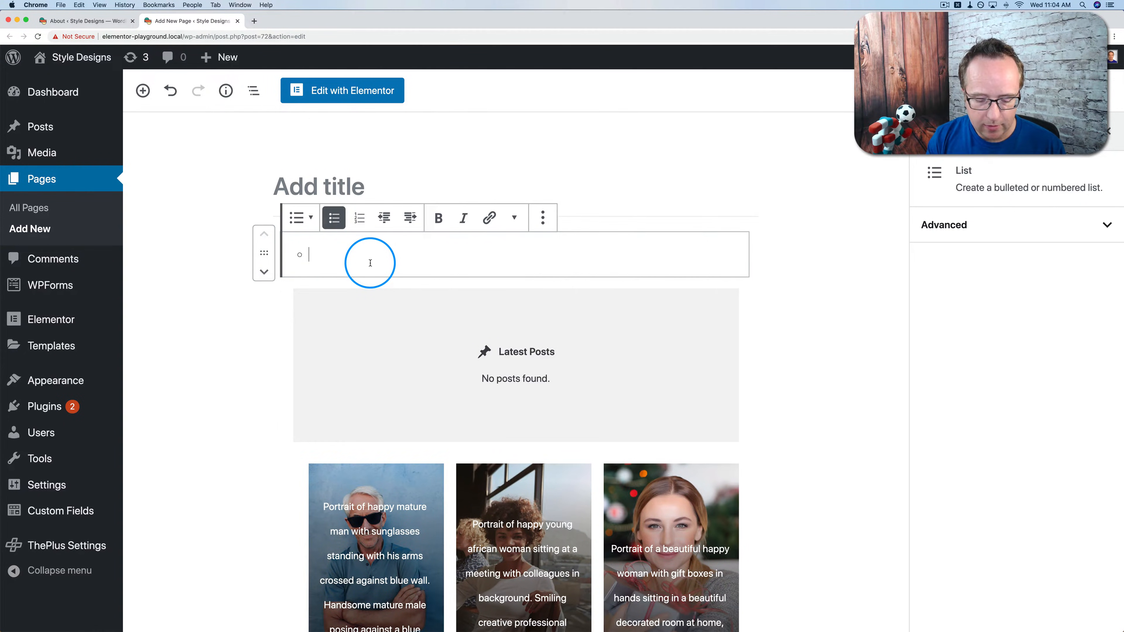
type("List 1")
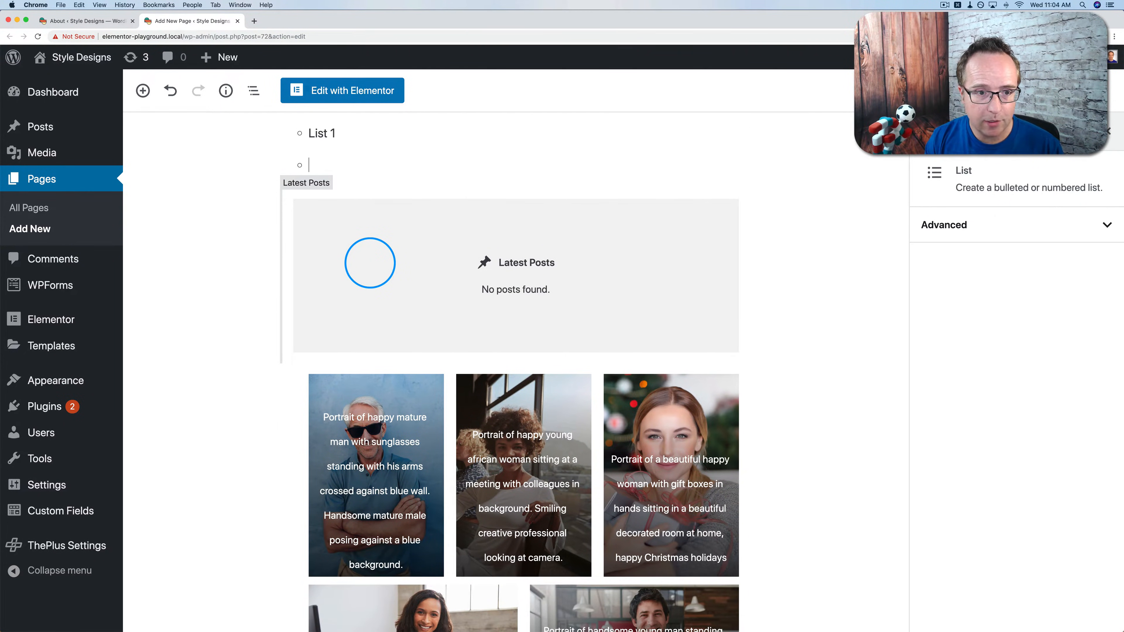
type("List 2")
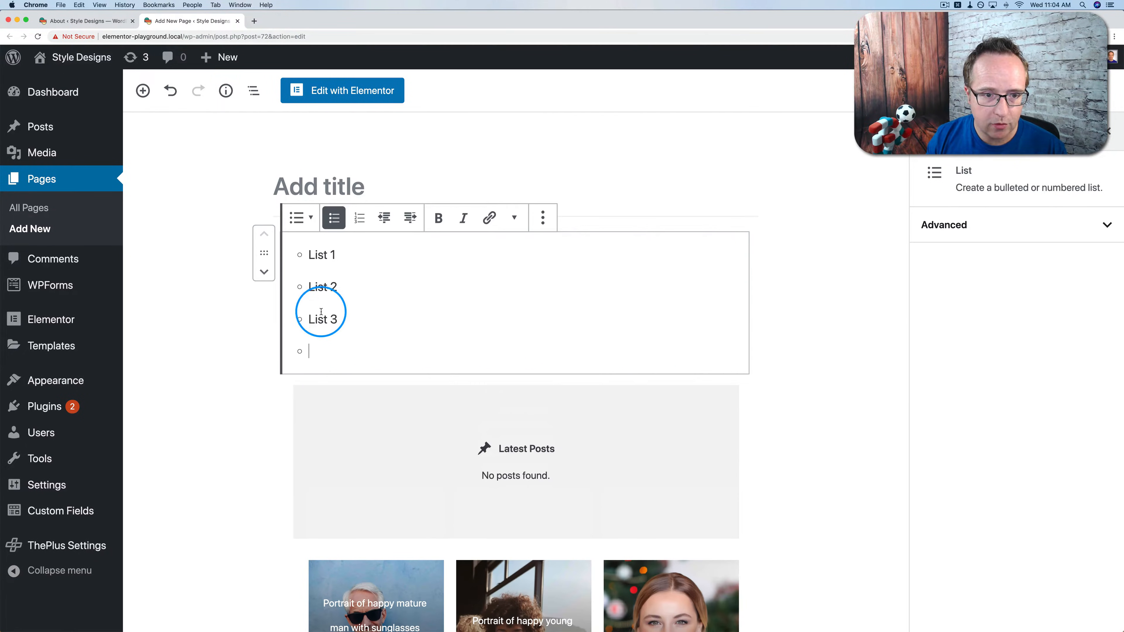
type("List 4")
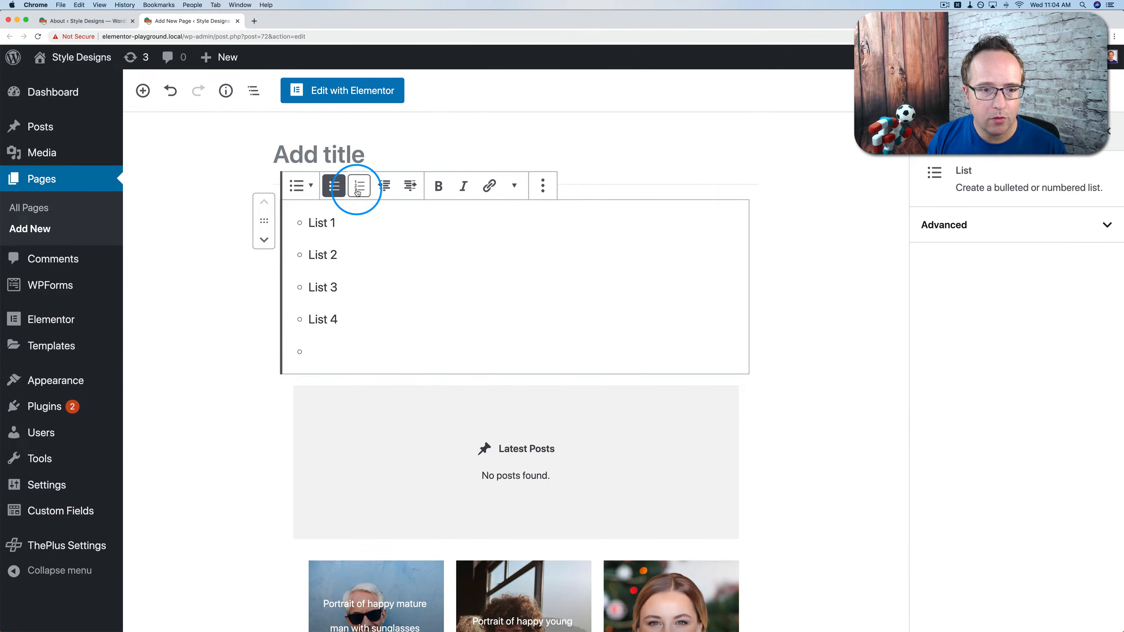
left_click(359, 186)
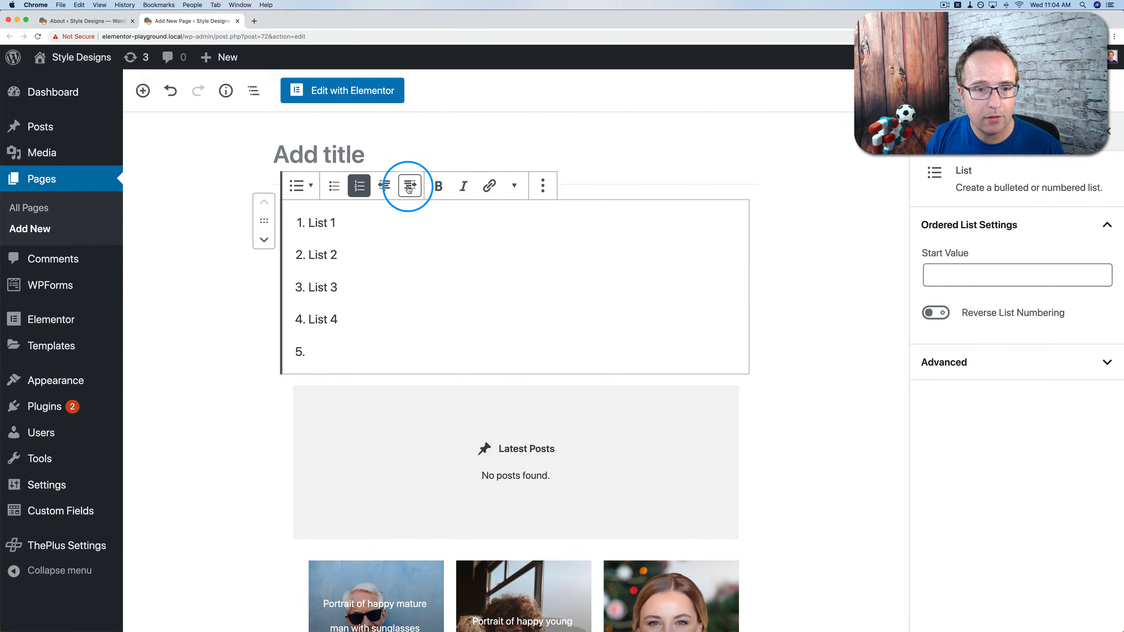
Use Indent/Outdent to nest List 2 through List 4 under List 1.
left_click(409, 185)
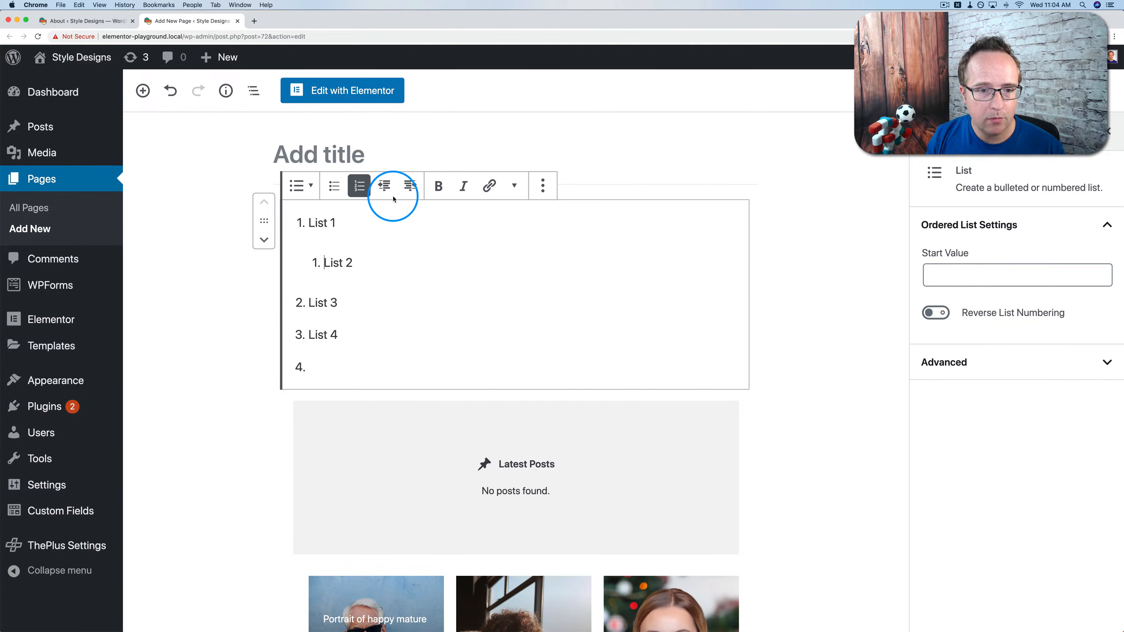
left_click(409, 186)
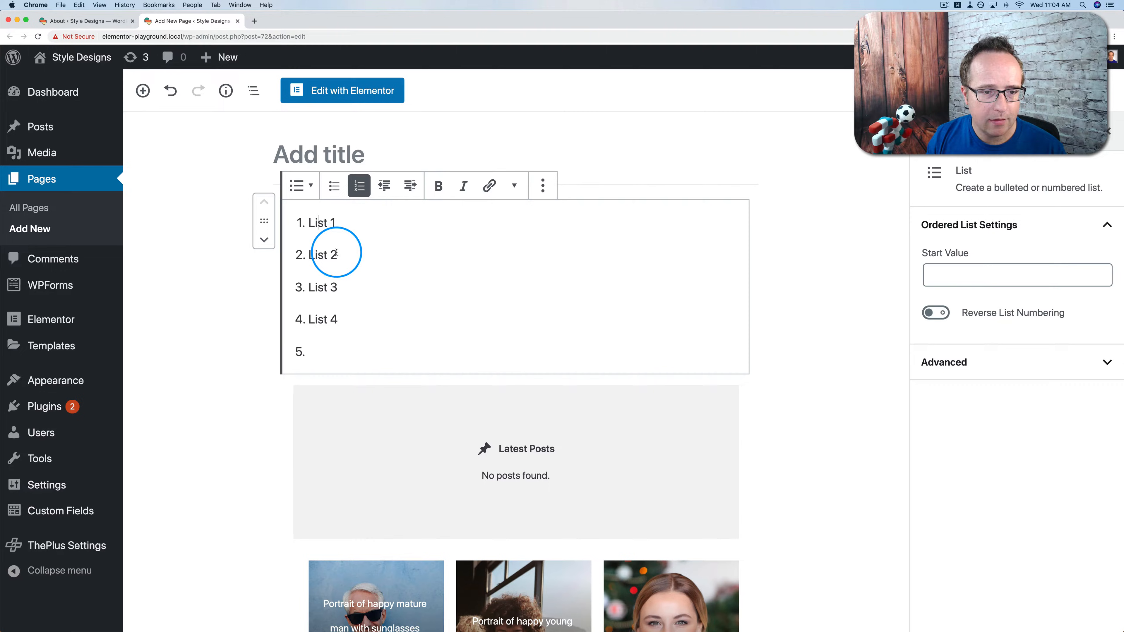
left_click(385, 186)
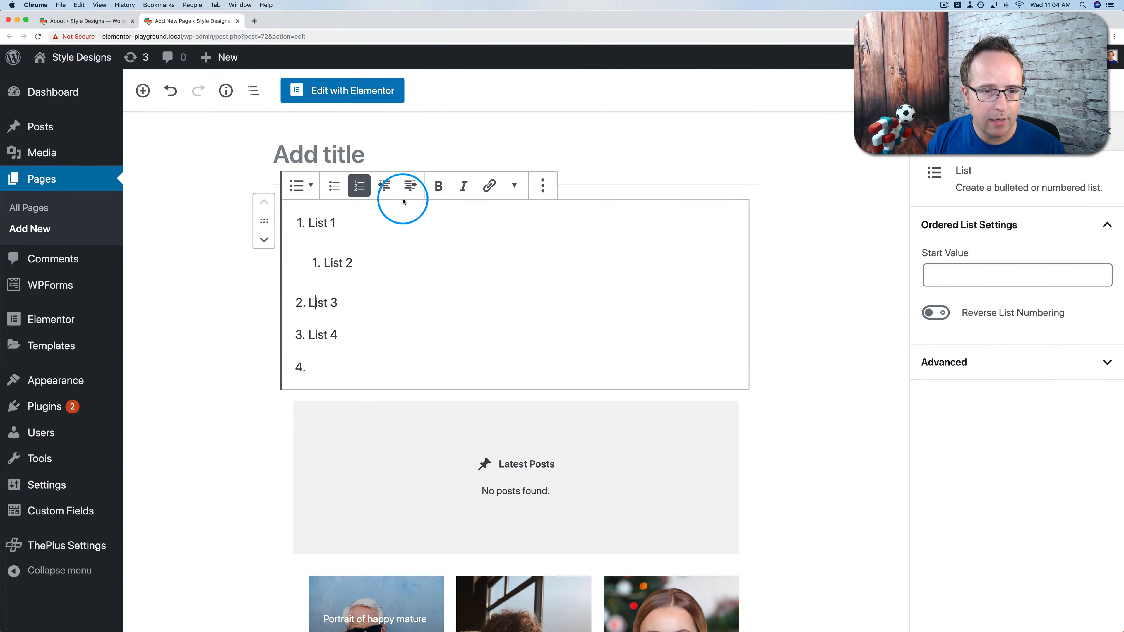
left_click(409, 186)
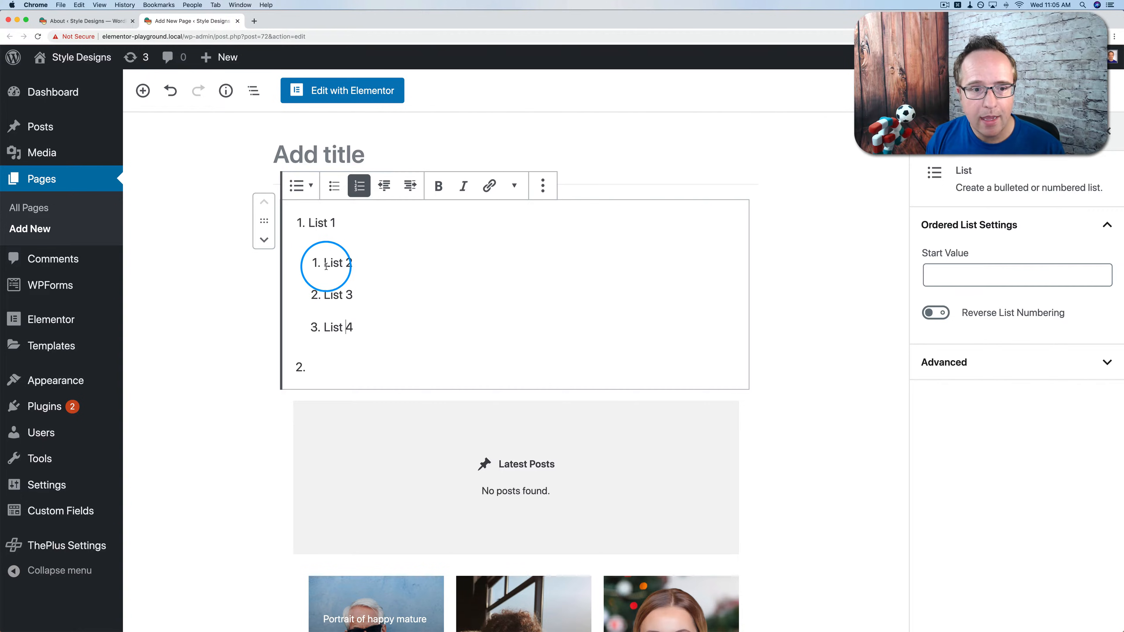
mouse_move(956, 291)
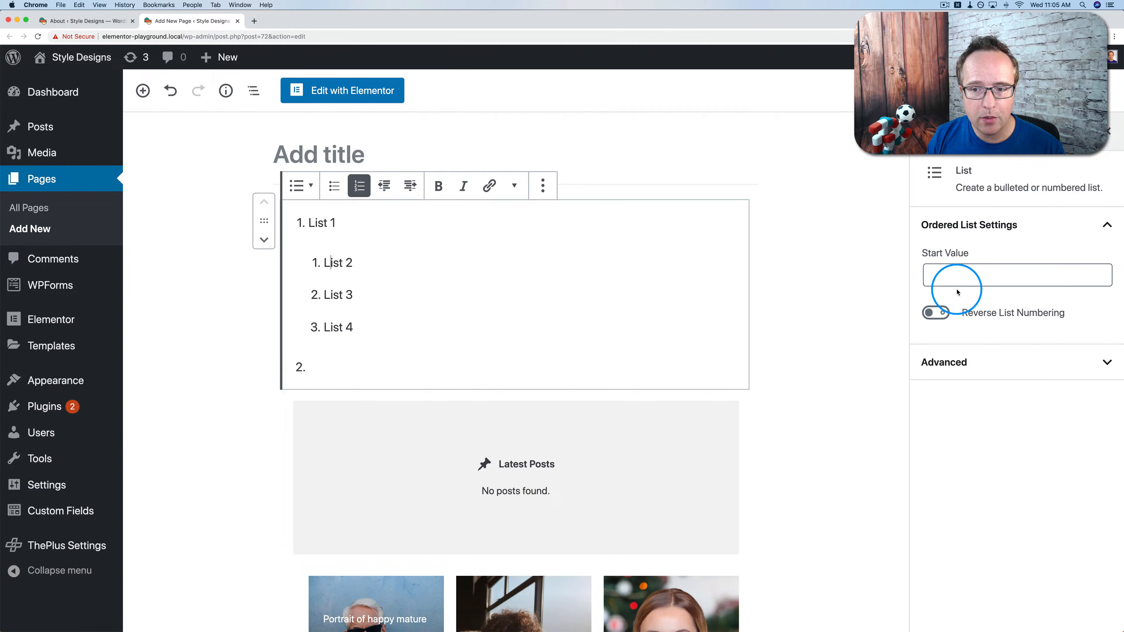
Try a Start Value of -2, outdent the items, and toggle Reverse List Numbering on then off.
left_click(1015, 275)
type("-2")
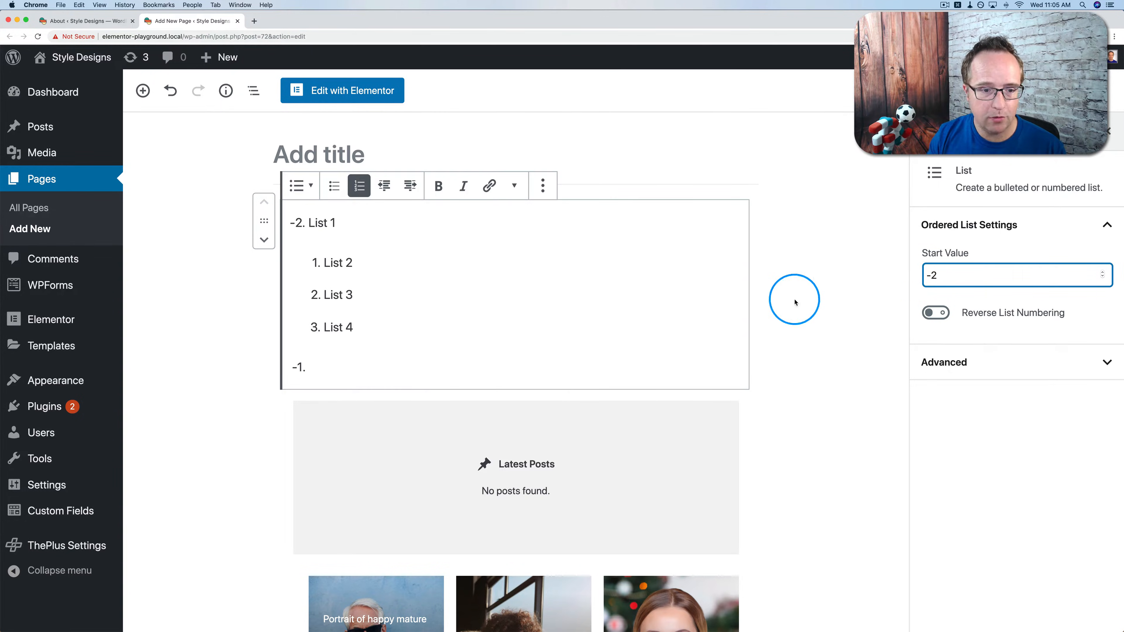
mouse_move(312, 223)
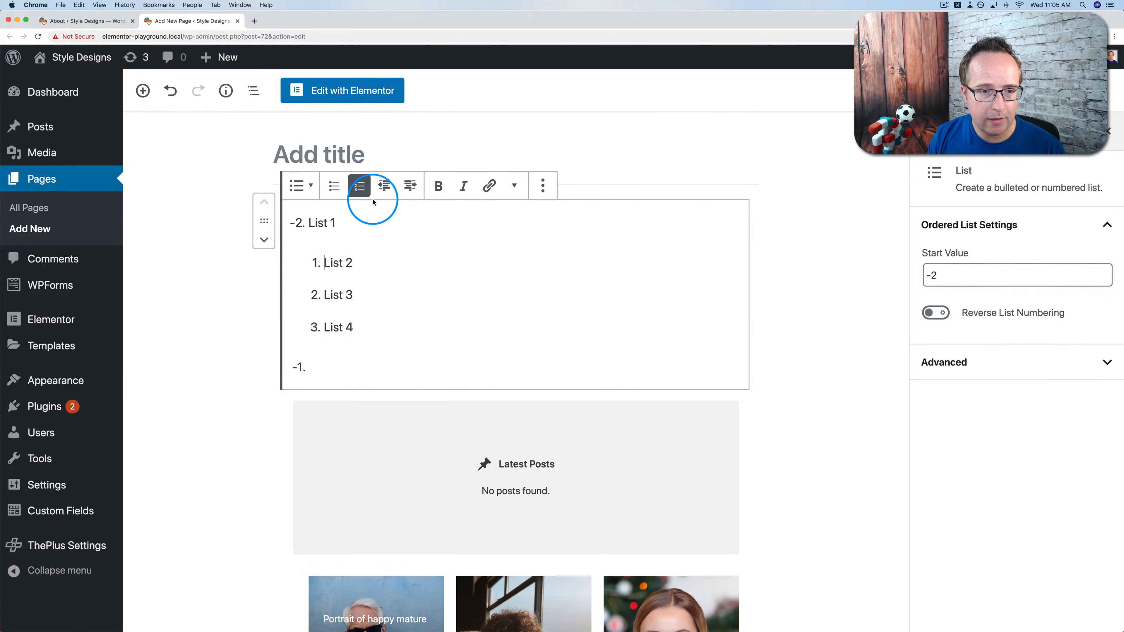
left_click(384, 186)
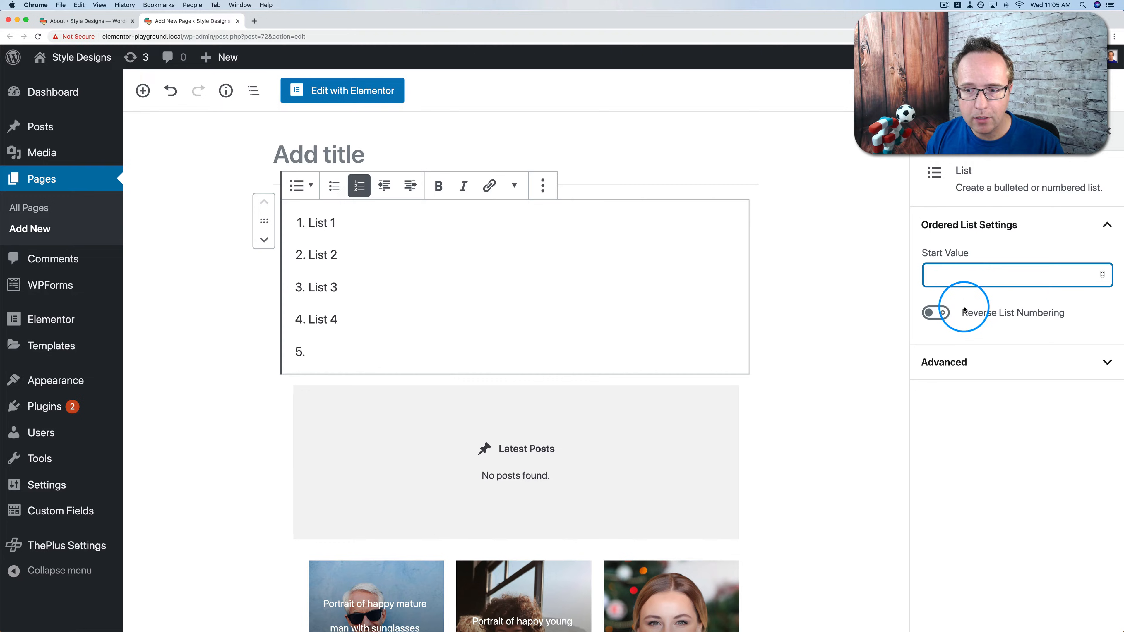
left_click(936, 313)
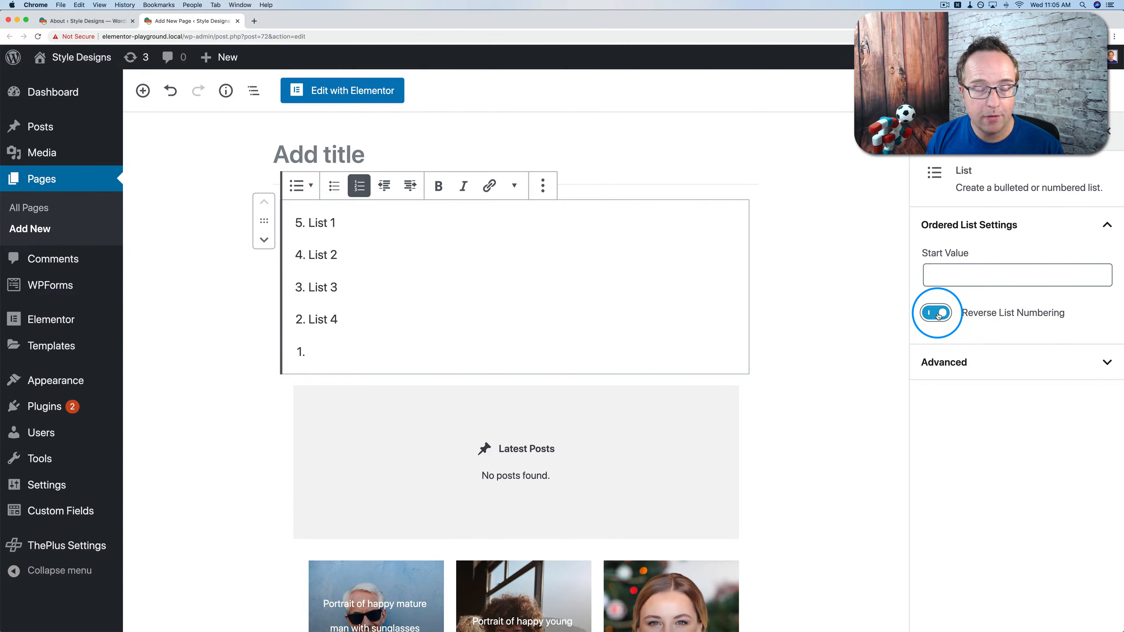
left_click(936, 312)
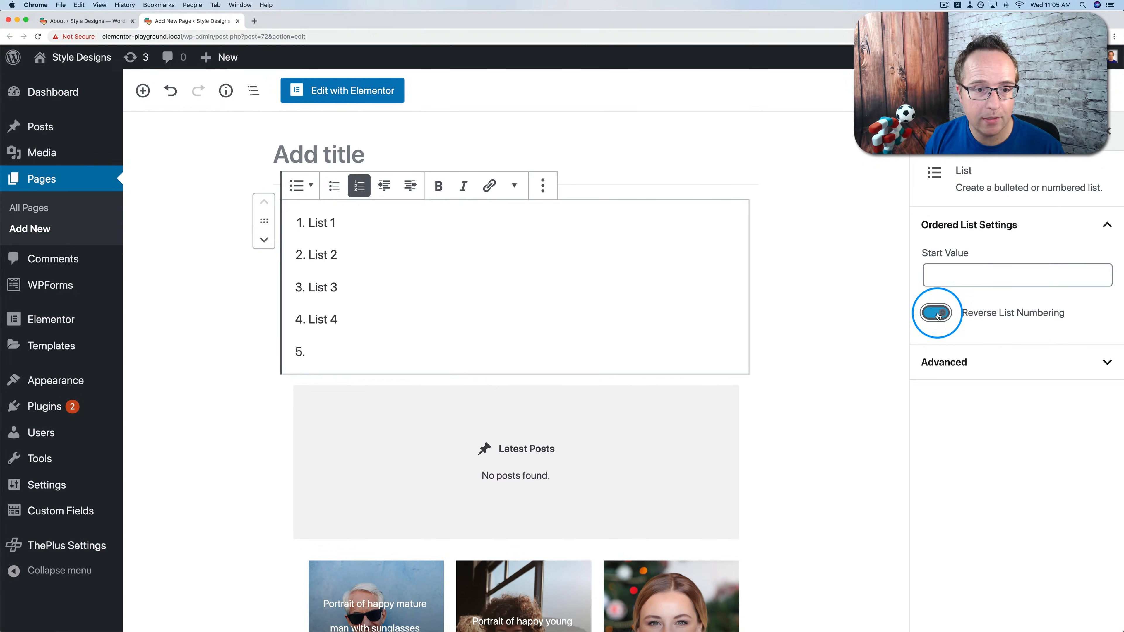
left_click(937, 313)
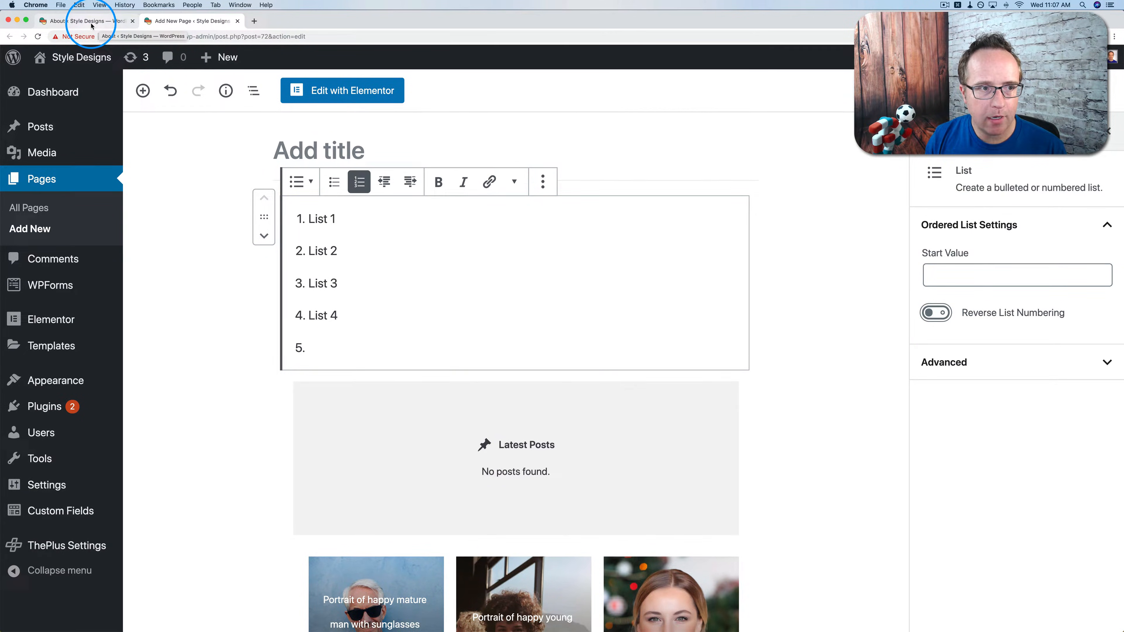
Return to the WordPress 5.3 About page and scroll to the Introducing Twenty Twenty section.
left_click(86, 21)
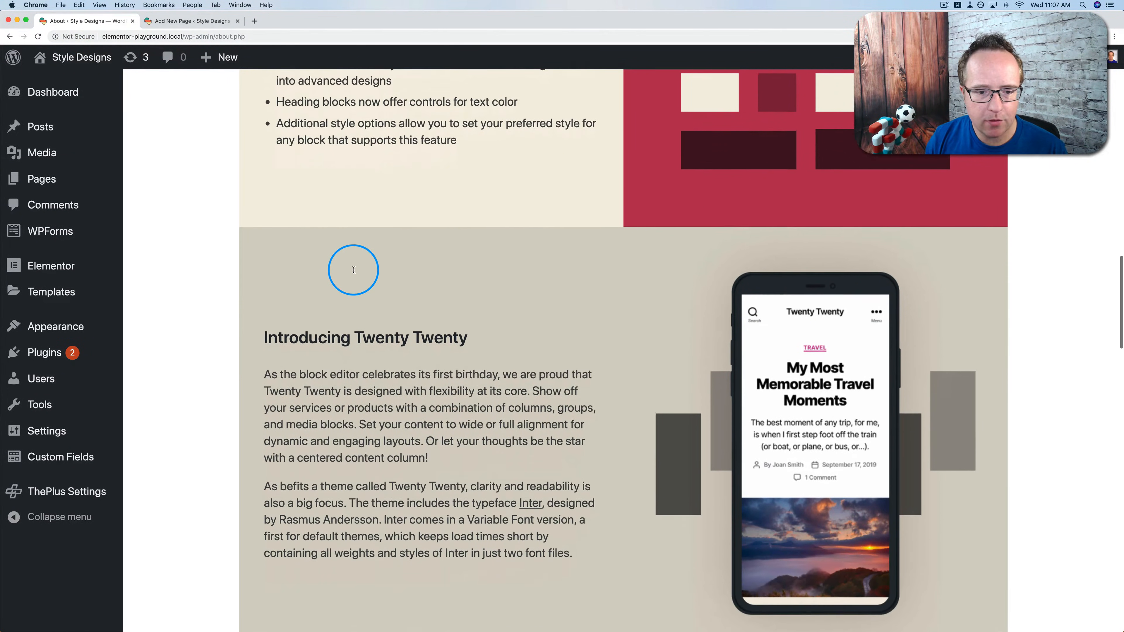
scroll("down", 3)
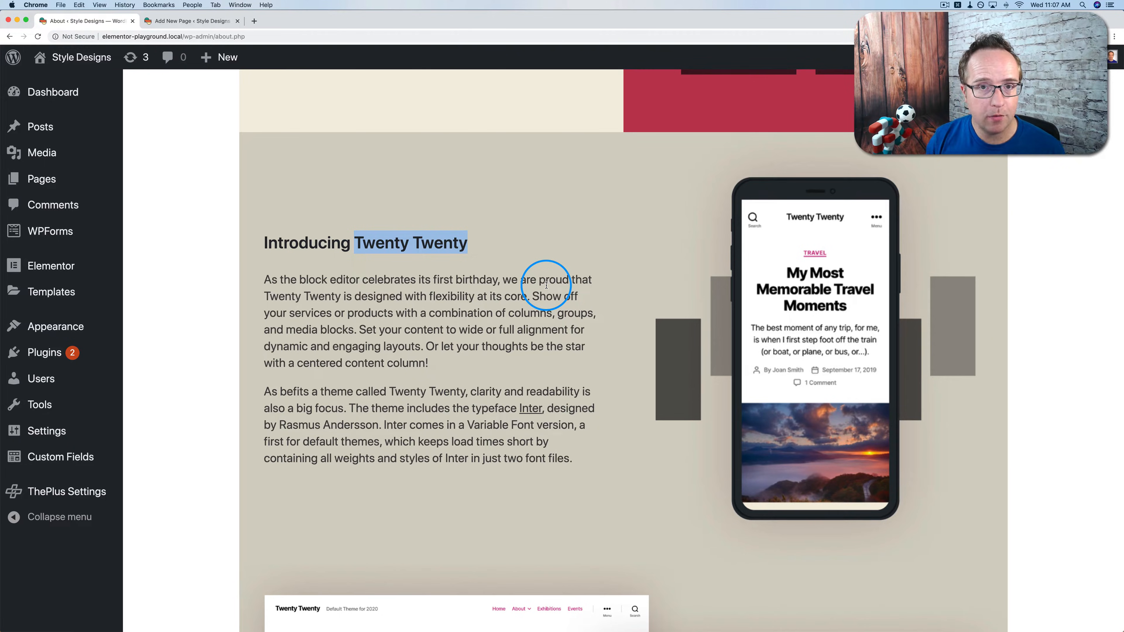
mouse_move(274, 312)
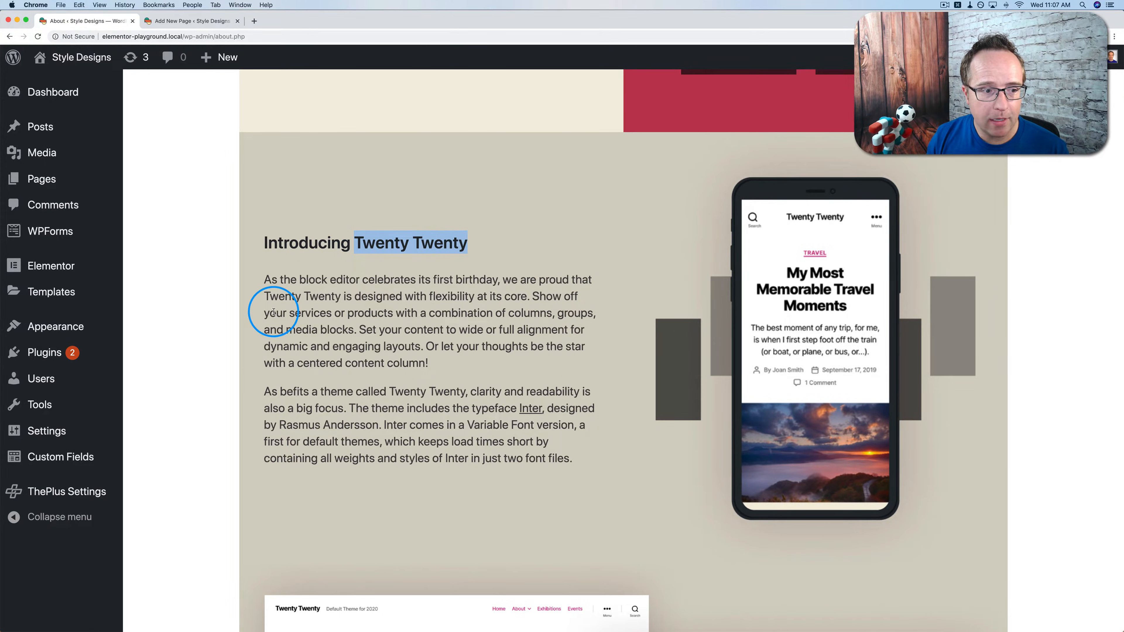
Activate the Twenty Twenty theme from Appearance > Themes, replacing Neve.
left_click(56, 326)
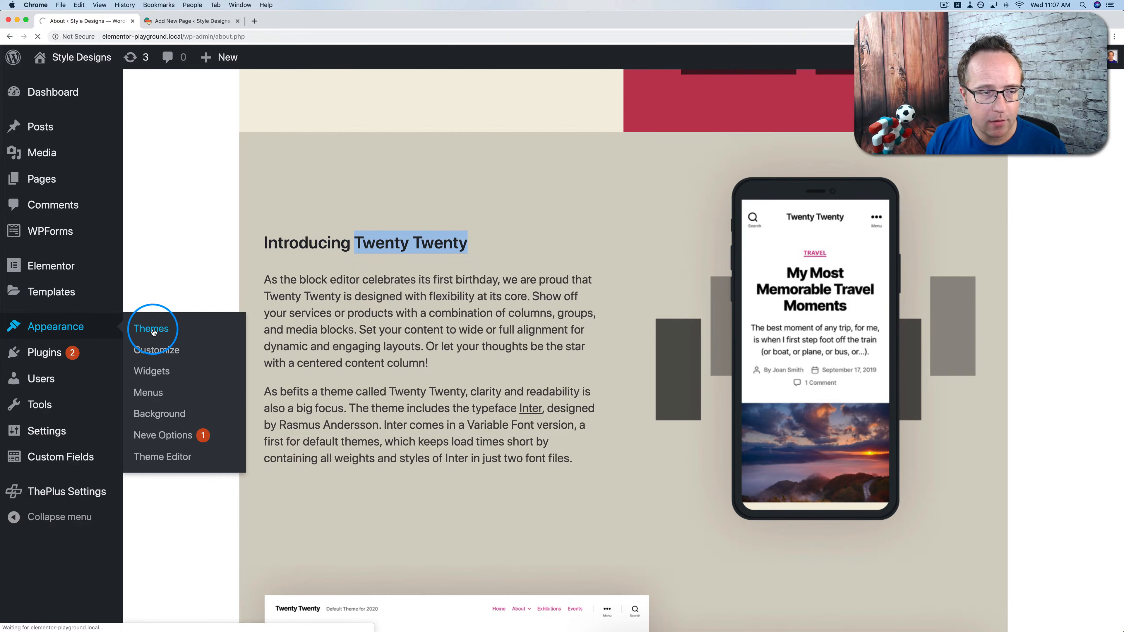
left_click(152, 328)
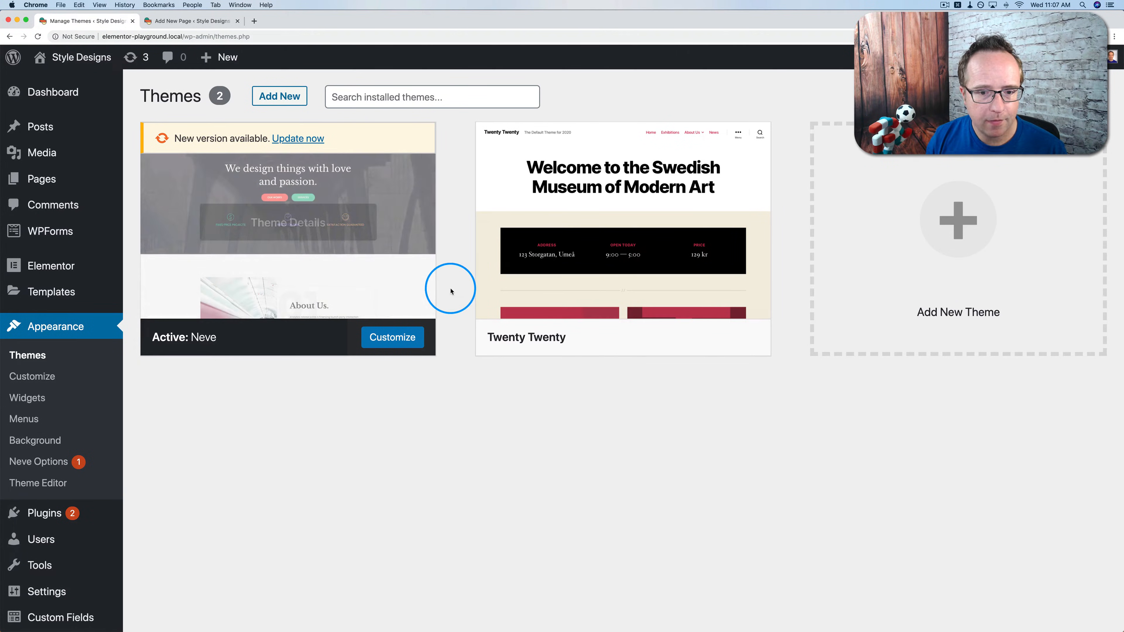
mouse_move(574, 256)
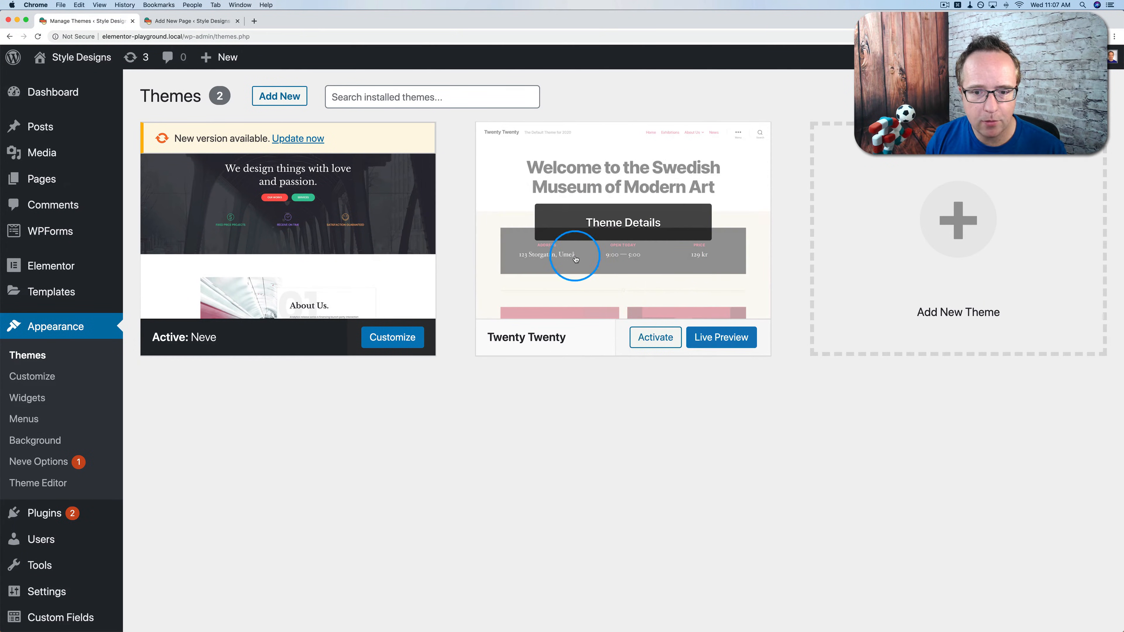
left_click(654, 338)
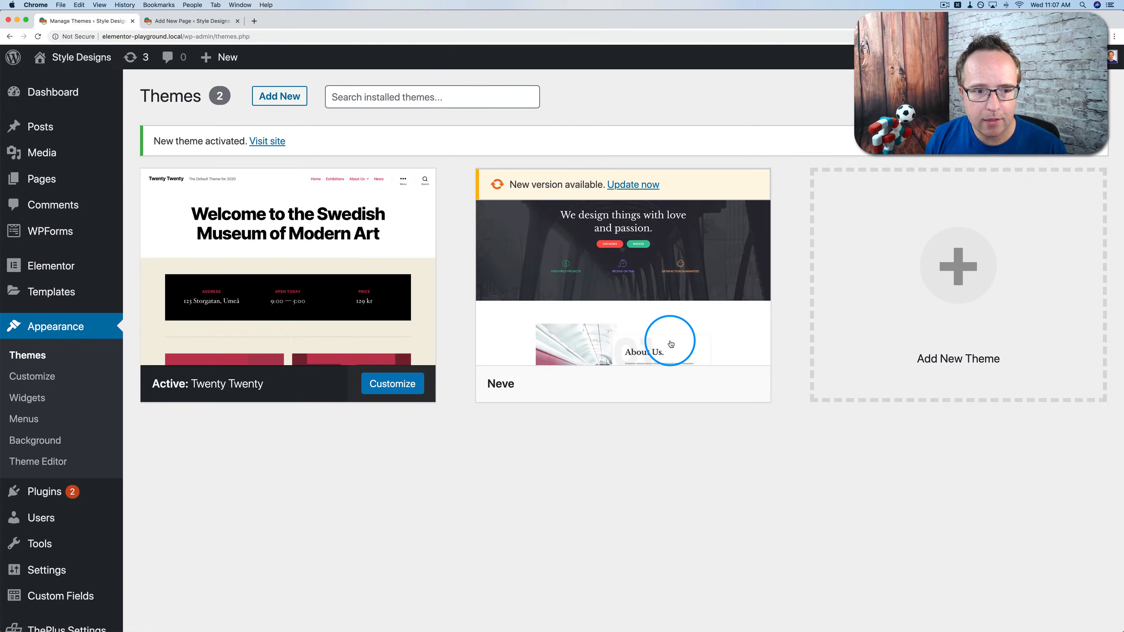
mouse_move(80, 57)
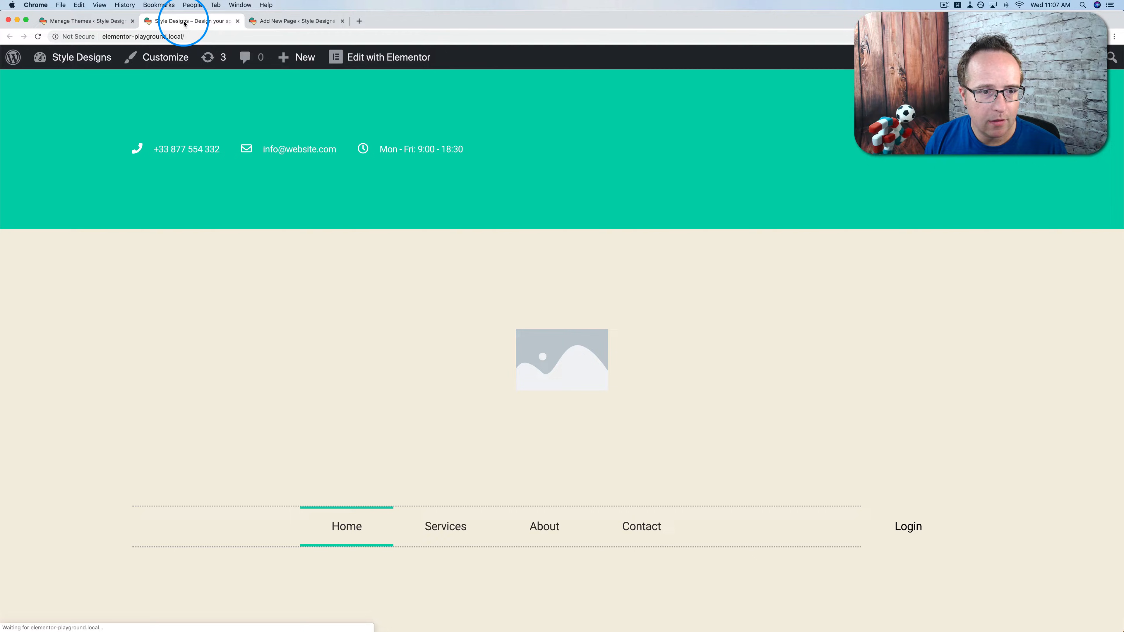
Scroll the live Twenty Twenty front page, then return to the Manage Themes screen.
scroll("down", 3)
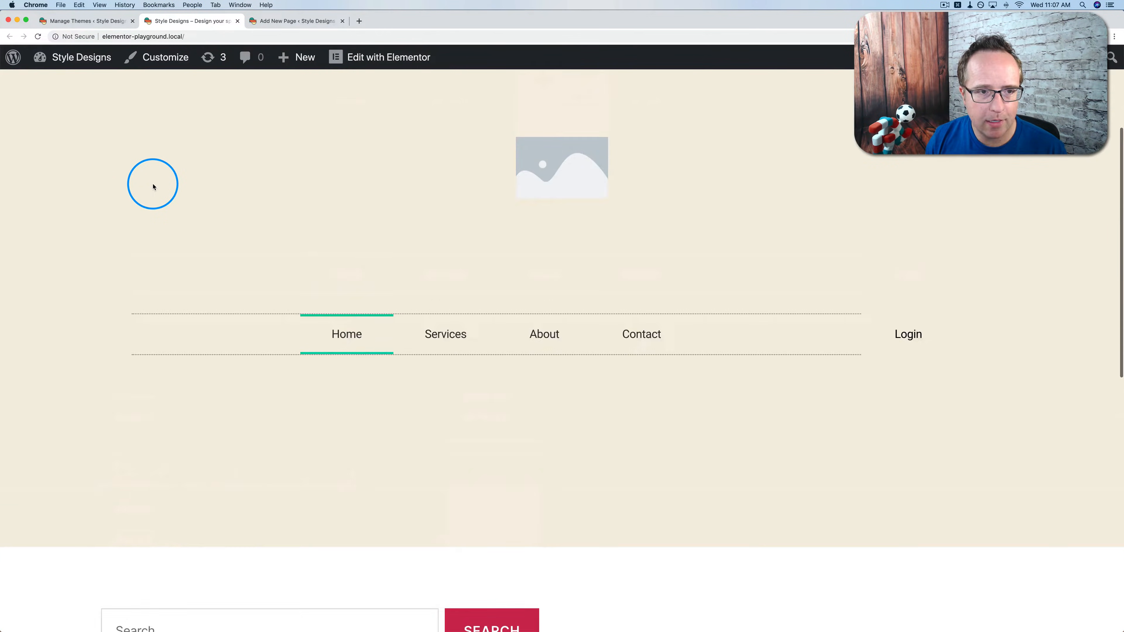
left_click(85, 20)
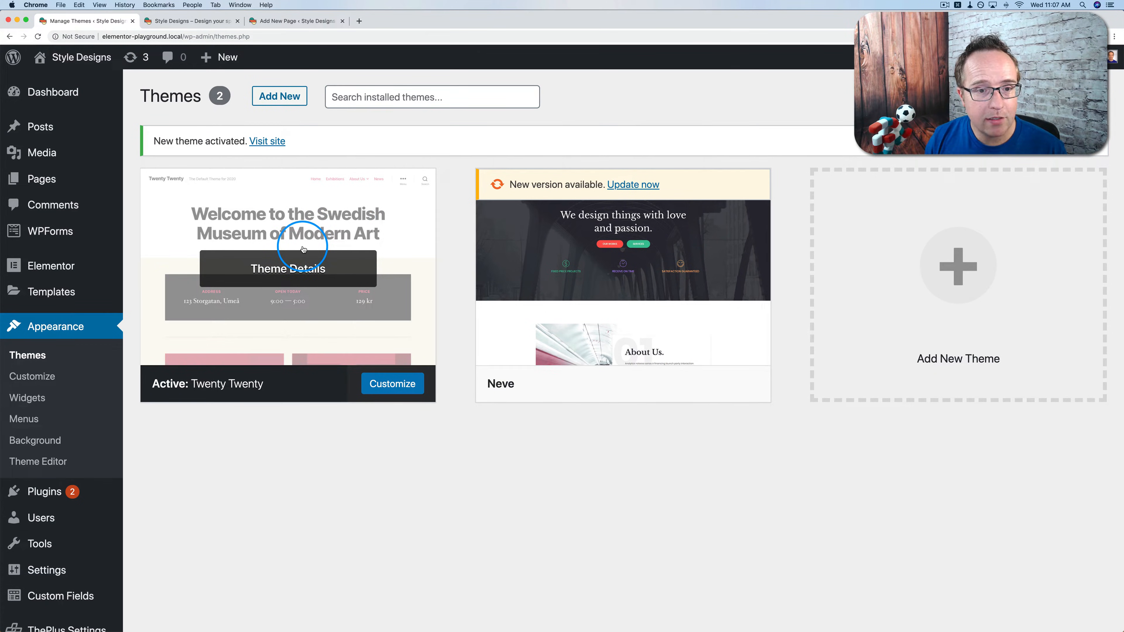
mouse_move(304, 276)
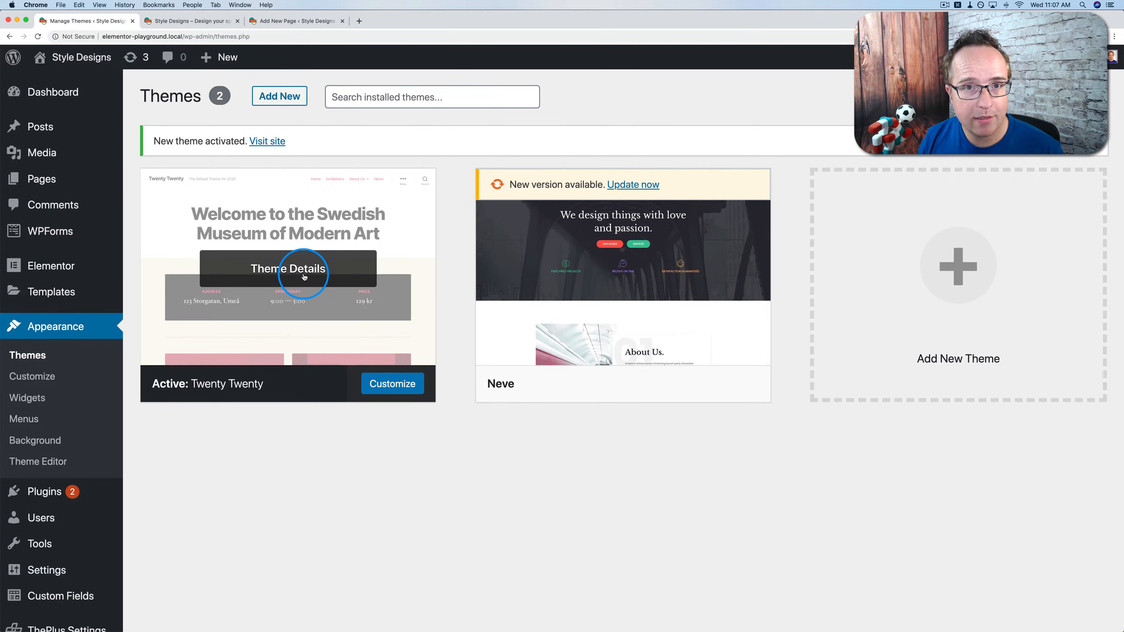
mouse_move(278, 294)
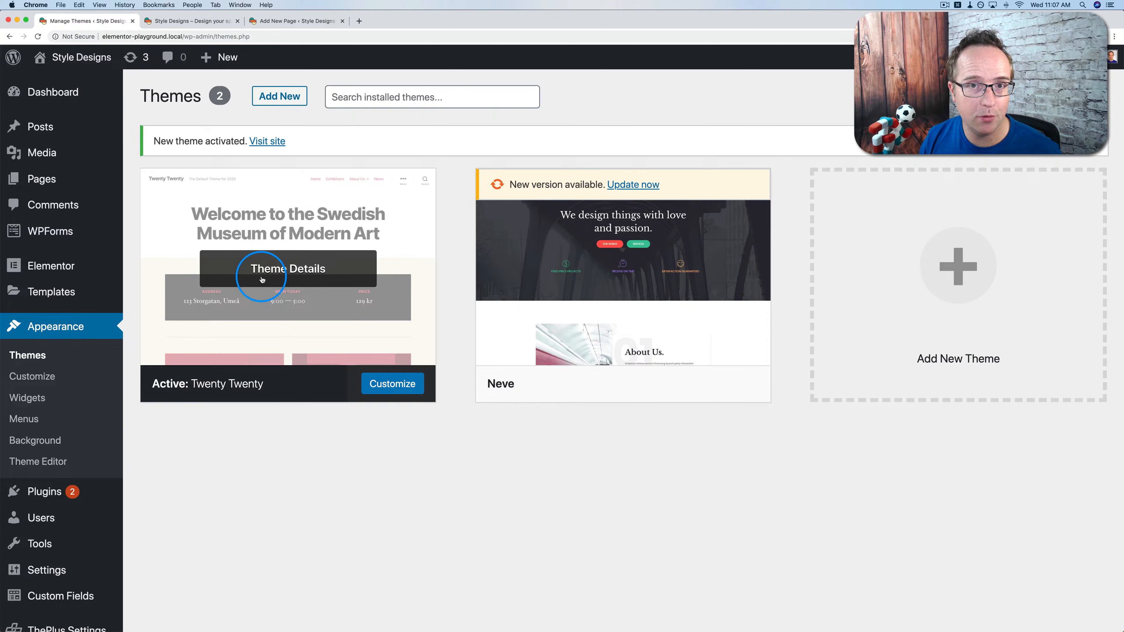
mouse_move(138, 373)
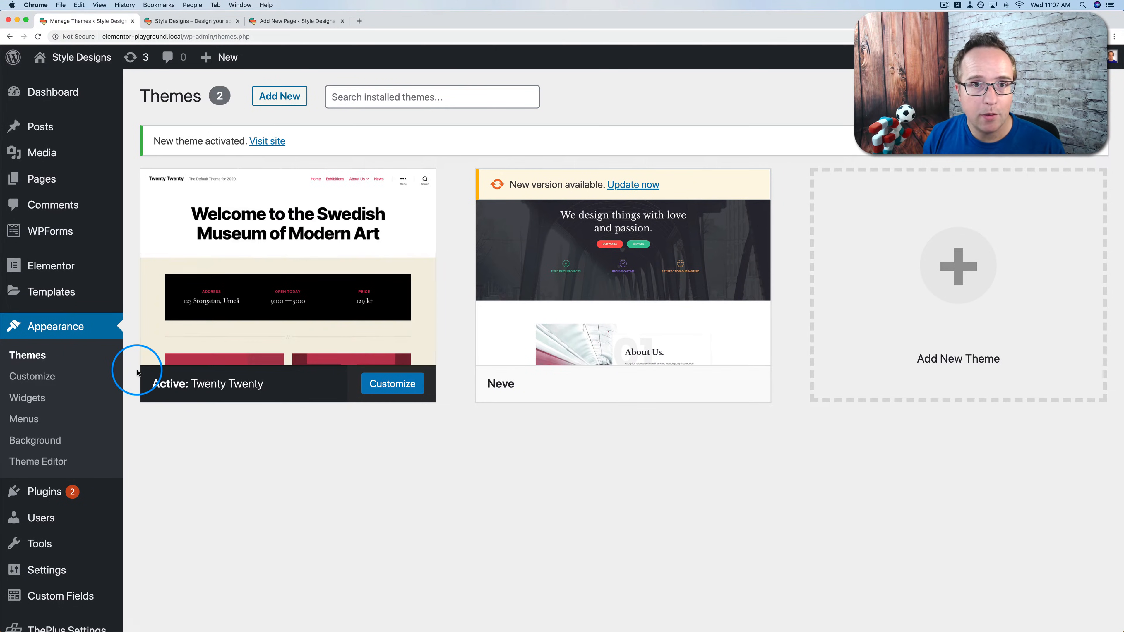
mouse_move(71, 360)
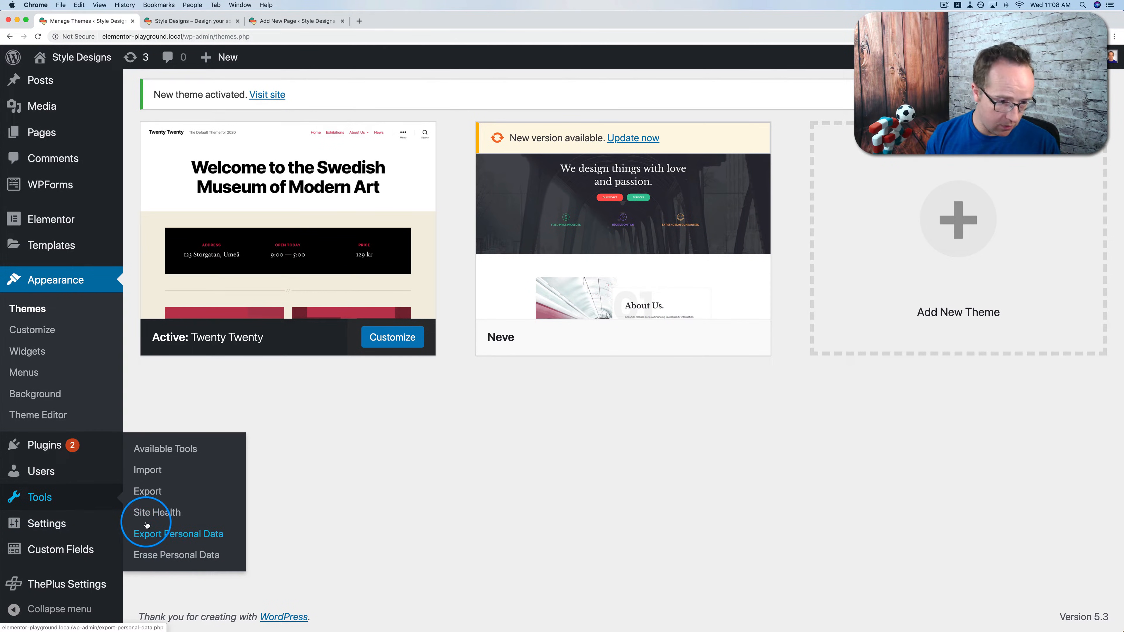
Open the Tools > Site Health status report, rated Good with 4 recommended improvements.
left_click(156, 512)
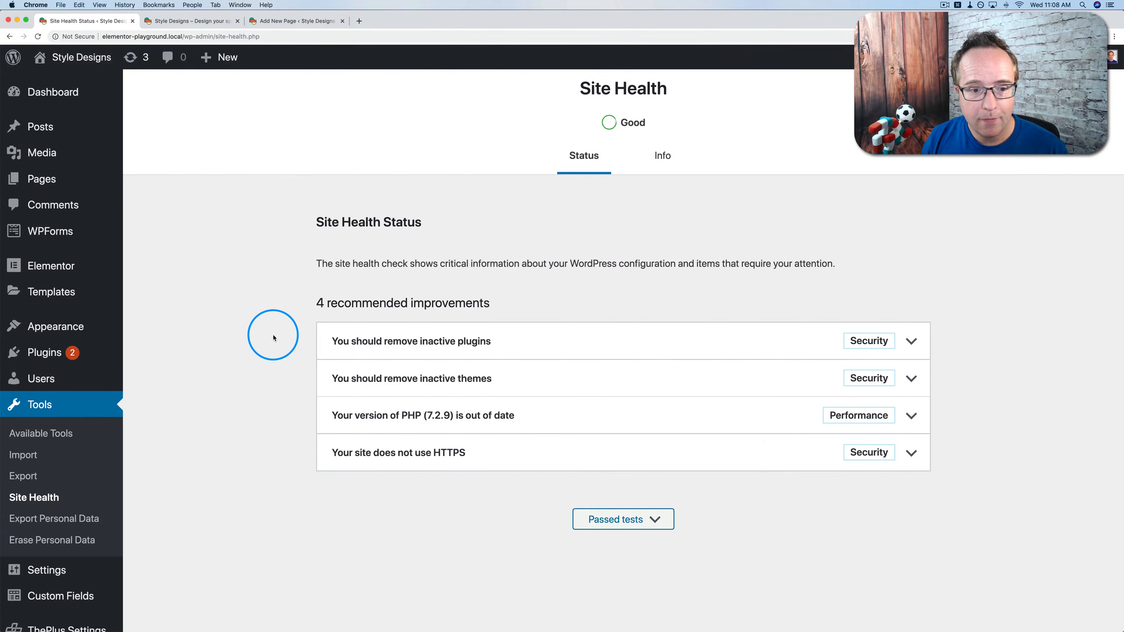
mouse_move(468, 226)
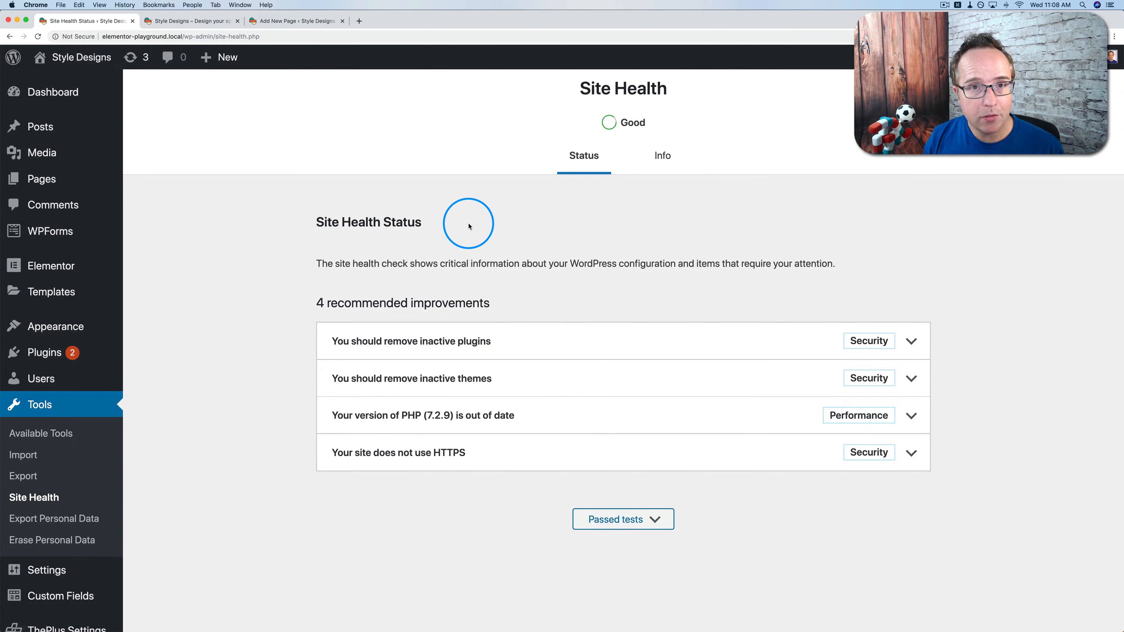
mouse_move(496, 234)
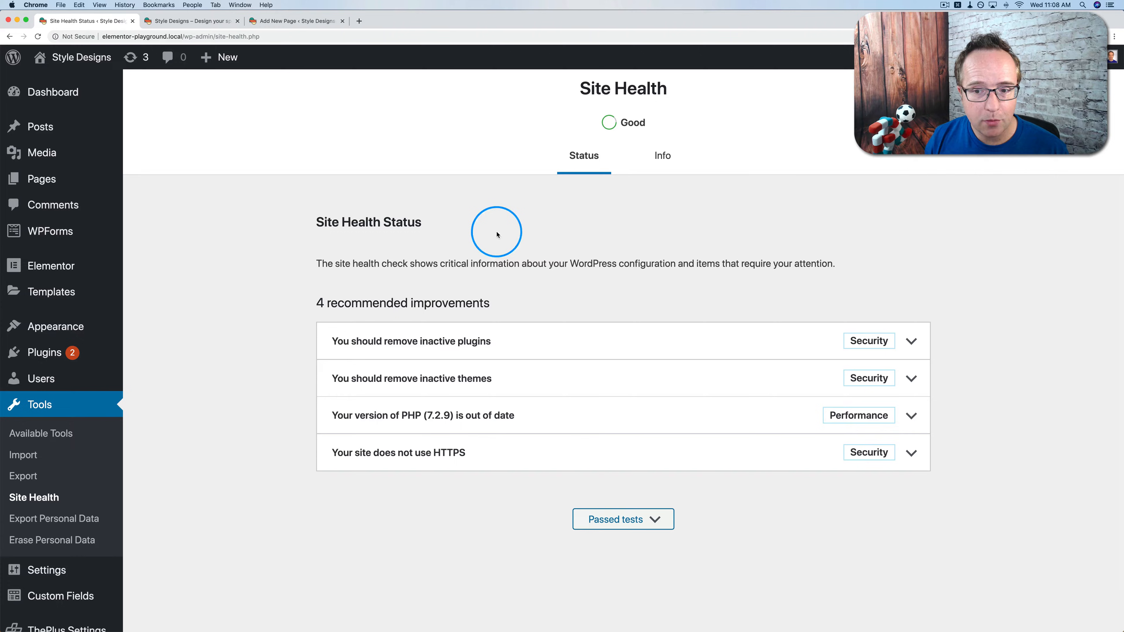
mouse_move(865, 368)
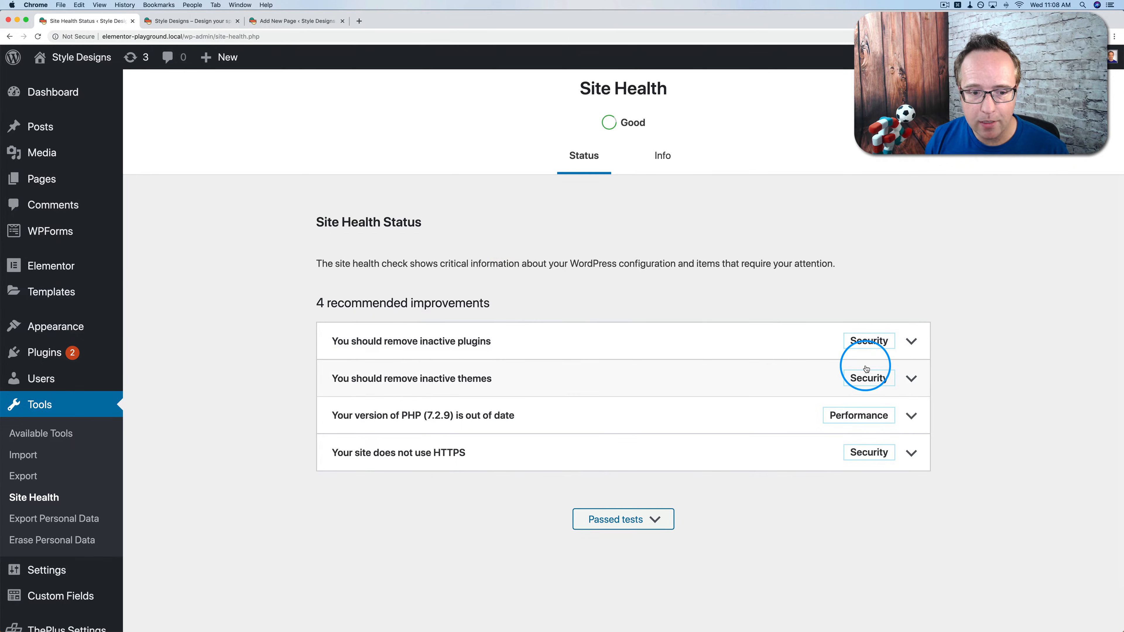
mouse_move(810, 351)
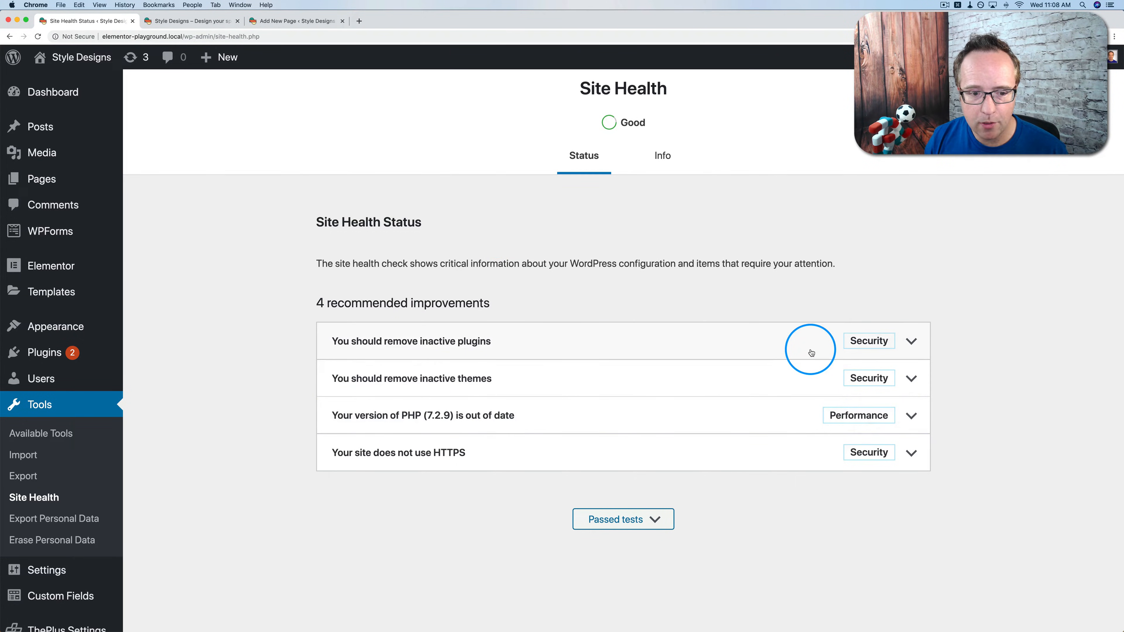
mouse_move(505, 351)
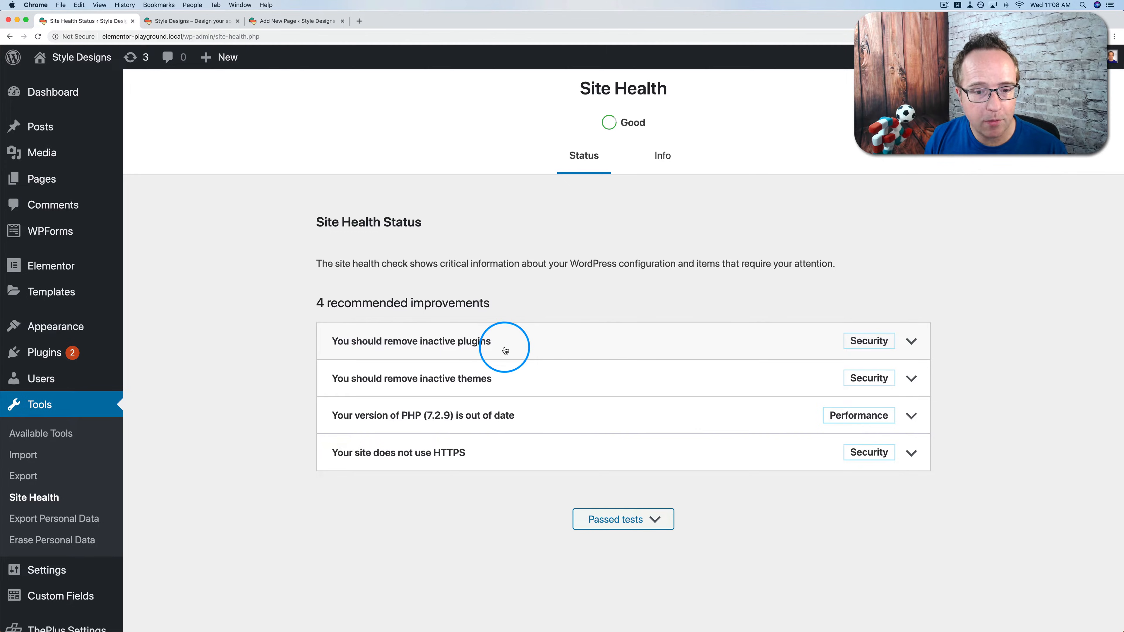
mouse_move(334, 424)
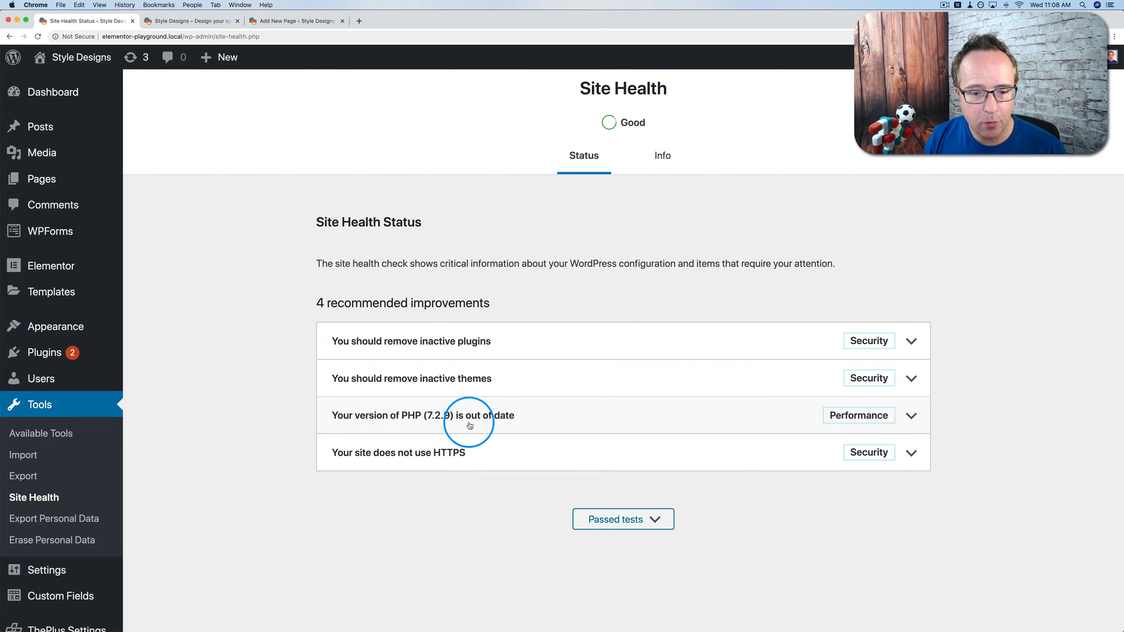
mouse_move(510, 456)
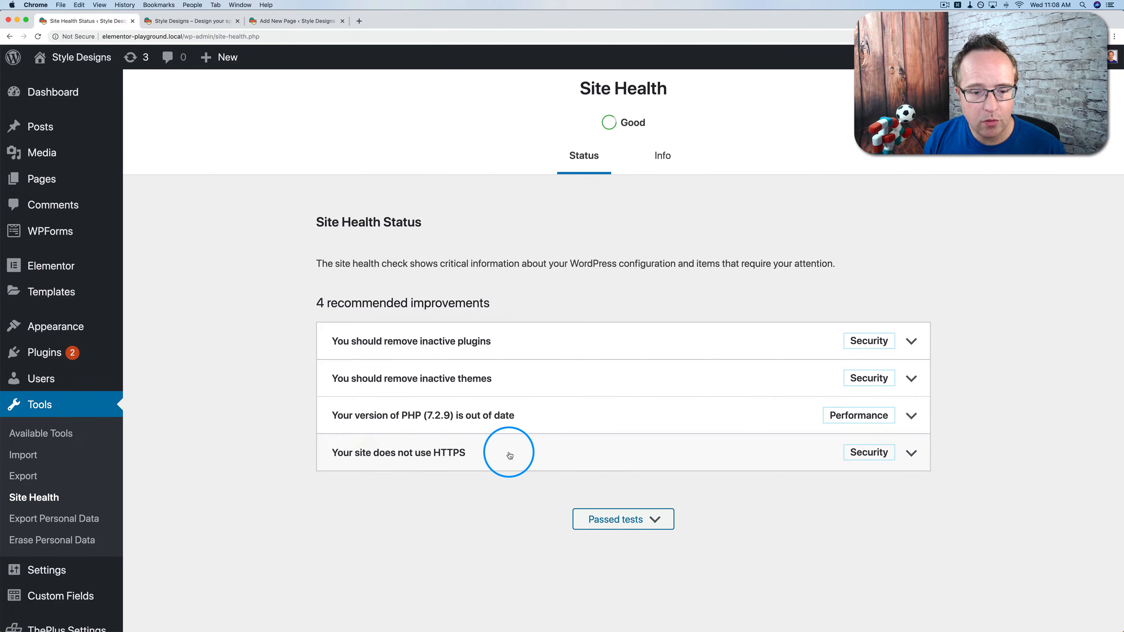
Expand the Passed tests list showing 12 checks with no issues detected.
scroll("down", 3)
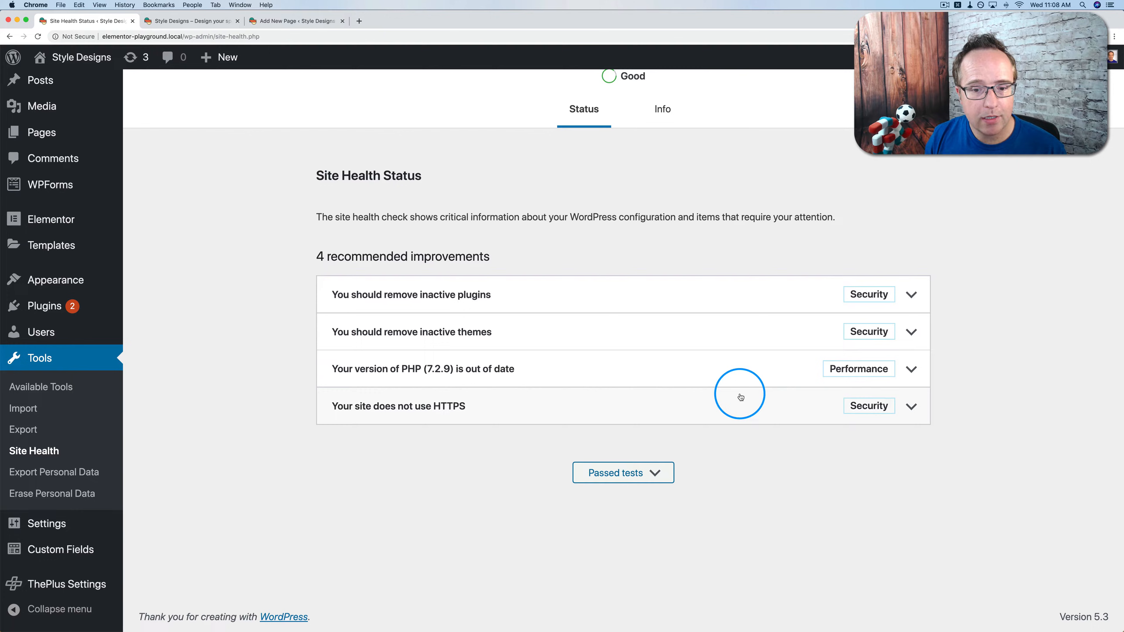
left_click(622, 473)
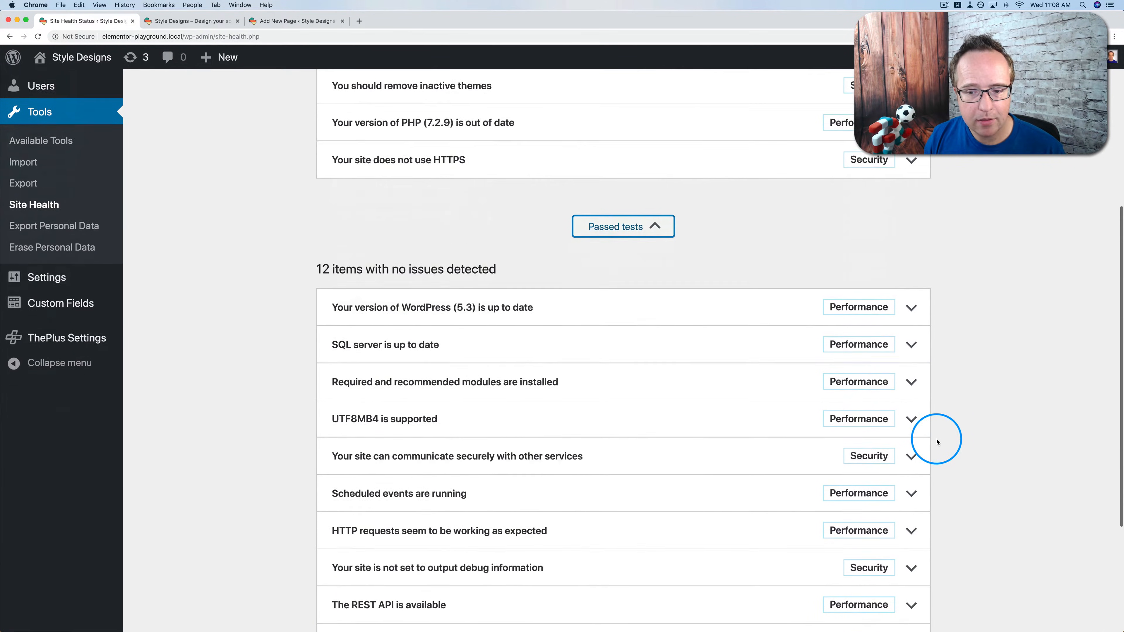
scroll("down", 3)
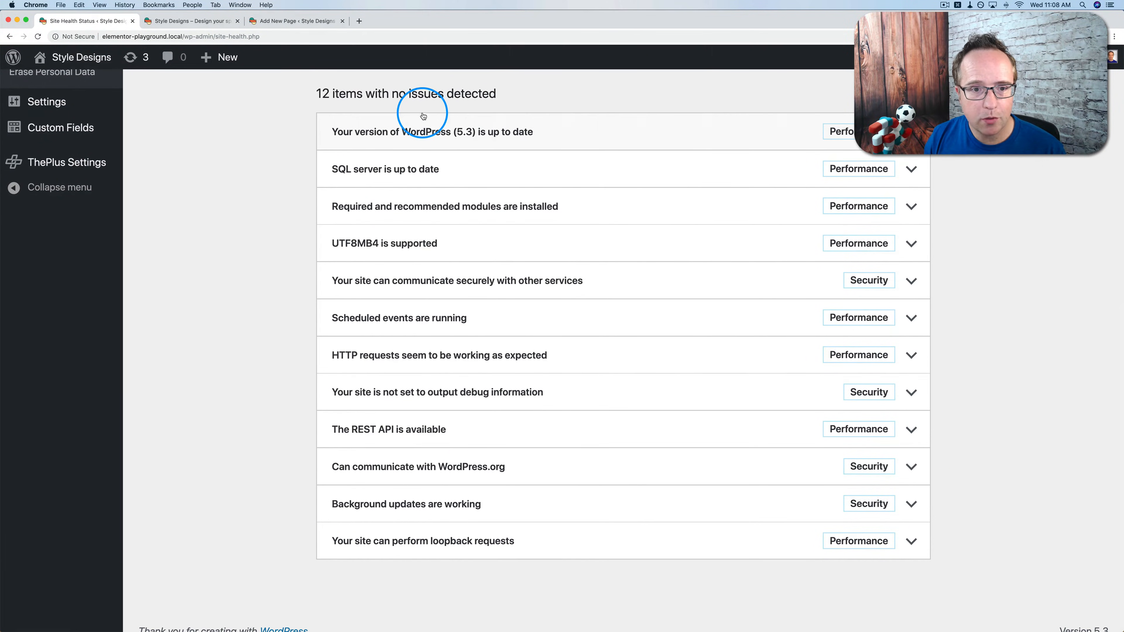
mouse_move(613, 415)
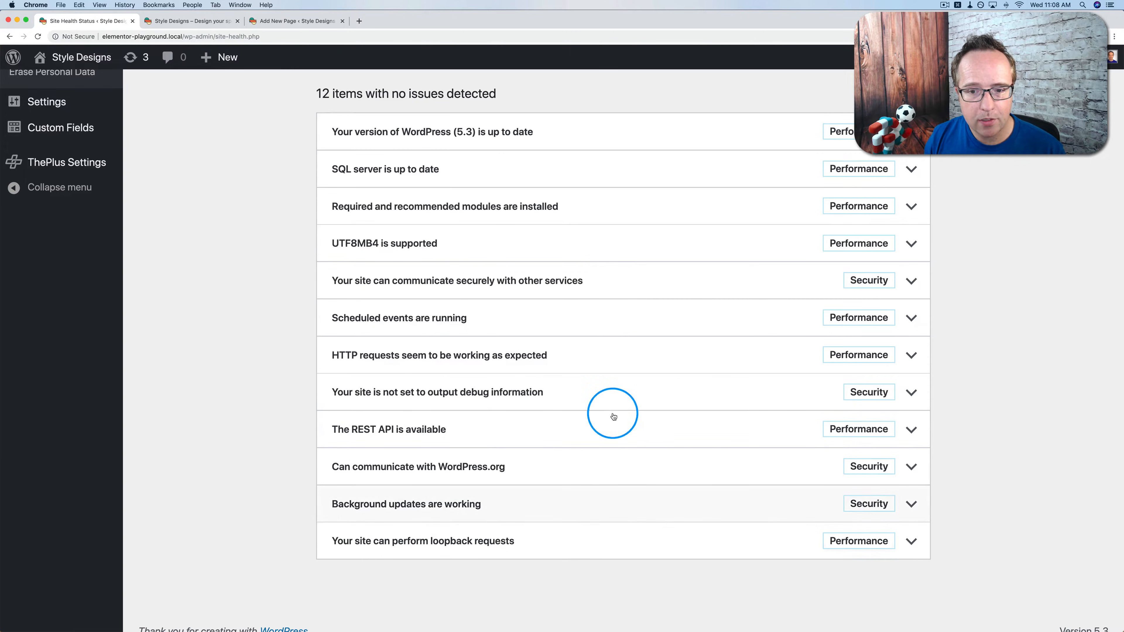
mouse_move(563, 367)
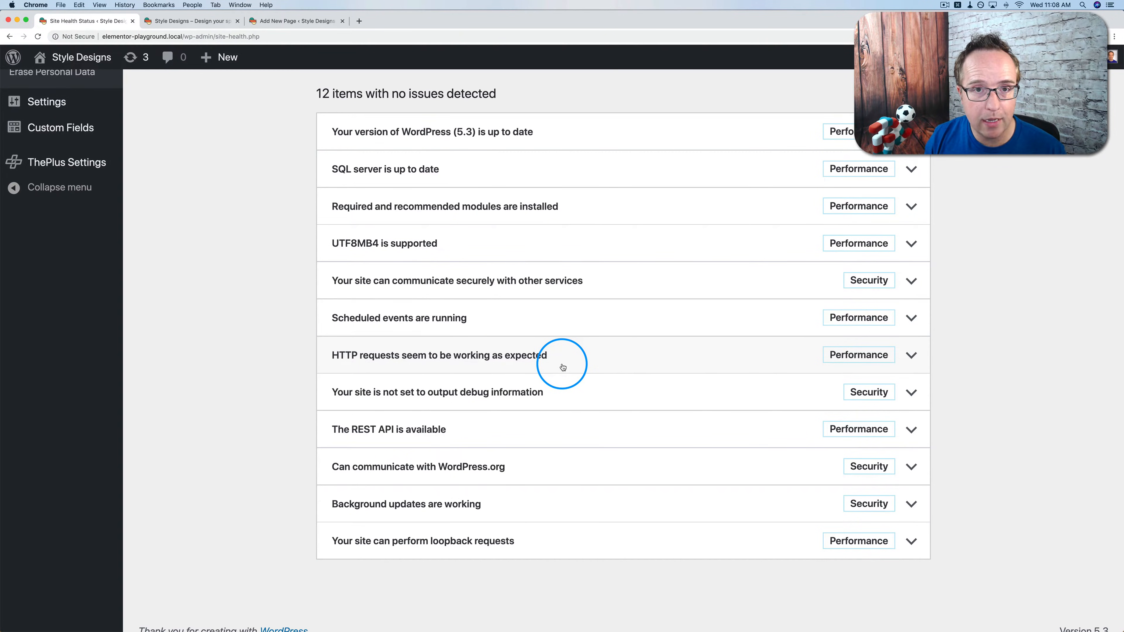
scroll("down", 3)
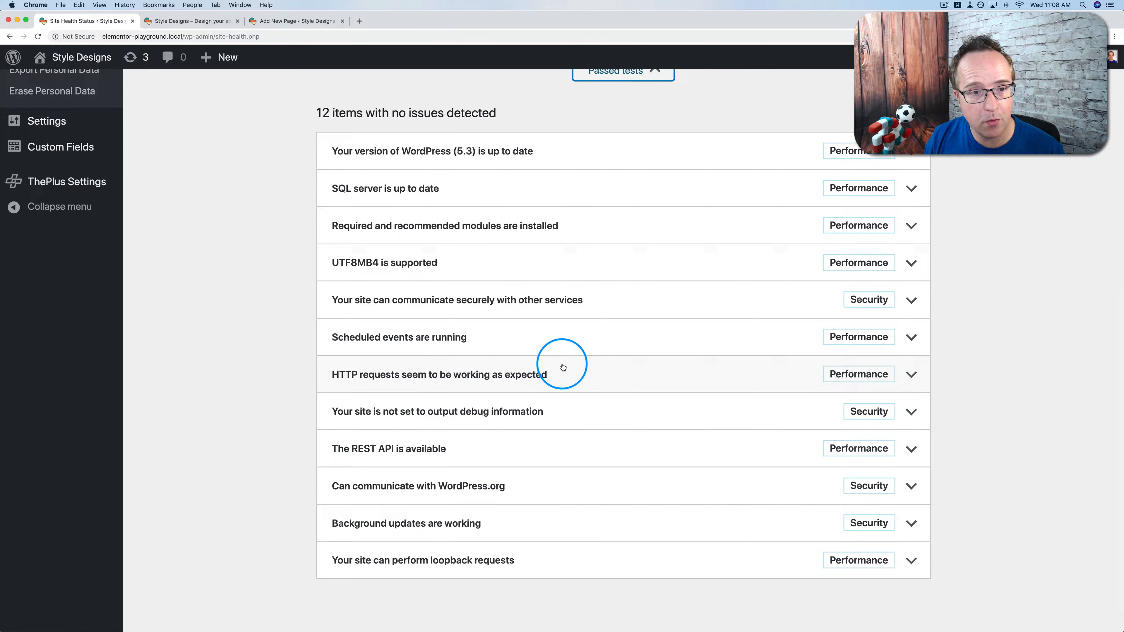
scroll("up", 3)
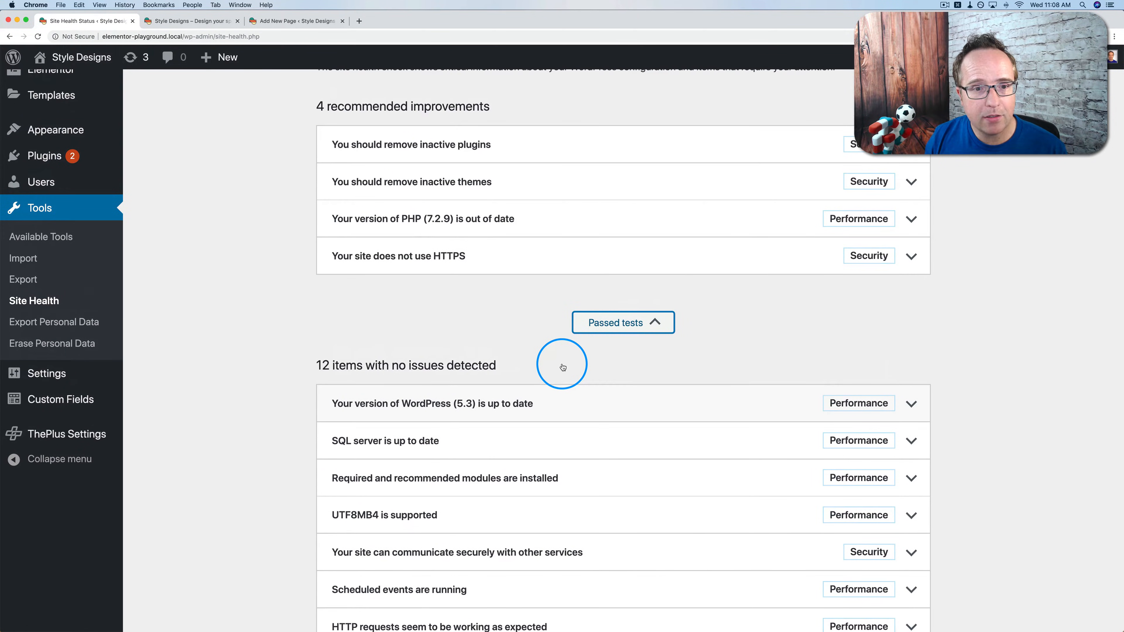
mouse_move(462, 277)
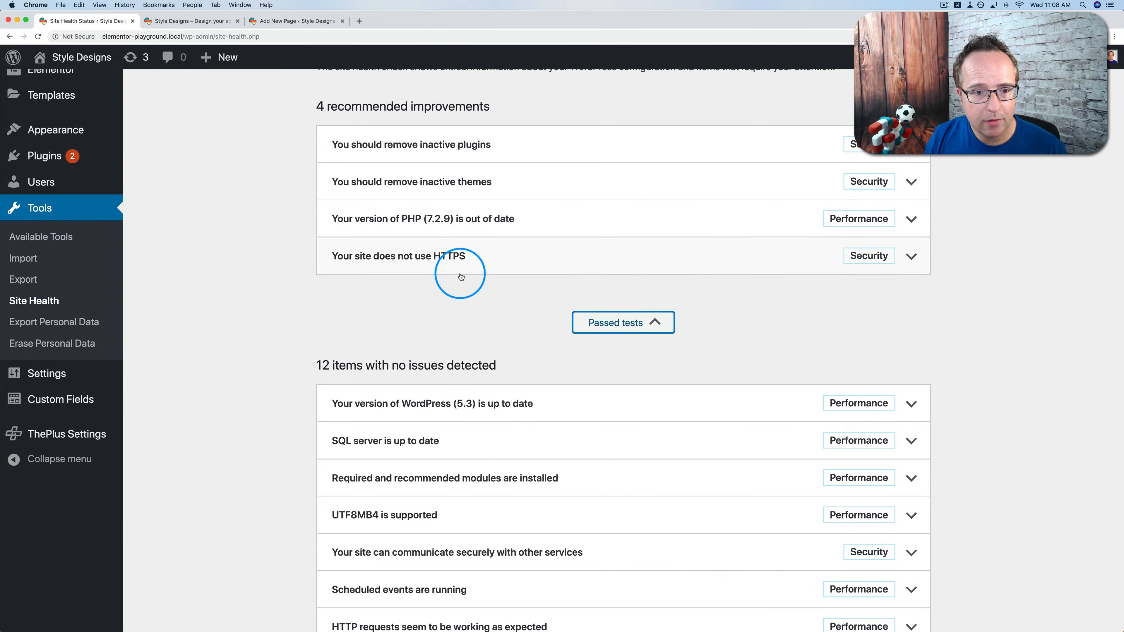
scroll("up", 3)
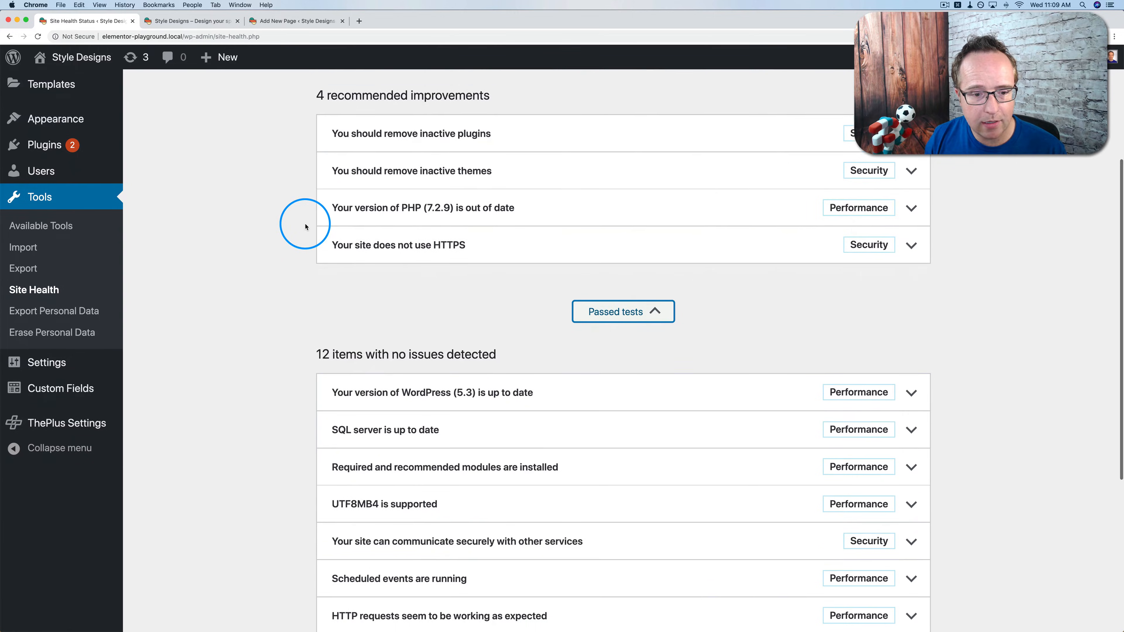
scroll("down", 3)
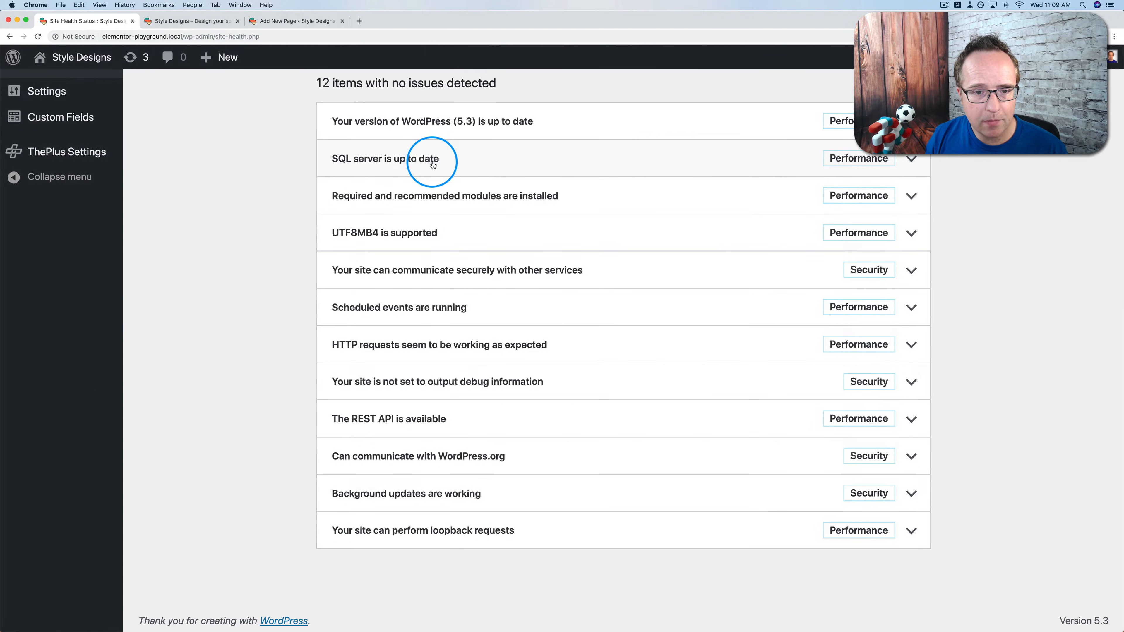
mouse_move(569, 198)
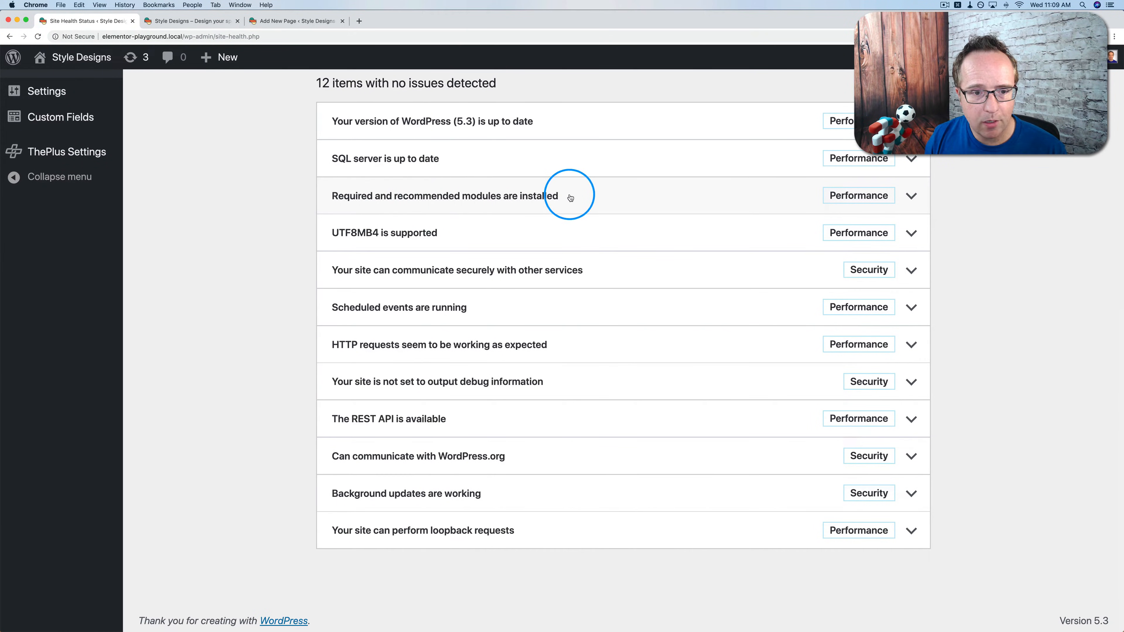
mouse_move(552, 279)
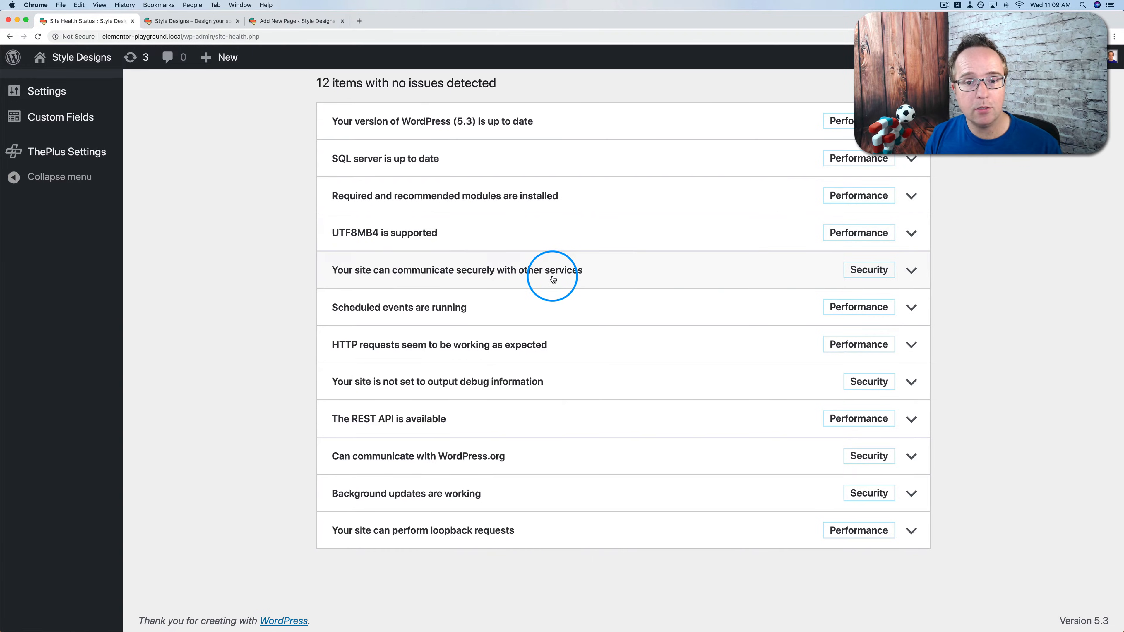
mouse_move(501, 300)
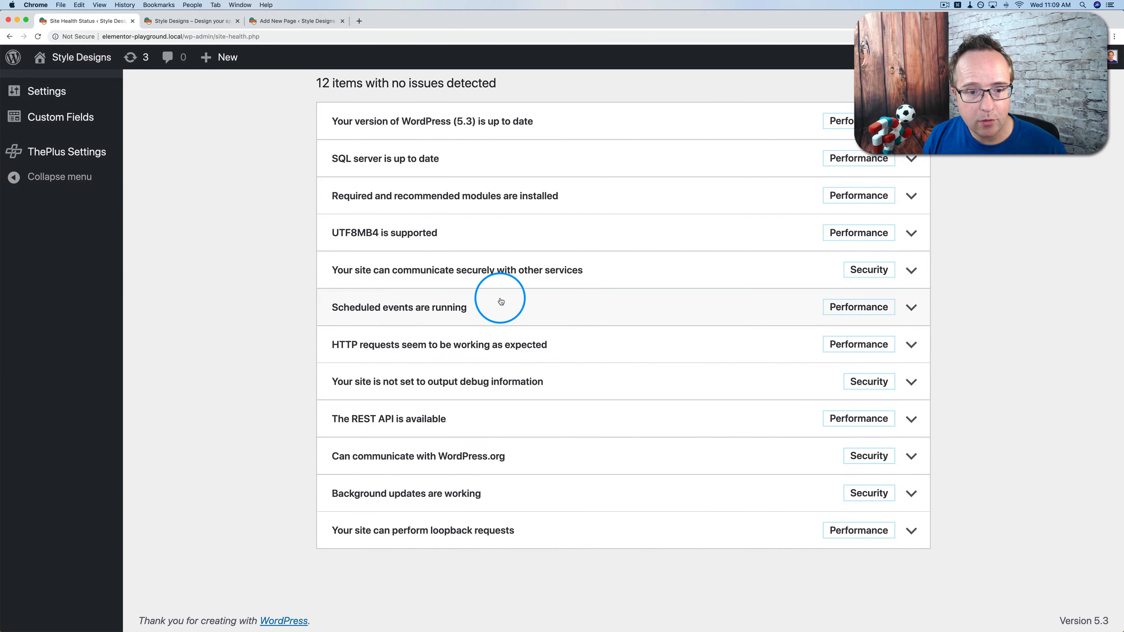
mouse_move(520, 338)
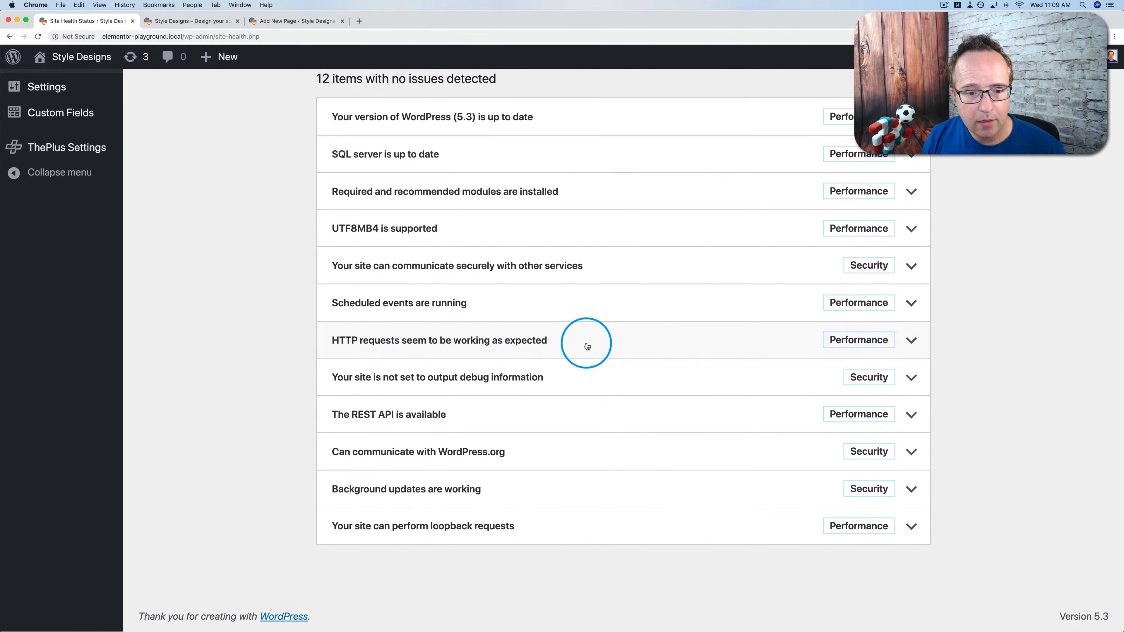
mouse_move(579, 376)
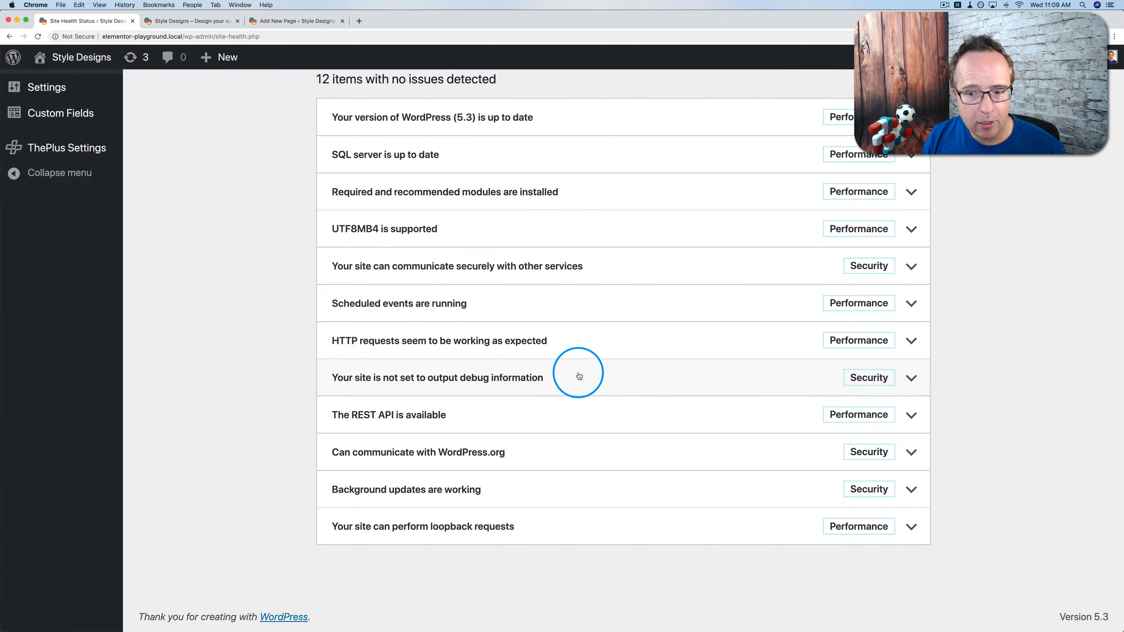
mouse_move(545, 409)
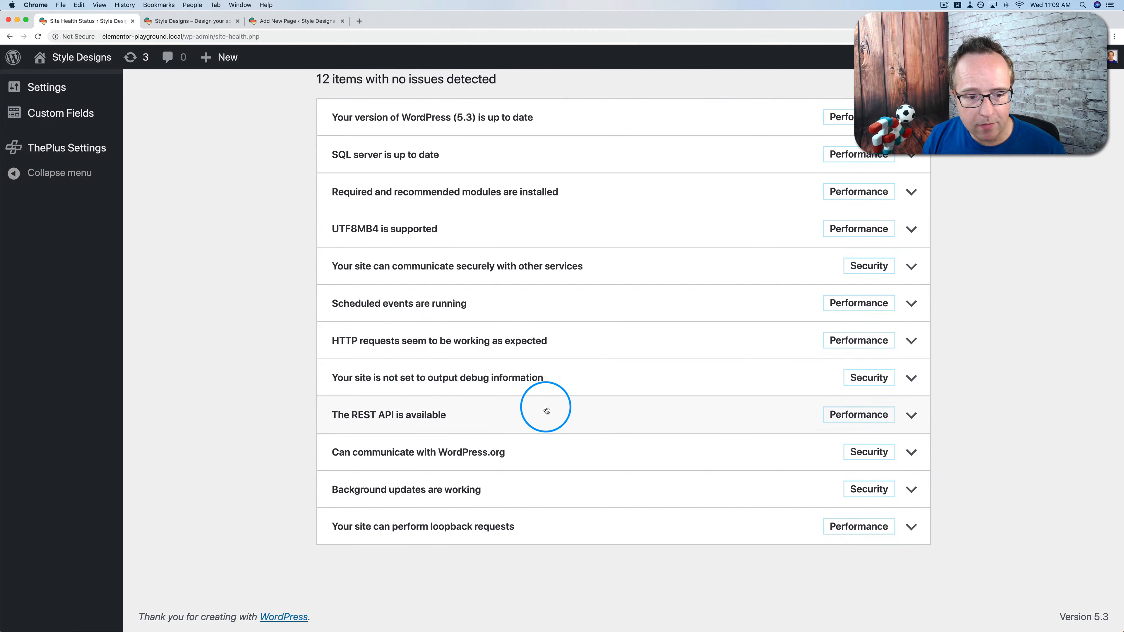
mouse_move(534, 481)
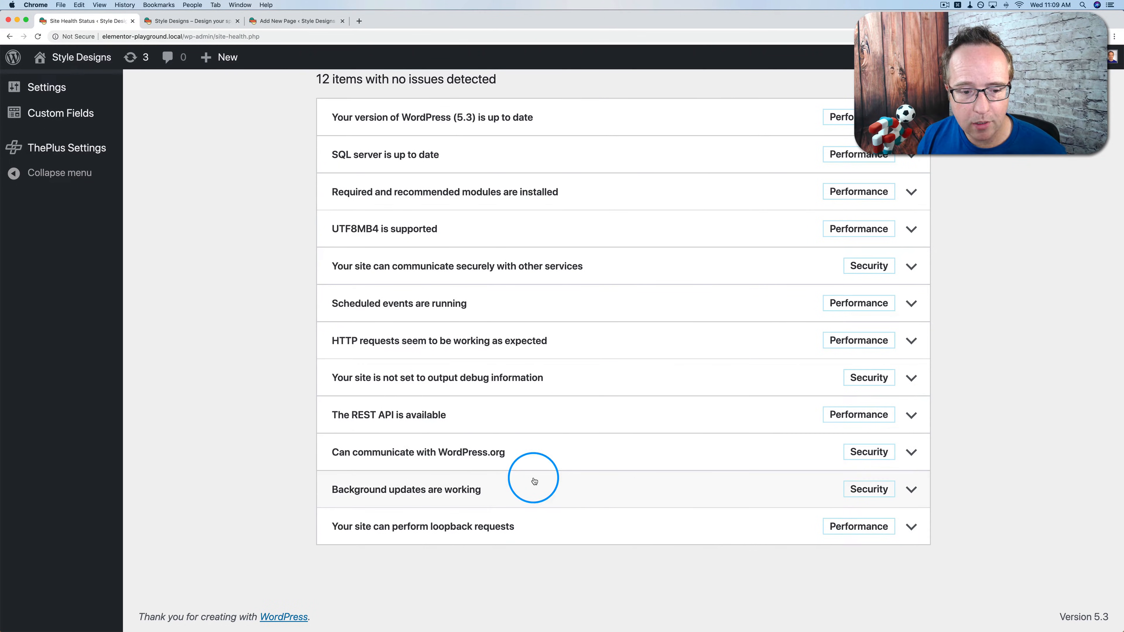
mouse_move(566, 533)
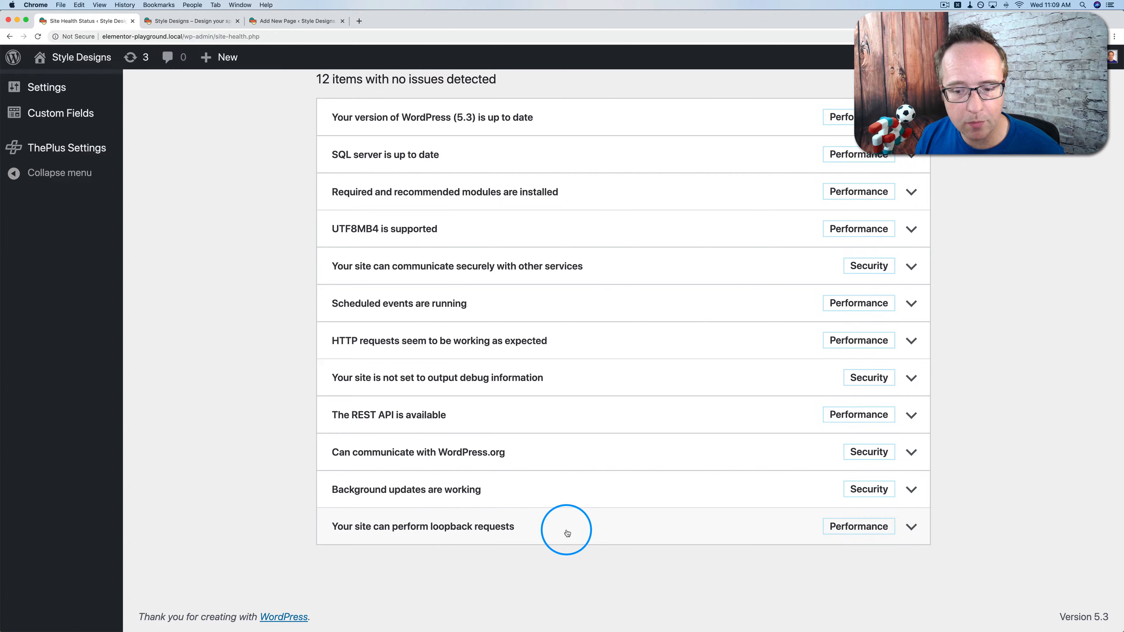
mouse_move(339, 240)
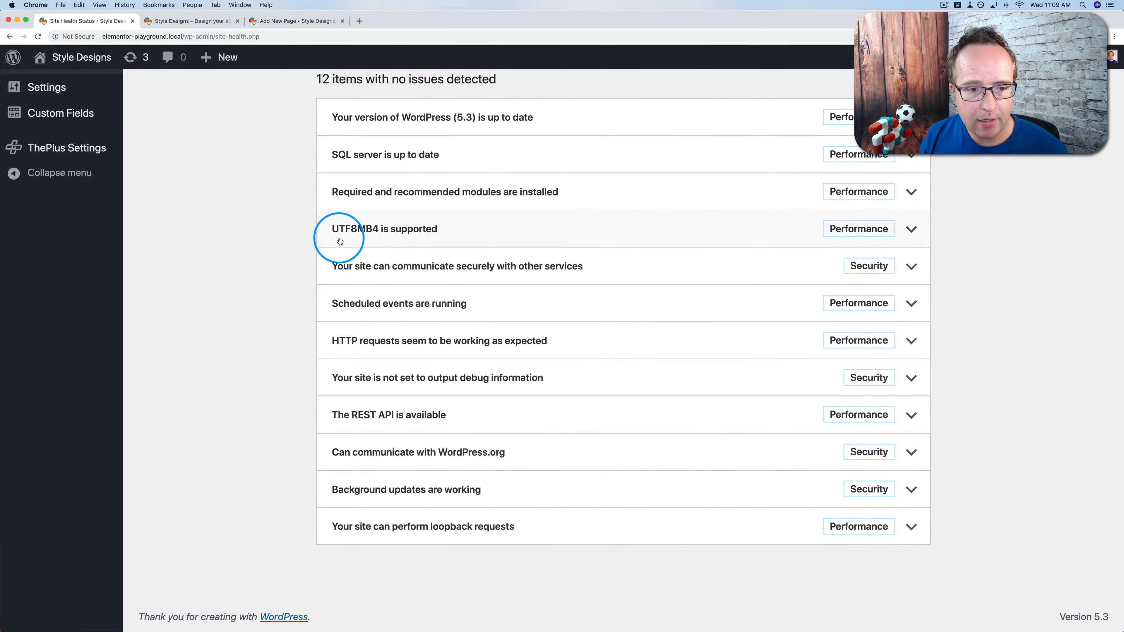
mouse_move(562, 212)
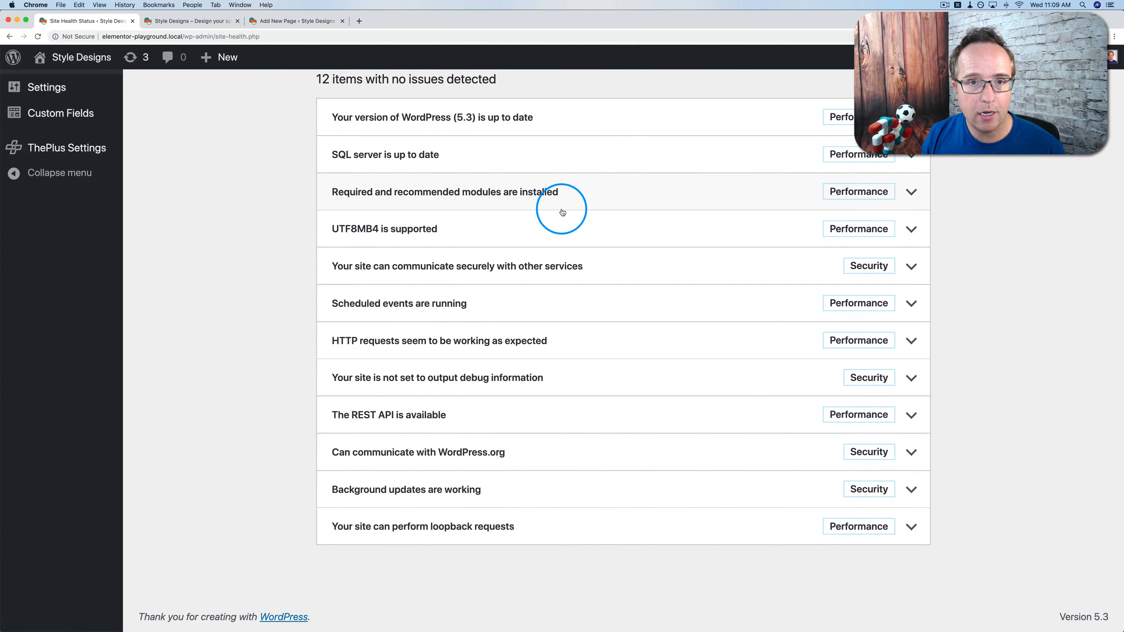
mouse_move(311, 246)
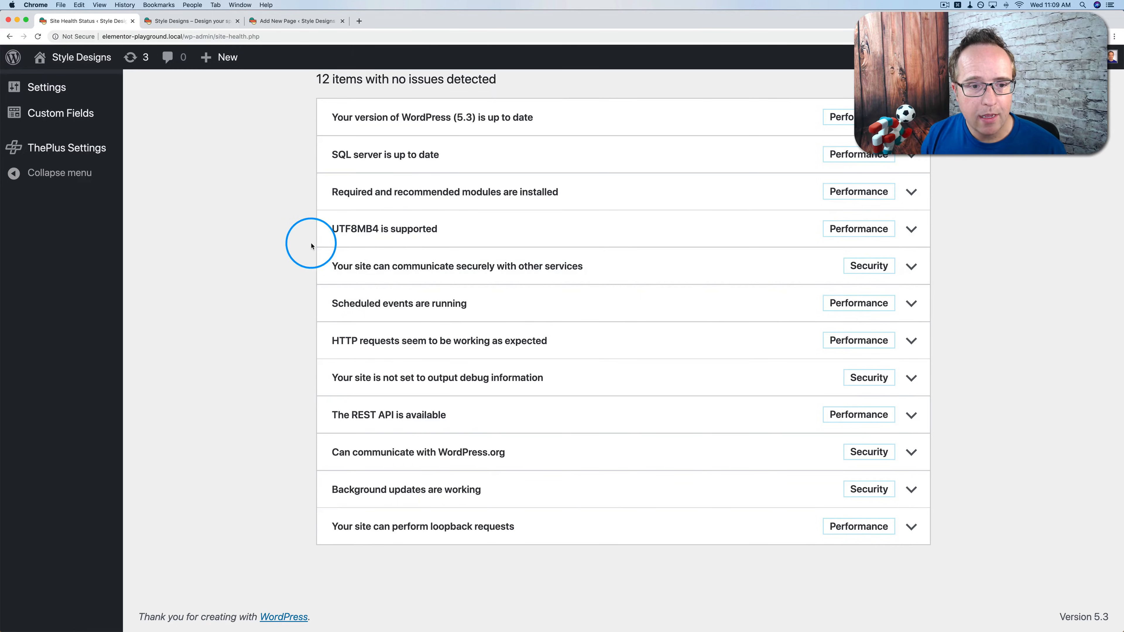
mouse_move(402, 259)
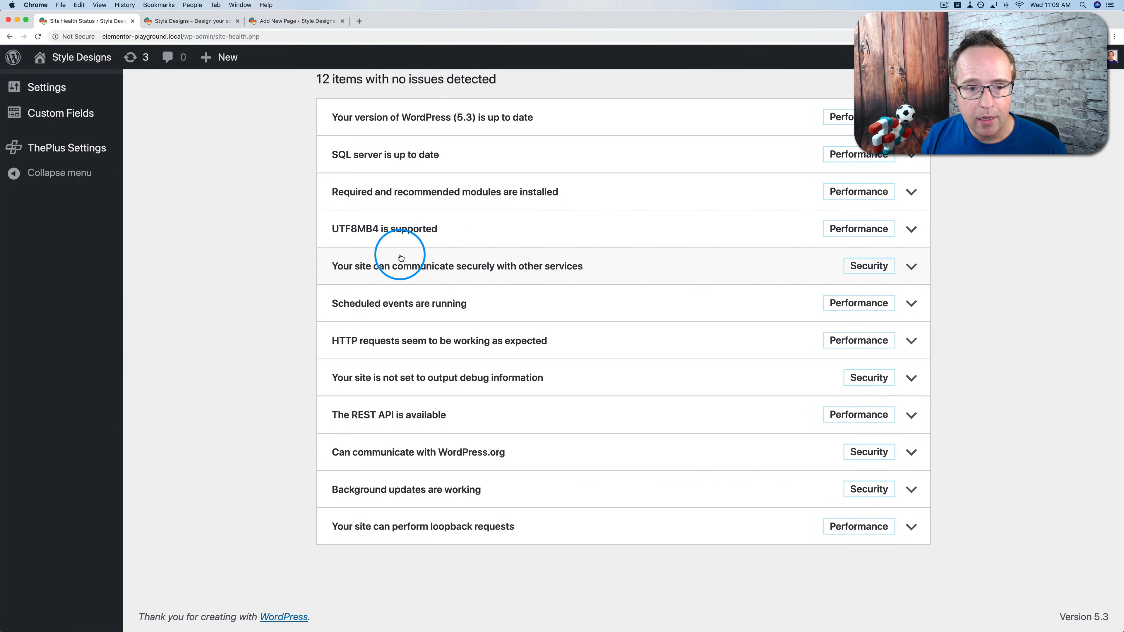
mouse_move(372, 484)
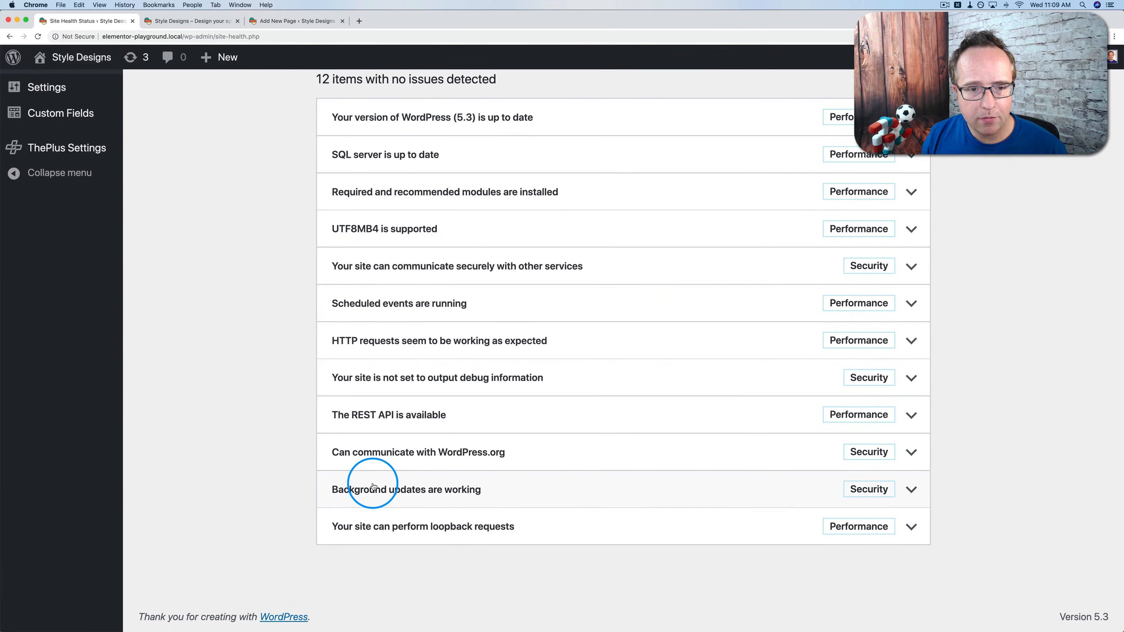
scroll("up", 3)
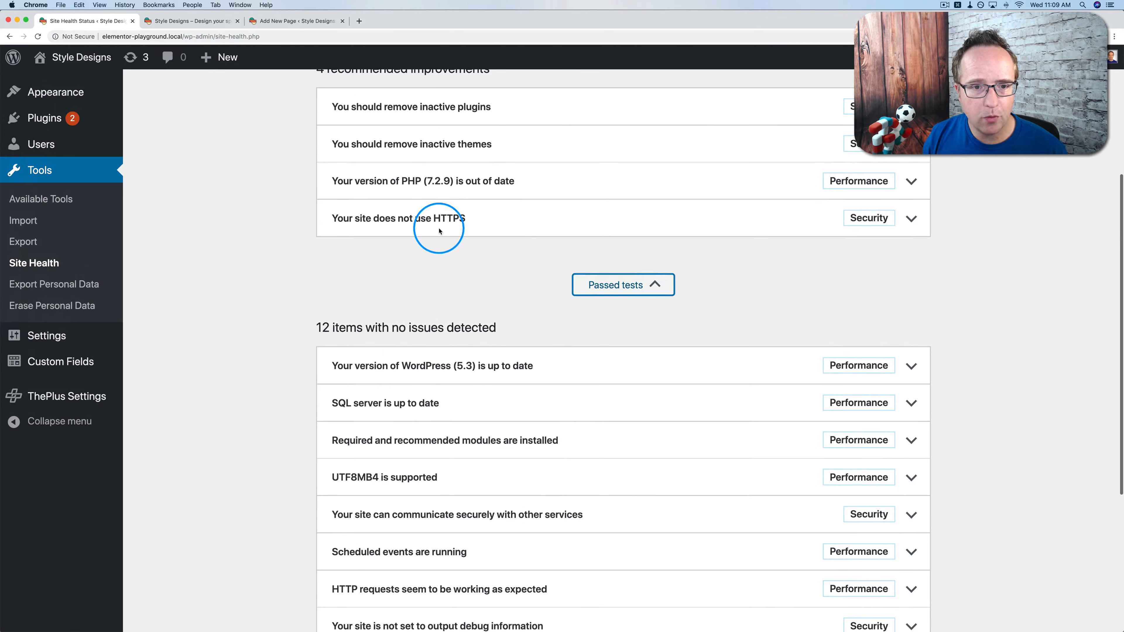
scroll("up", 3)
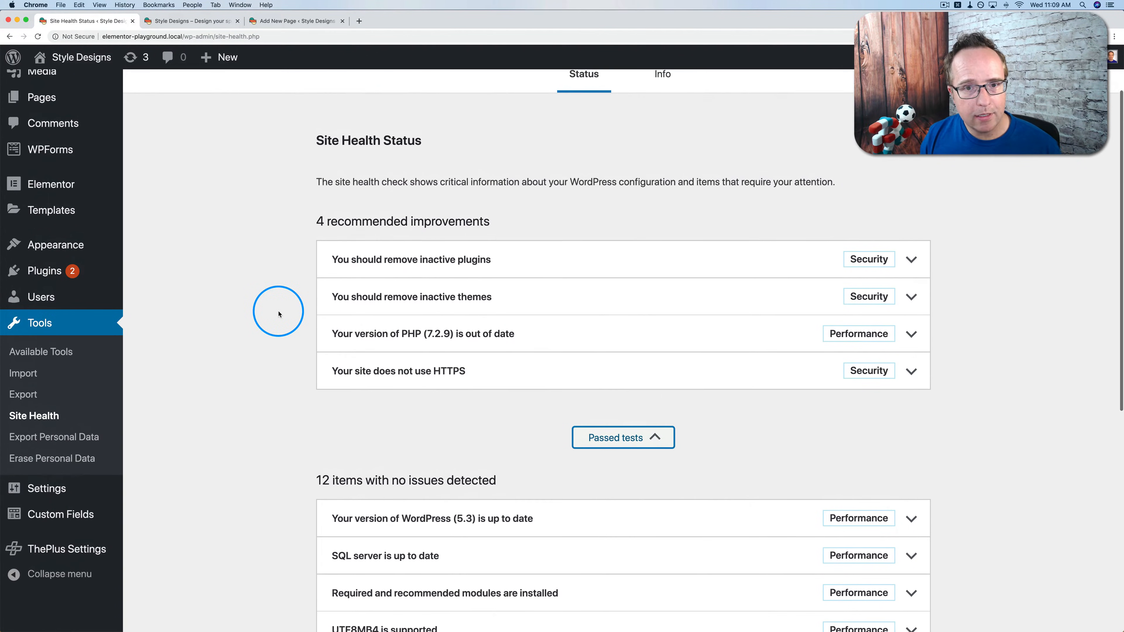
scroll("up", 3)
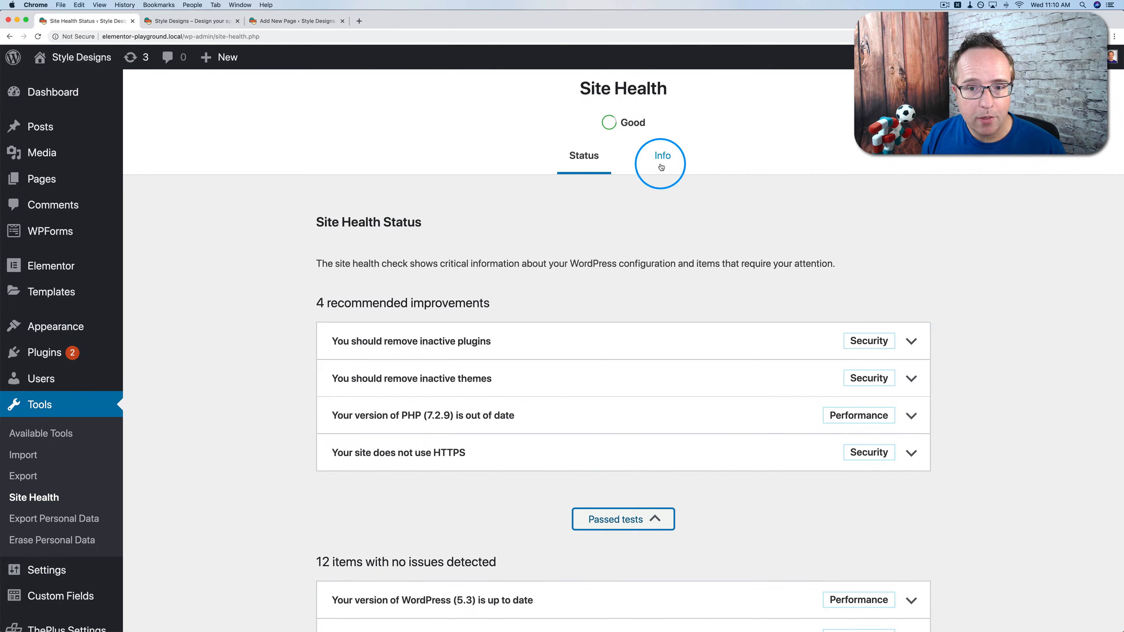
Switch to the Site Health Info tab and expand the WordPress configuration details.
left_click(661, 156)
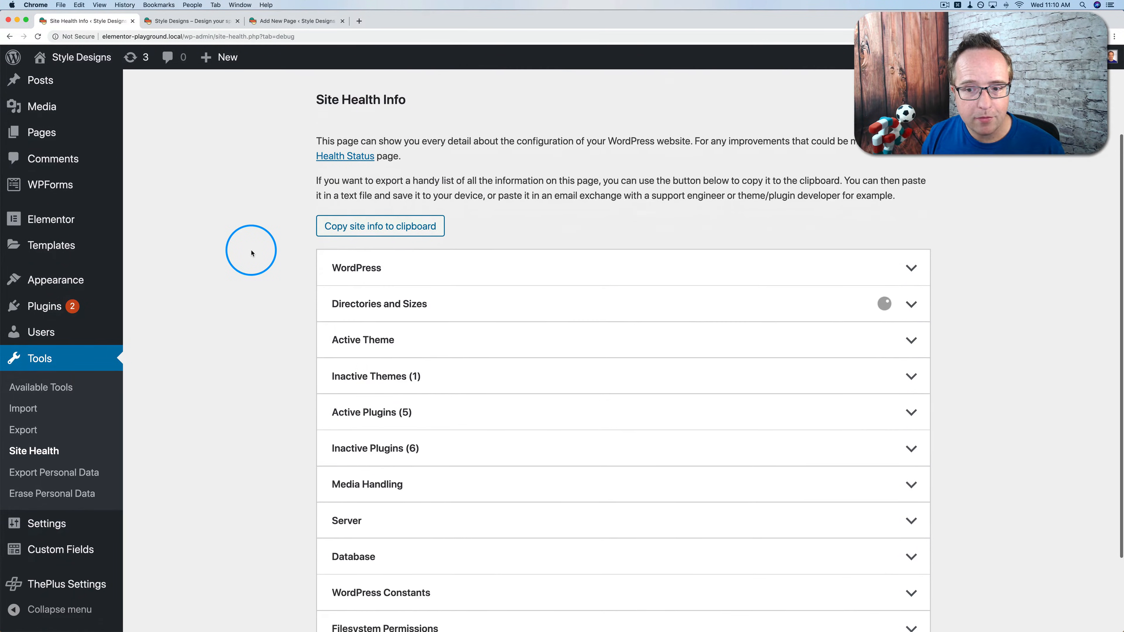
scroll("down", 3)
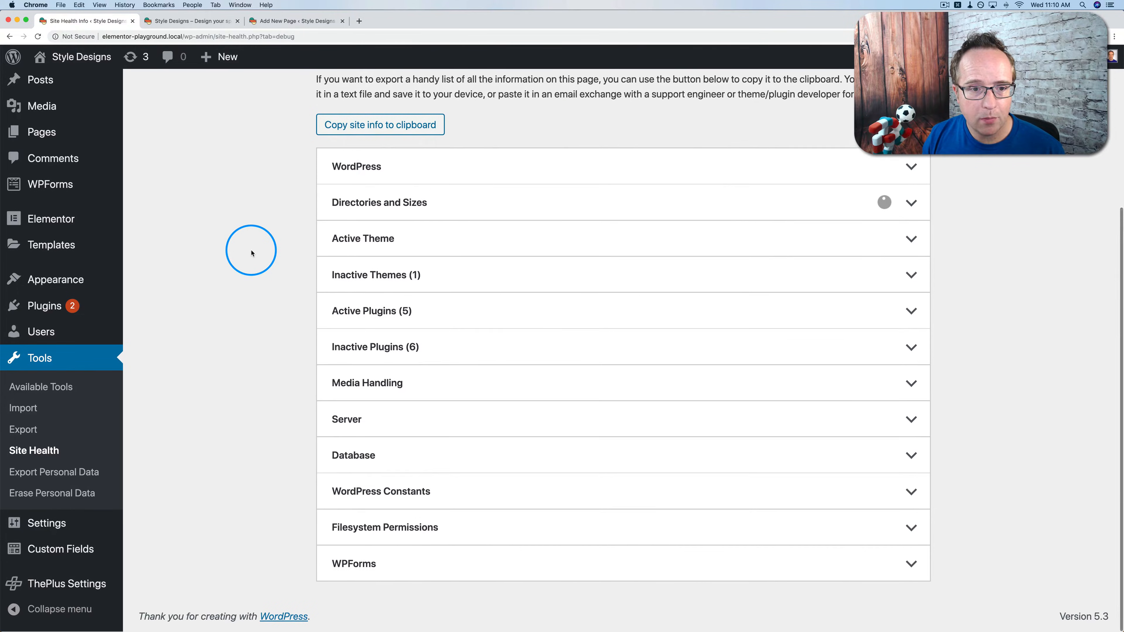
left_click(911, 166)
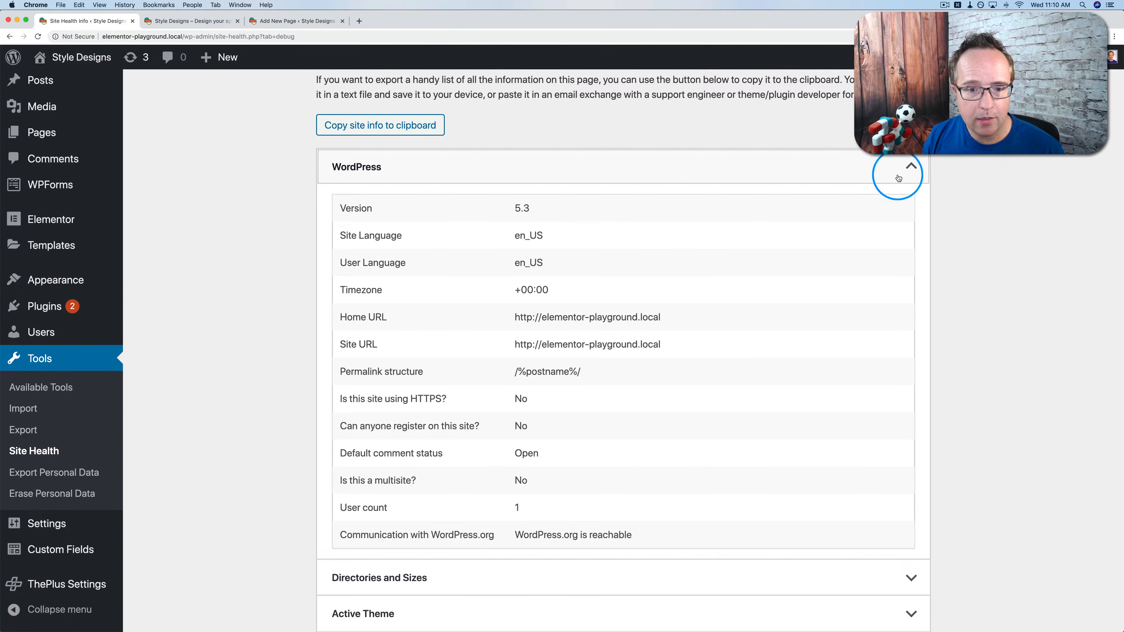
scroll("down", 3)
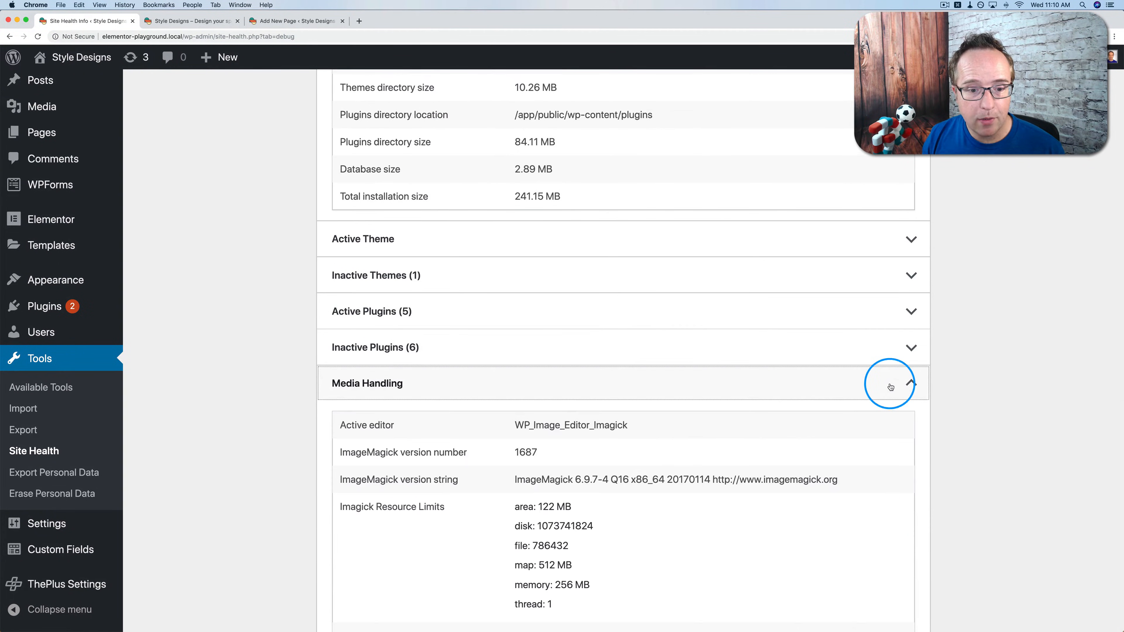
scroll("down", 3)
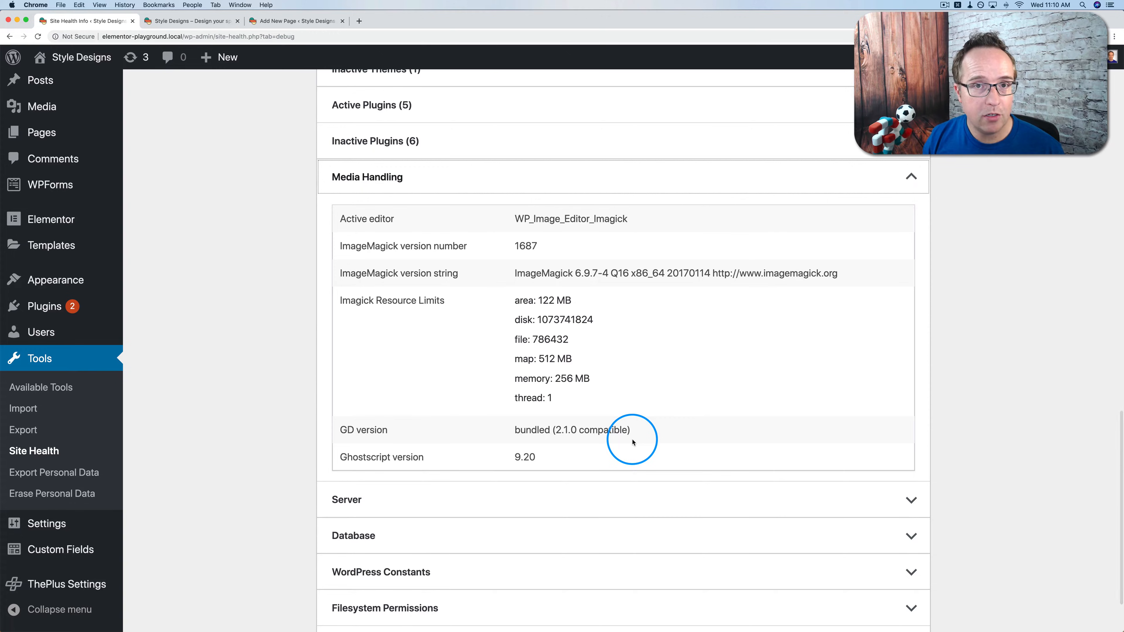
mouse_move(617, 332)
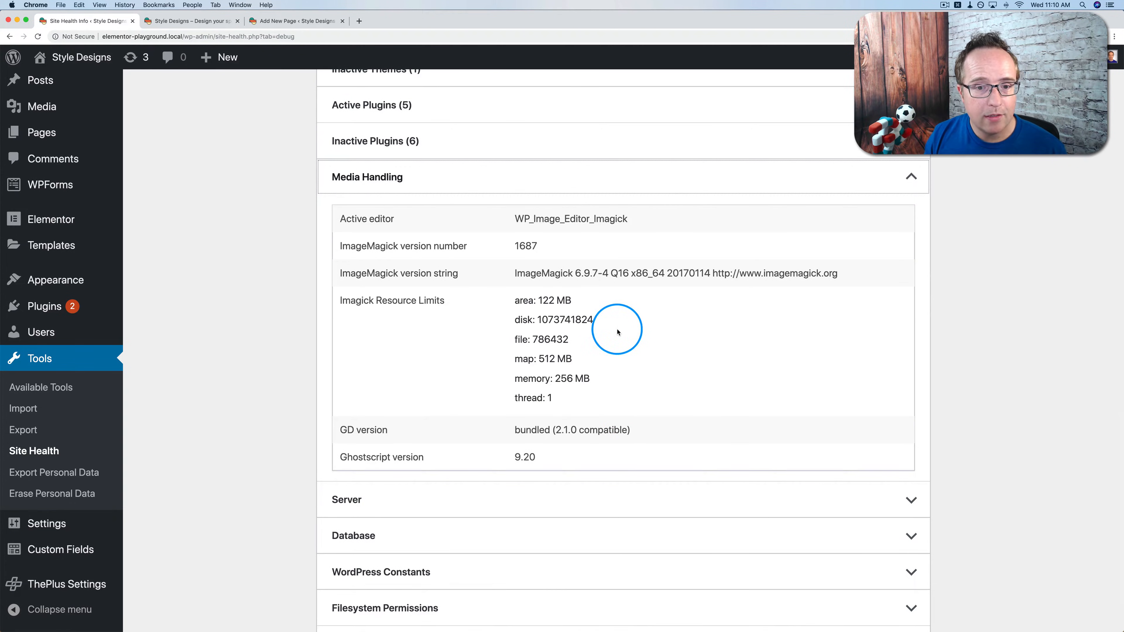
mouse_move(237, 379)
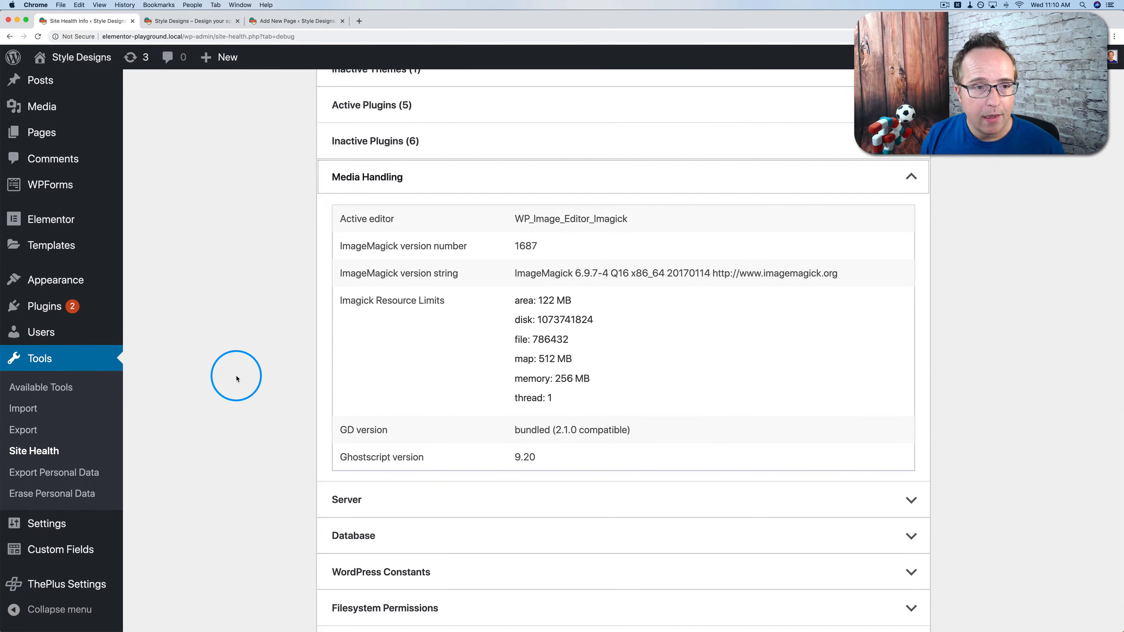
Switch to the browser tab showing the WPForms plugin options.
left_click(189, 21)
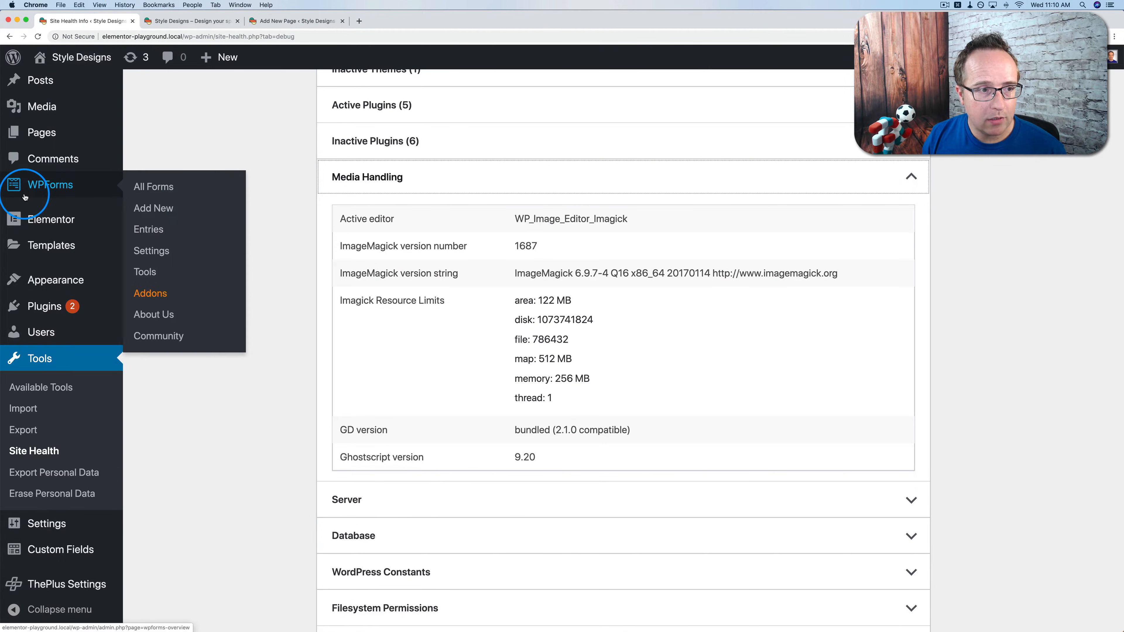
mouse_move(208, 170)
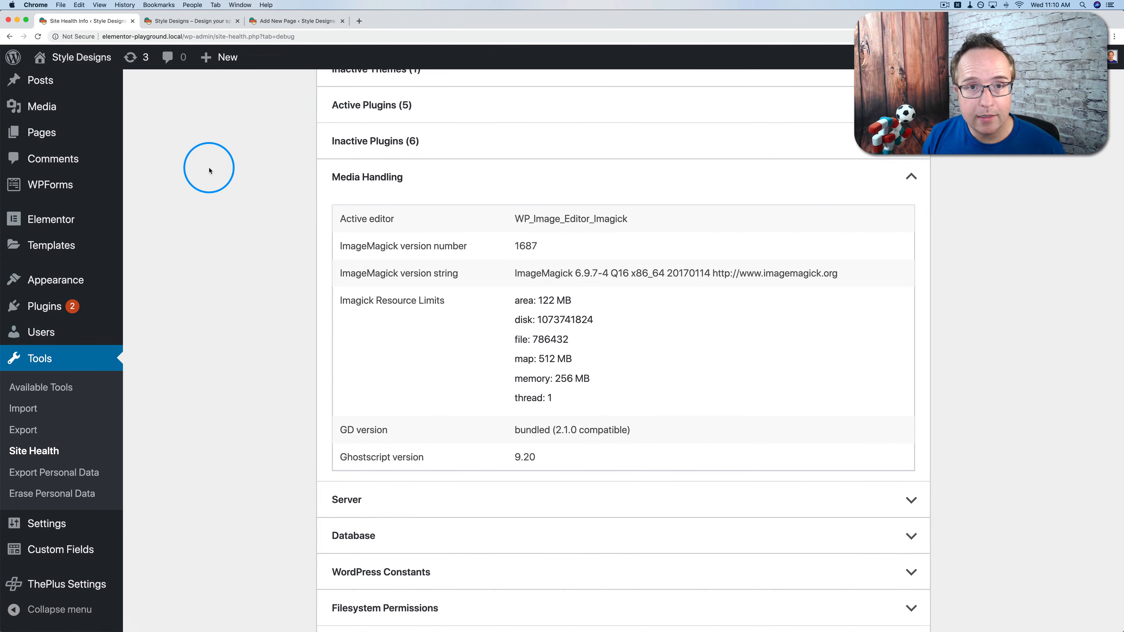
mouse_move(249, 230)
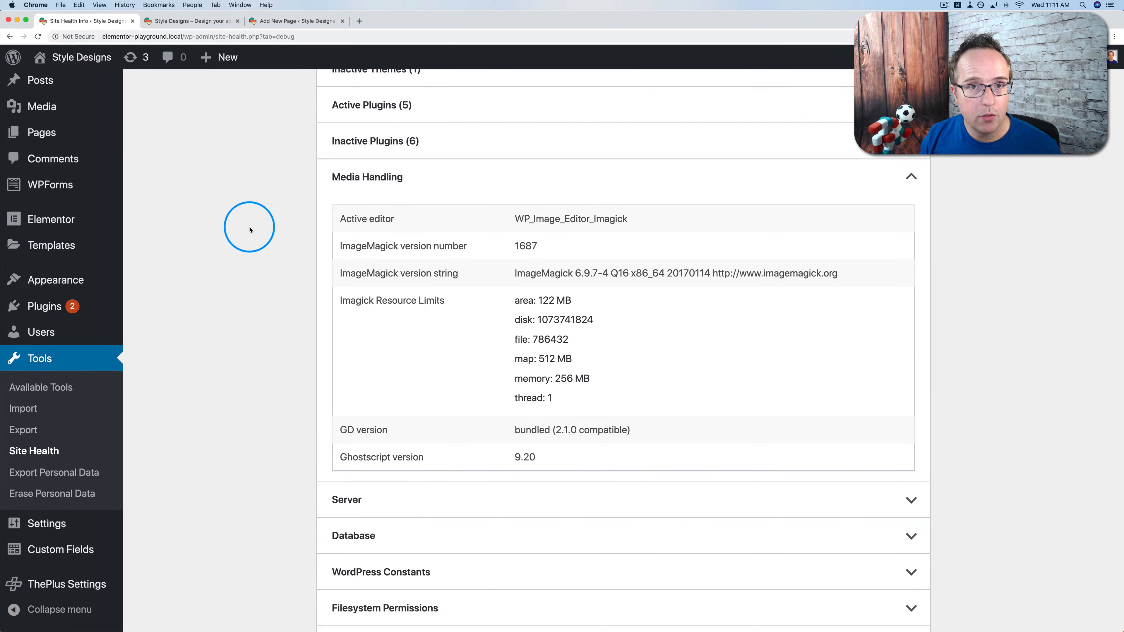
mouse_move(172, 483)
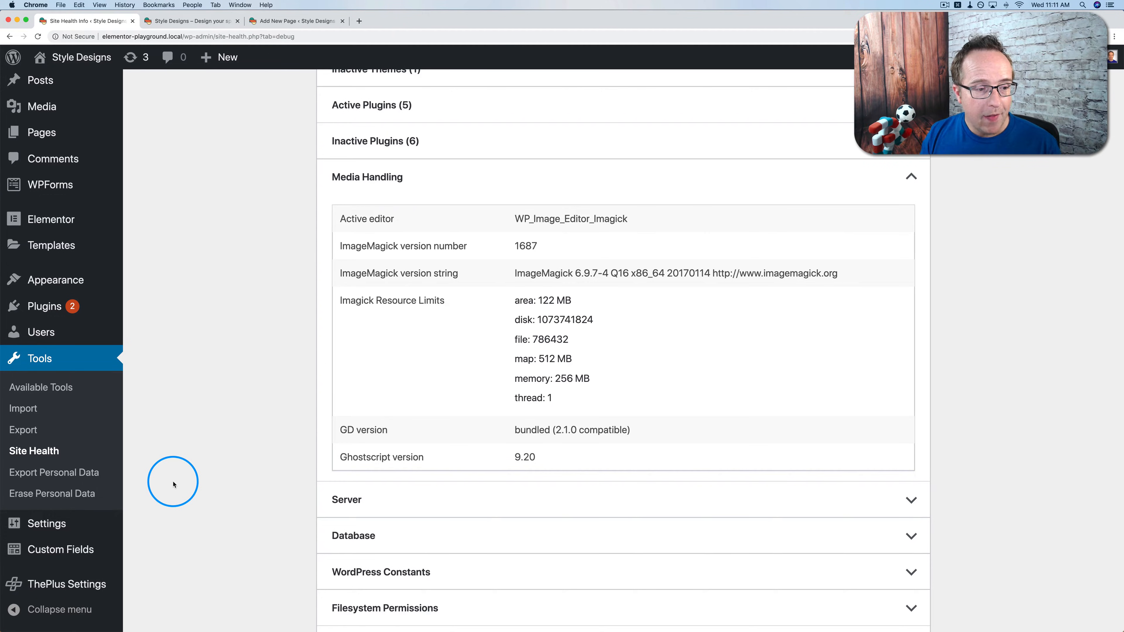
mouse_move(95, 450)
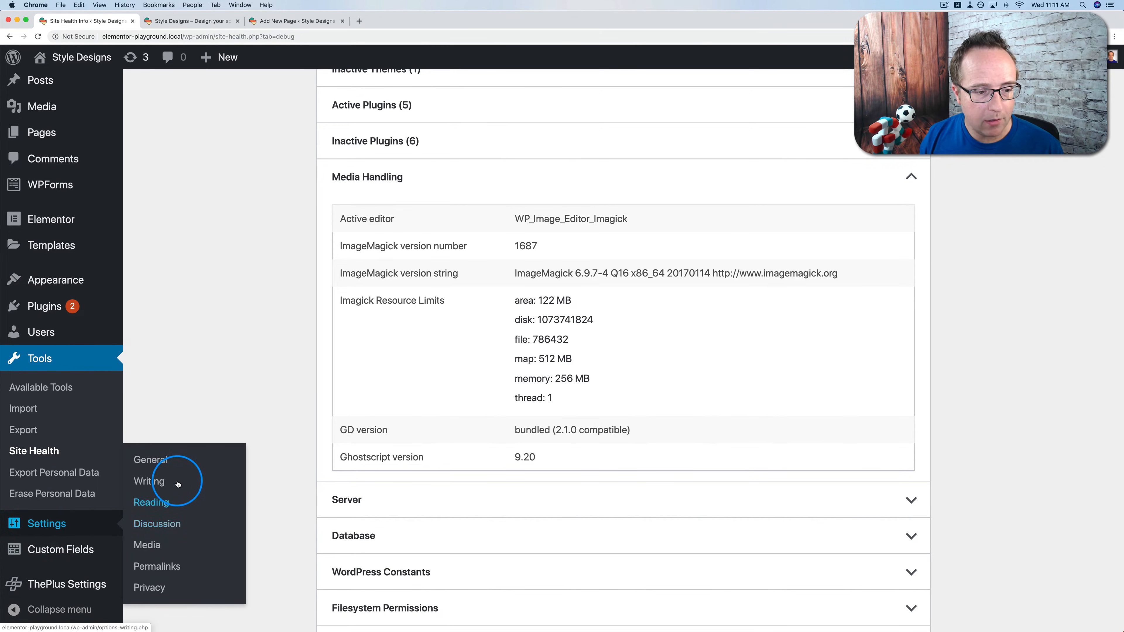
Open Settings > General for the Style Designs site.
left_click(150, 460)
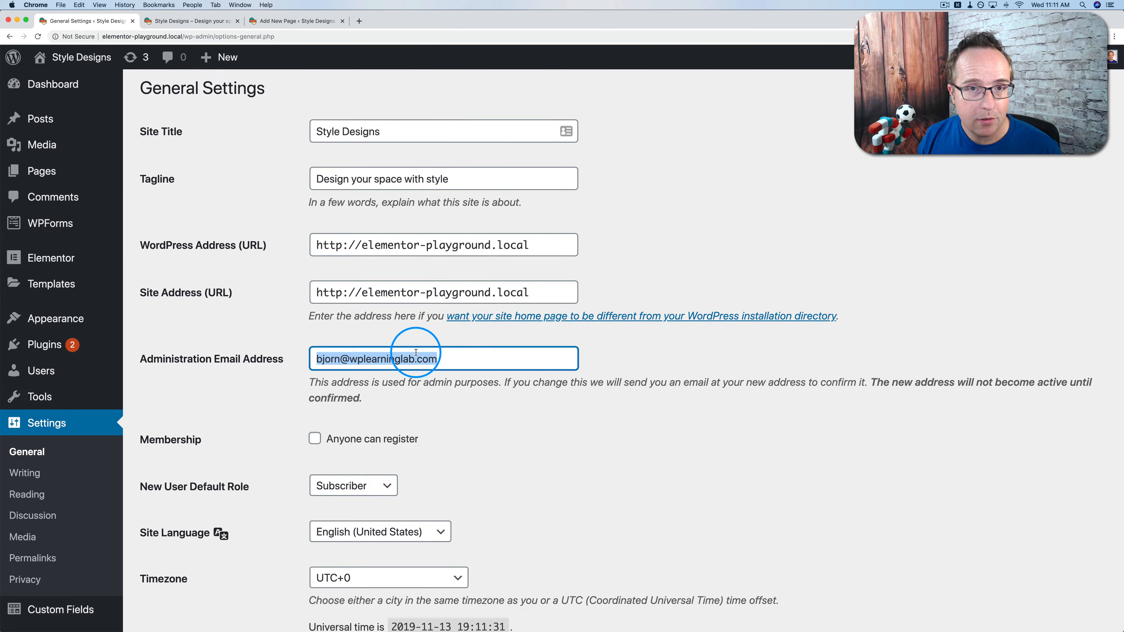
mouse_move(438, 379)
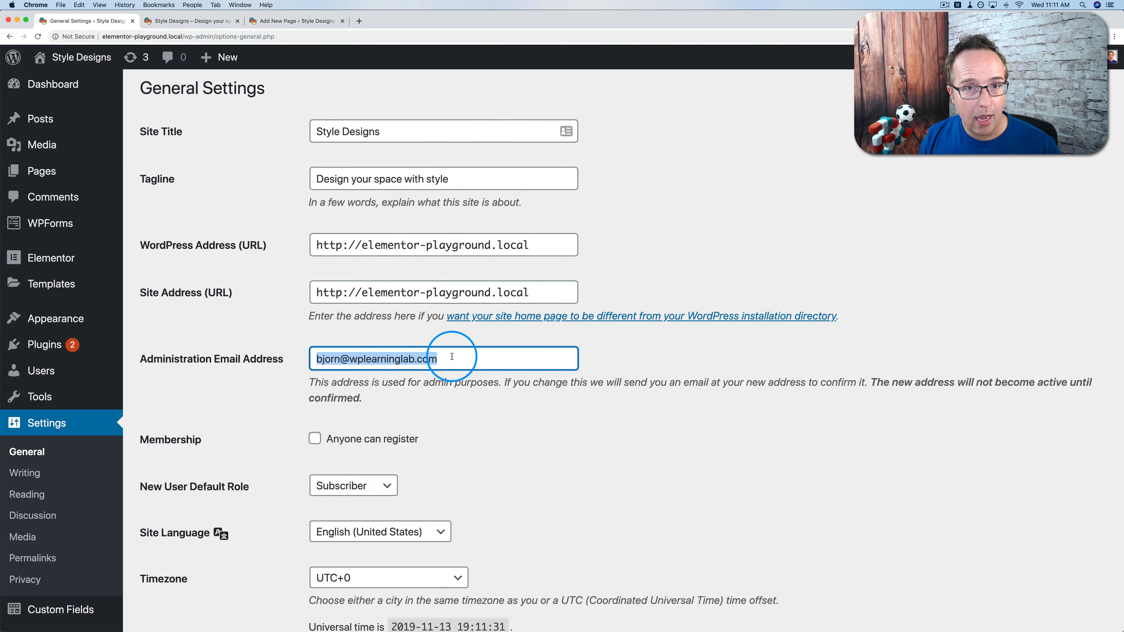
mouse_move(168, 220)
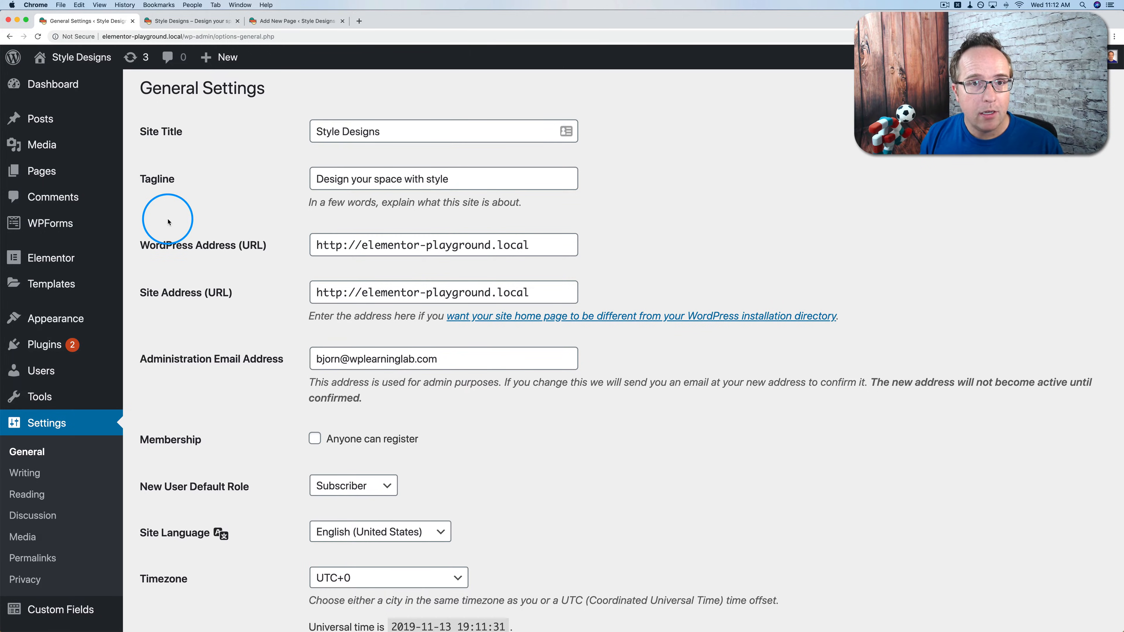
mouse_move(286, 97)
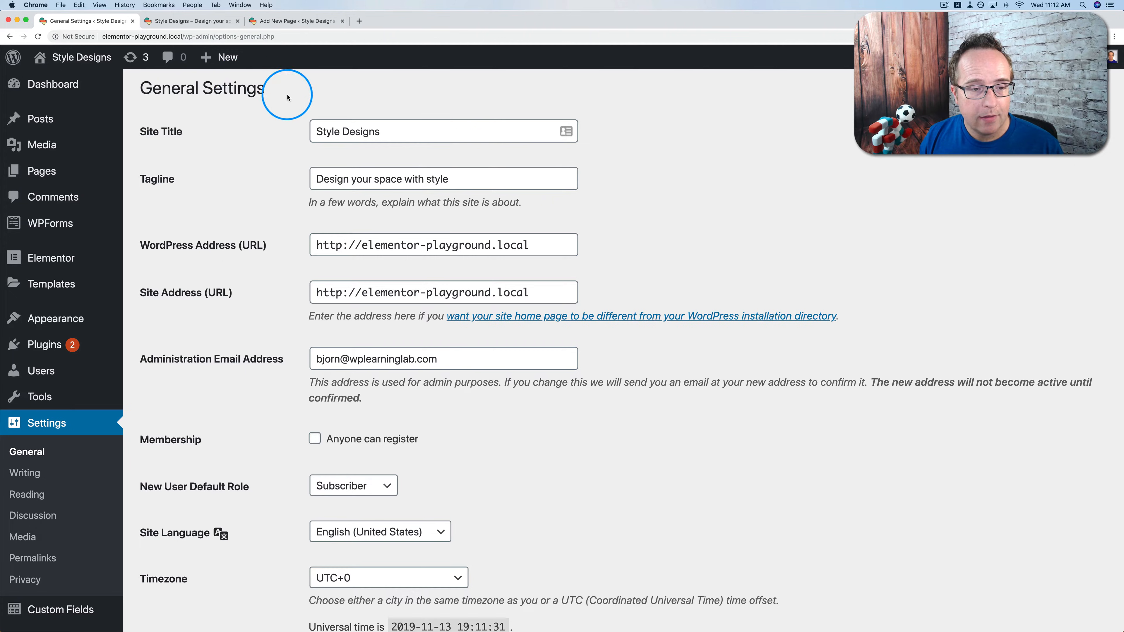
mouse_move(267, 178)
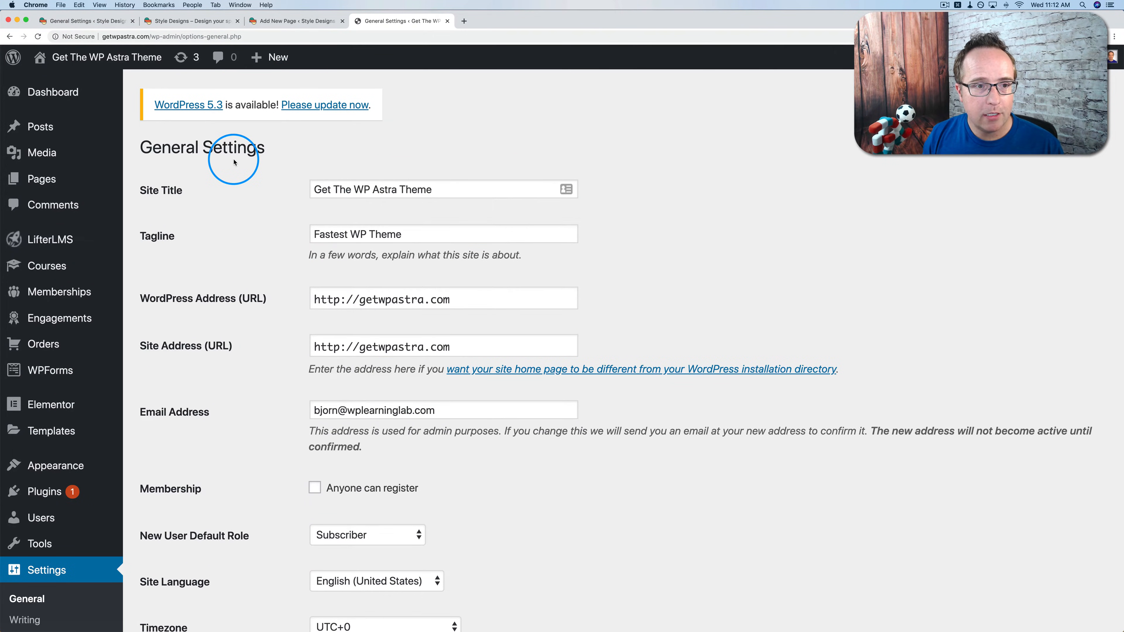
mouse_move(268, 201)
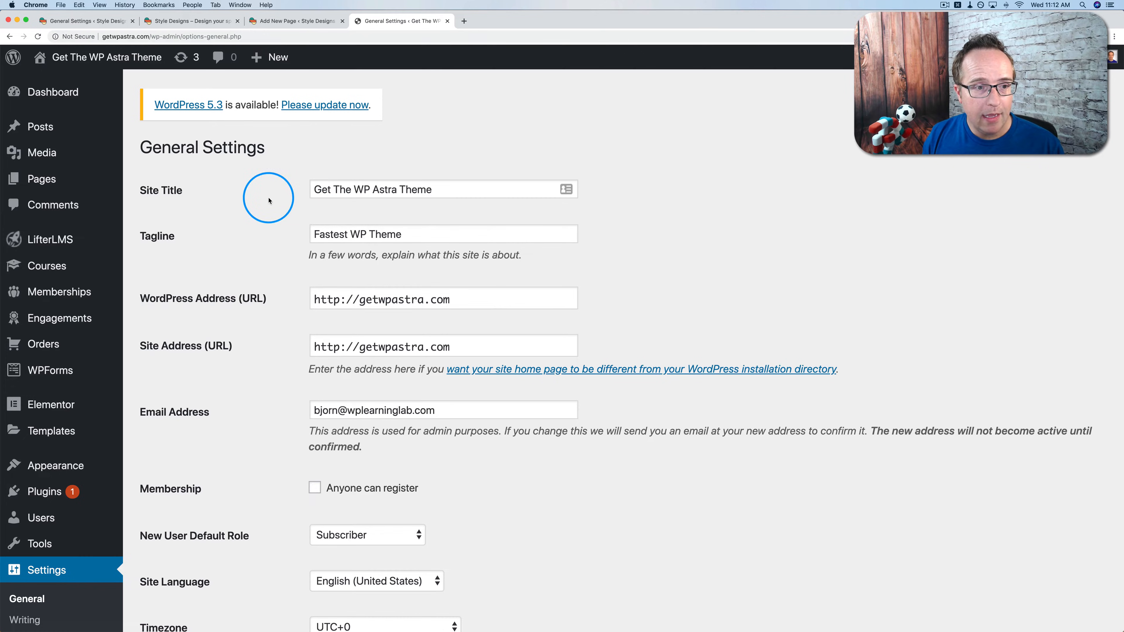
mouse_move(92, 39)
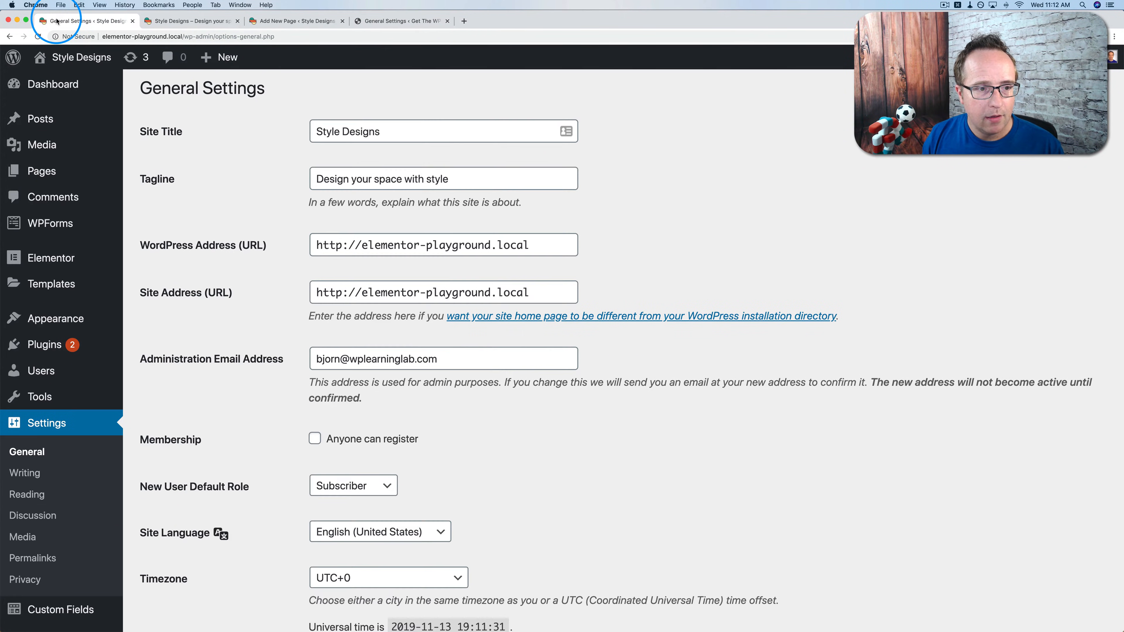
Compare Style Designs' General Settings with the Get The WP Astra Theme site's older-style page, ending on Style Designs.
left_click(399, 20)
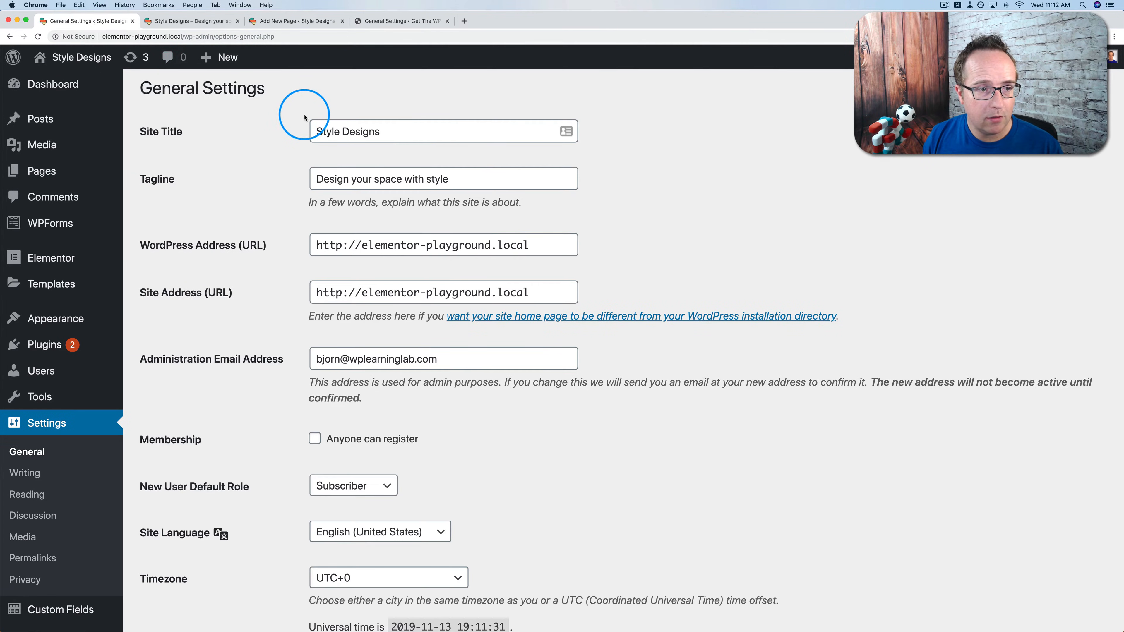
left_click(86, 19)
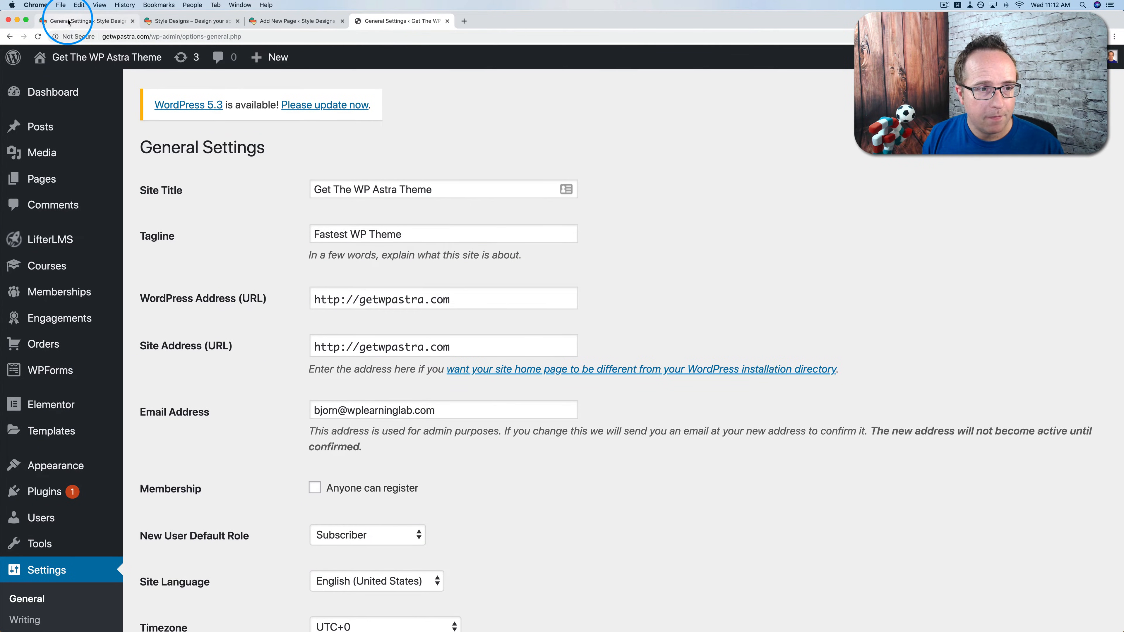
scroll("down", 3)
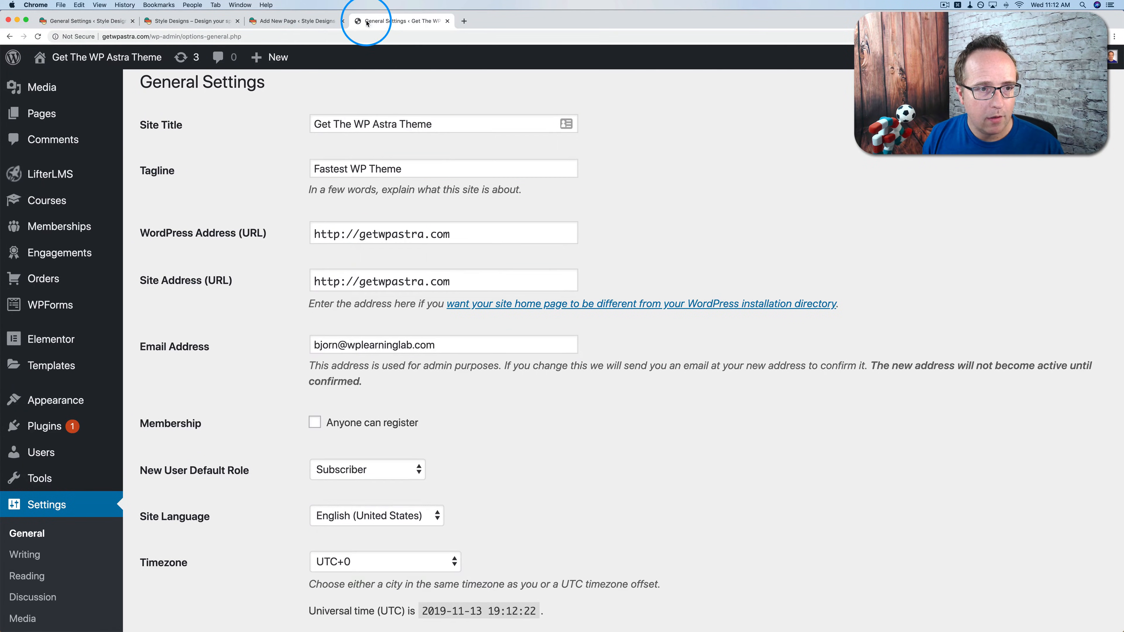
left_click(86, 19)
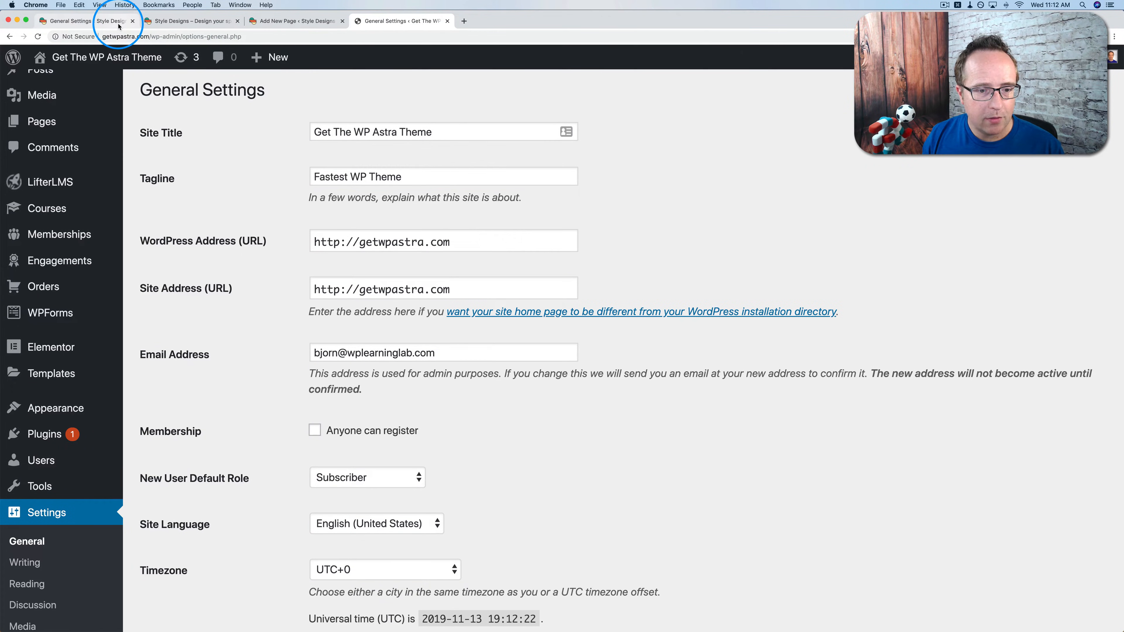
mouse_move(260, 115)
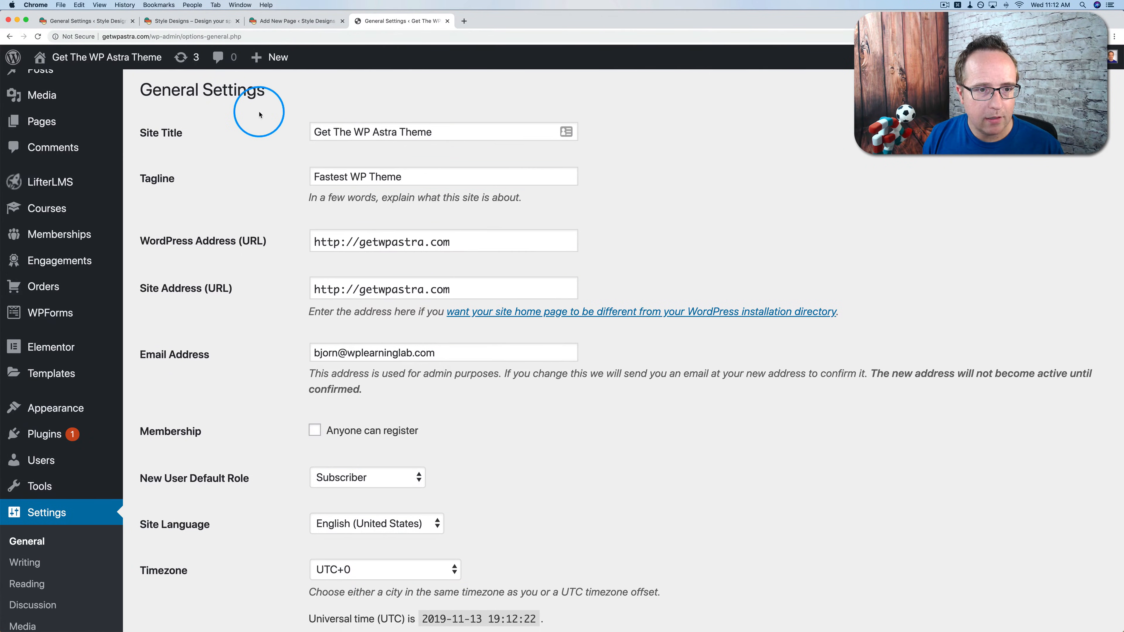
mouse_move(403, 134)
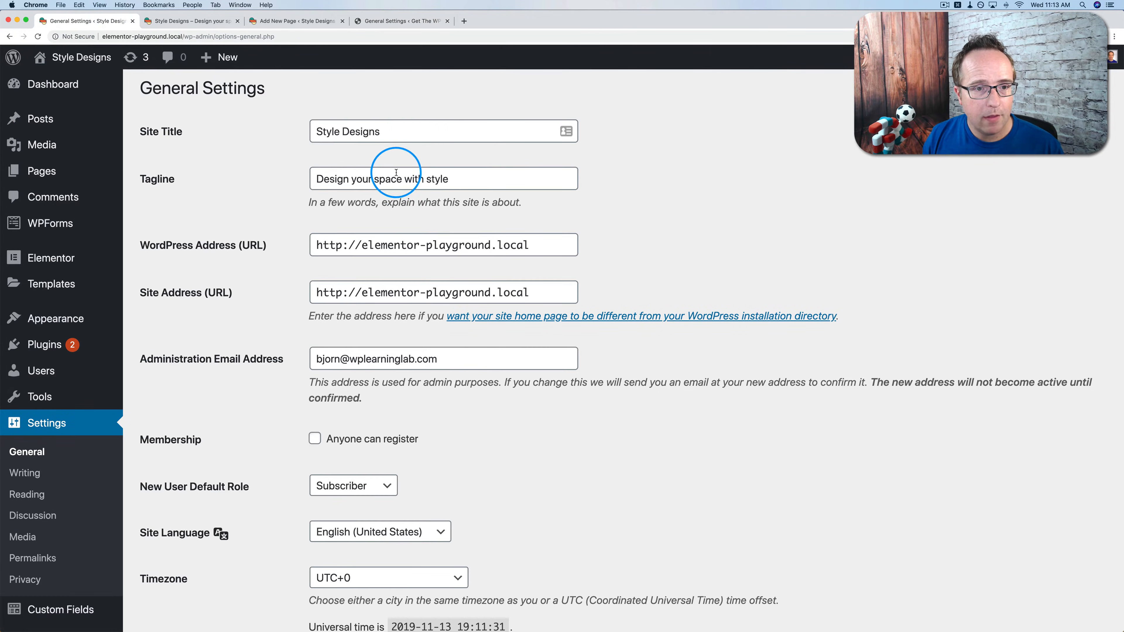
mouse_move(204, 322)
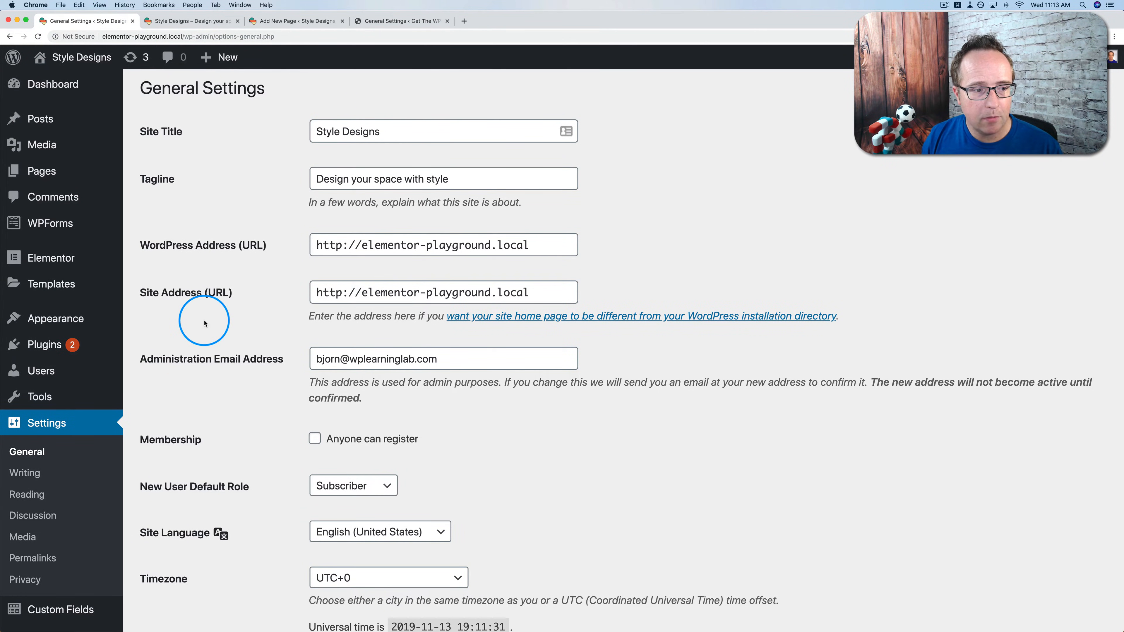
scroll("down", 3)
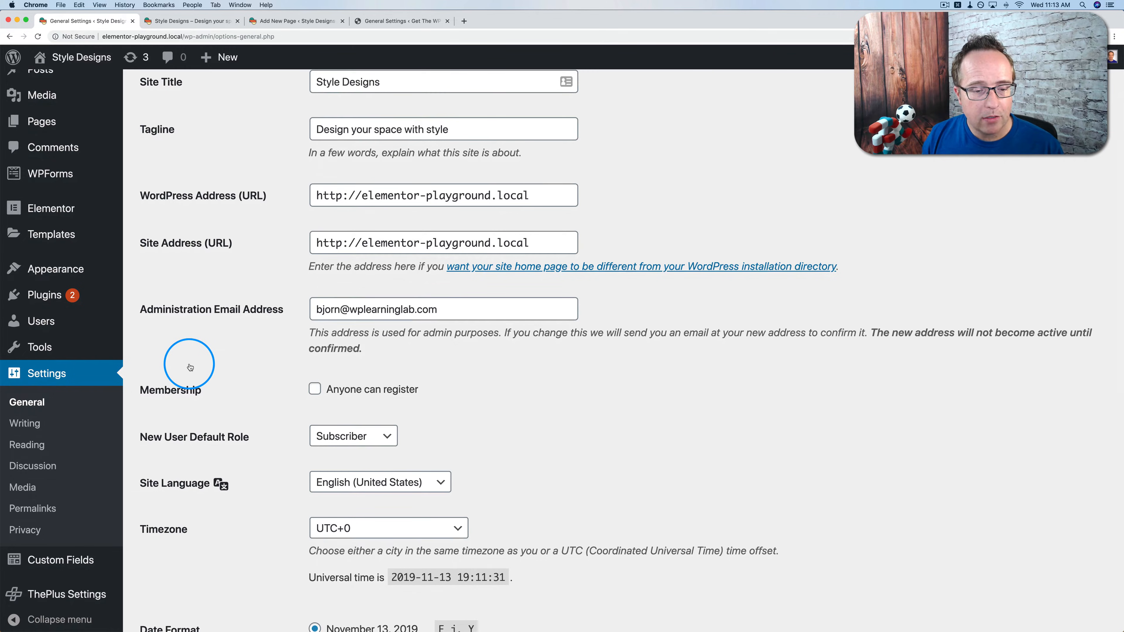
mouse_move(322, 209)
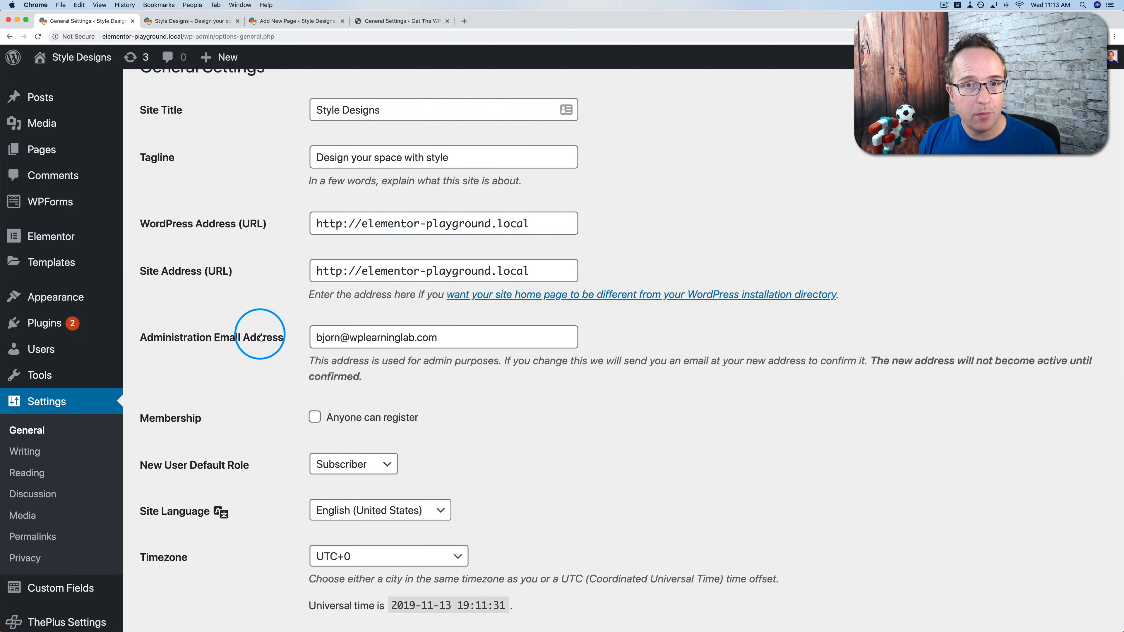
mouse_move(503, 73)
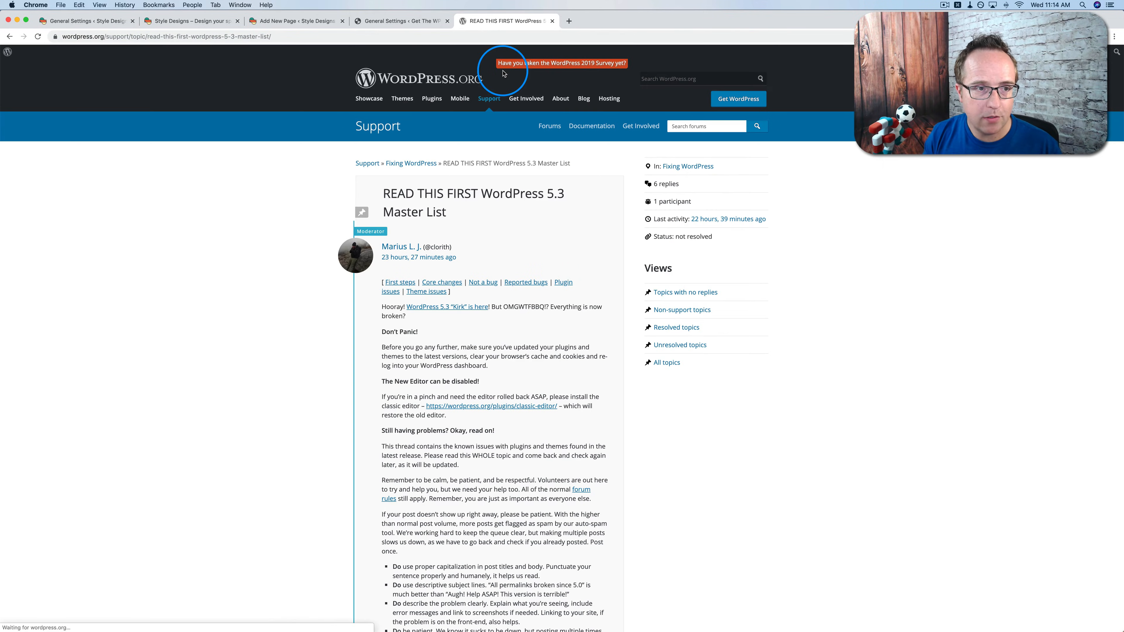
mouse_move(279, 201)
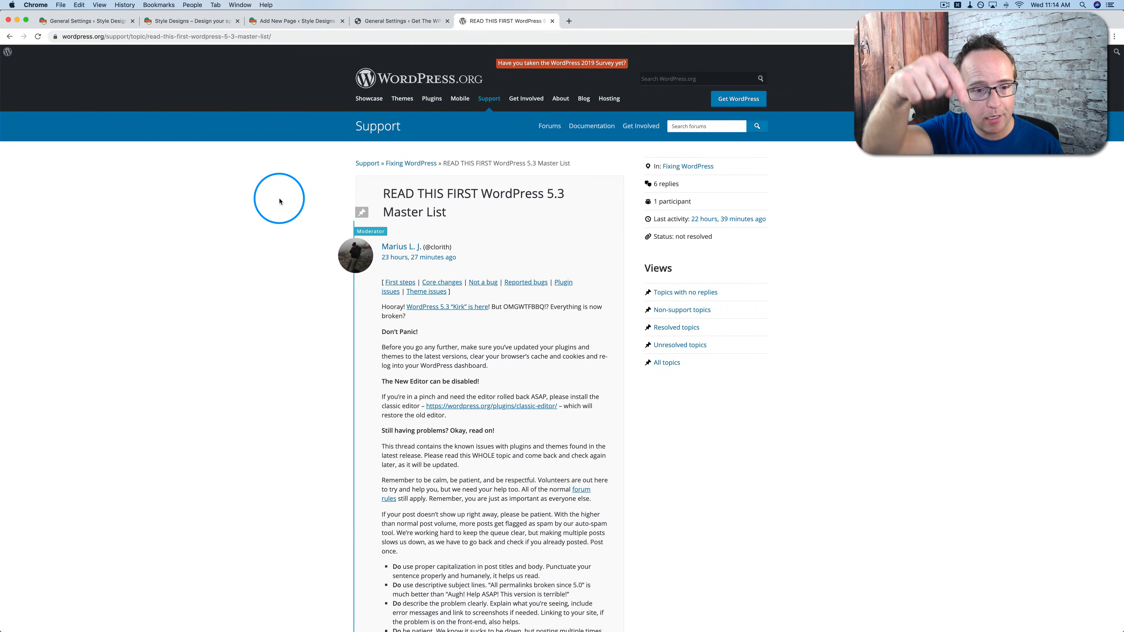
Open the 'WordPress 5.3 Kirk is here' release post from the Master List, then return to the Master List thread.
scroll("down", 3)
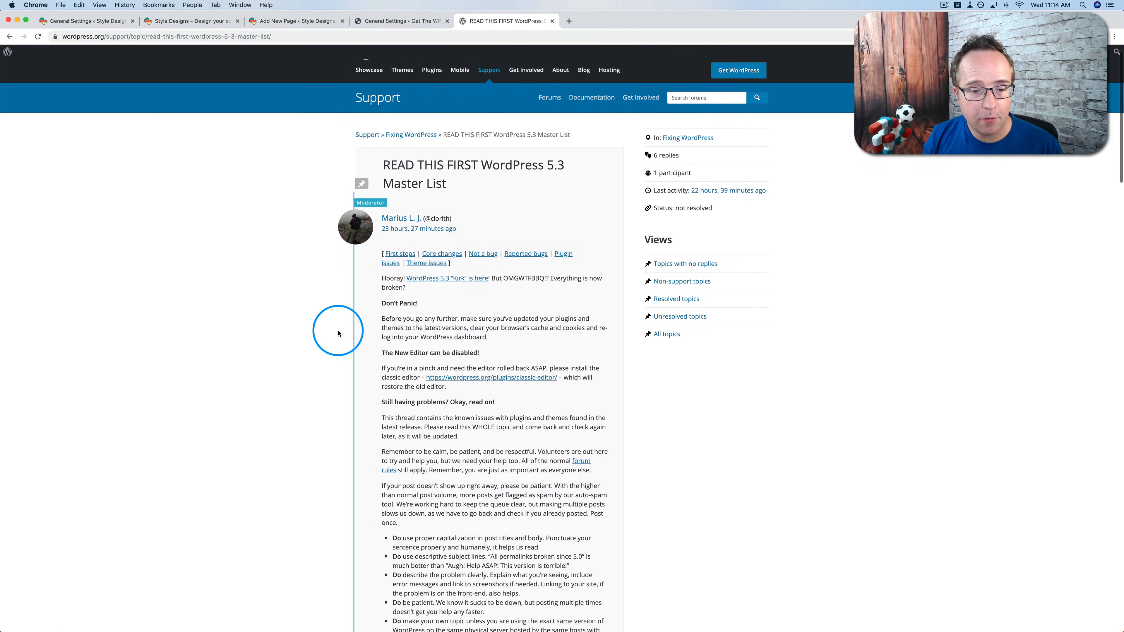
scroll("up", 3)
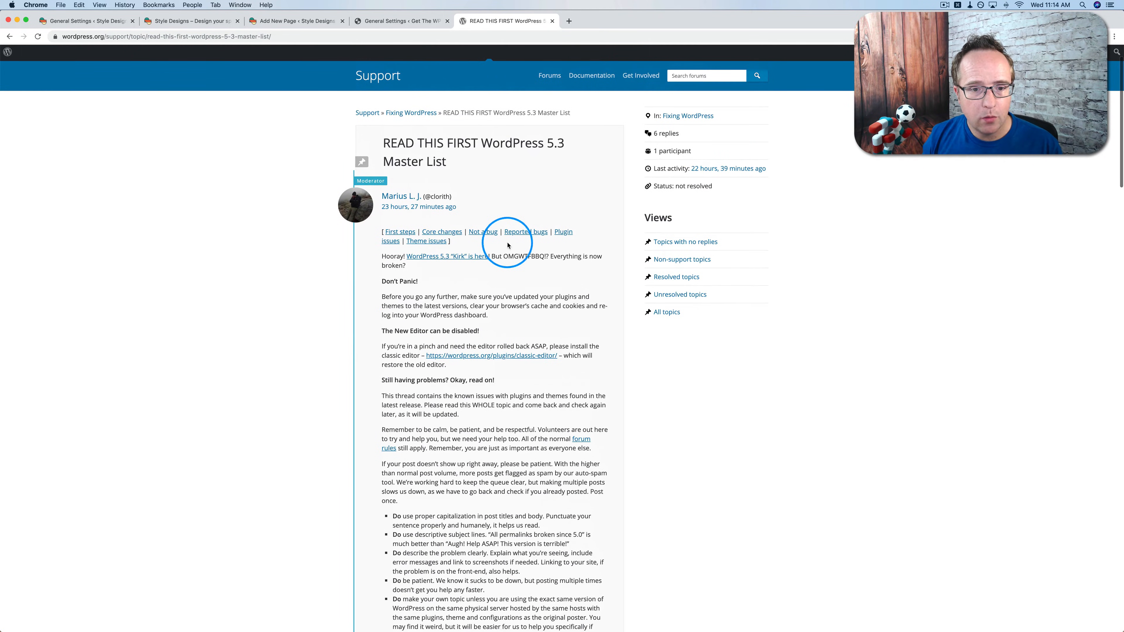
mouse_move(453, 262)
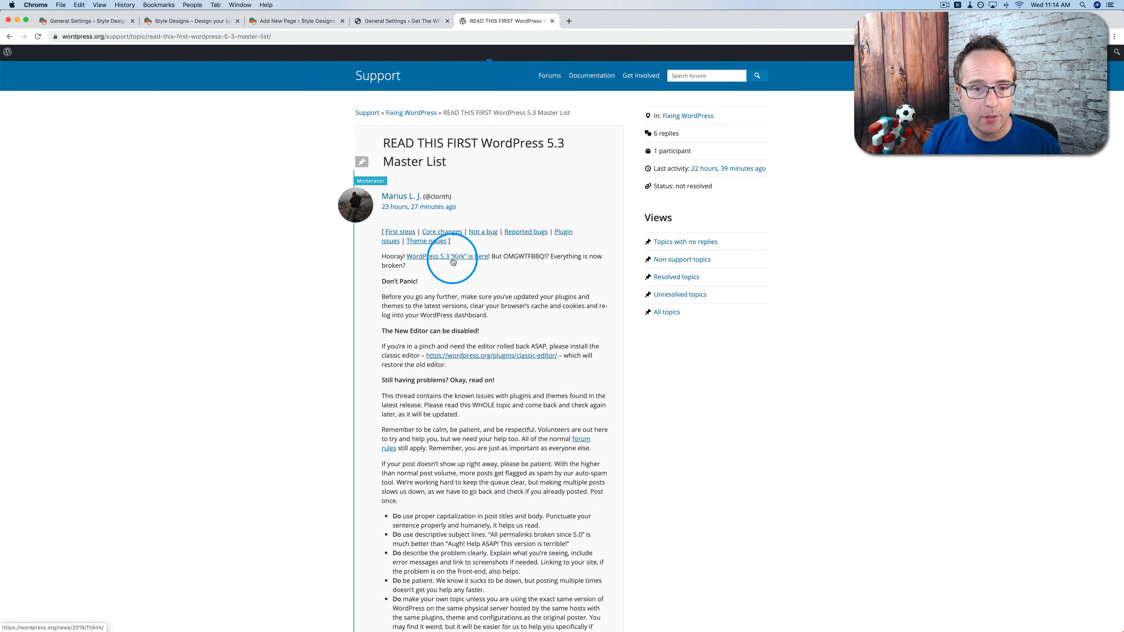
left_click(444, 256)
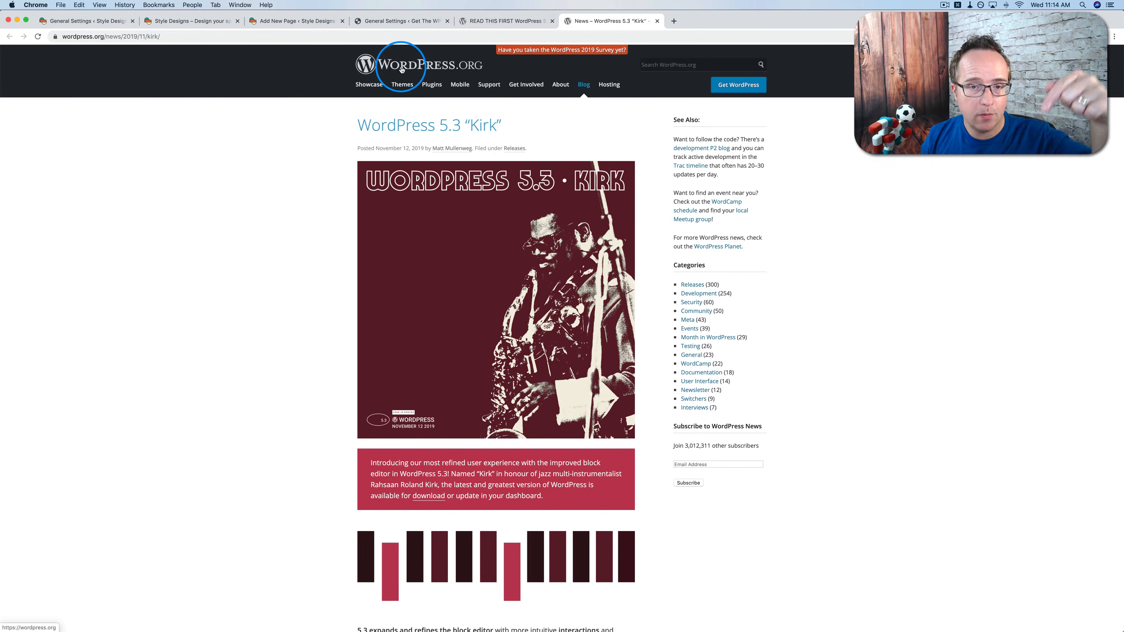
scroll("down", 3)
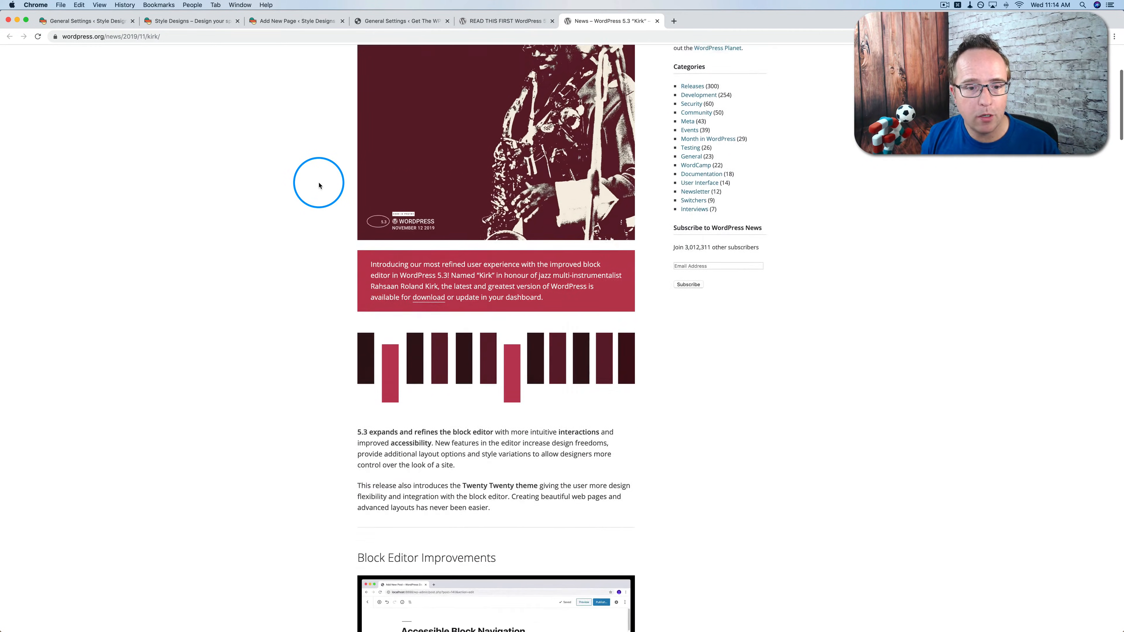
left_click(502, 21)
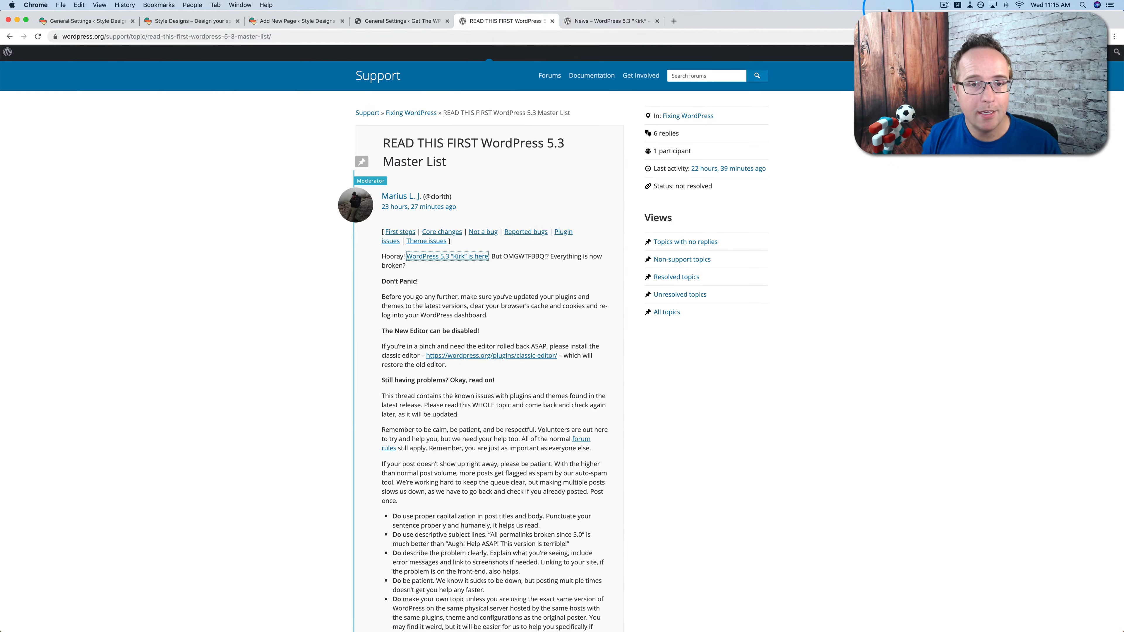